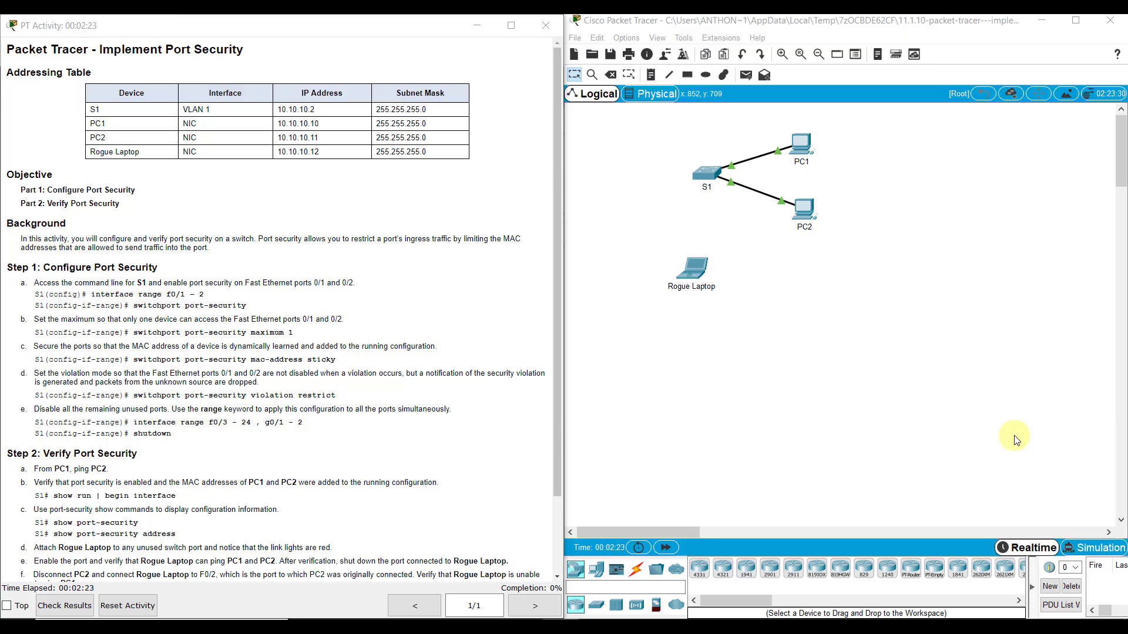
mouse_move(674, 165)
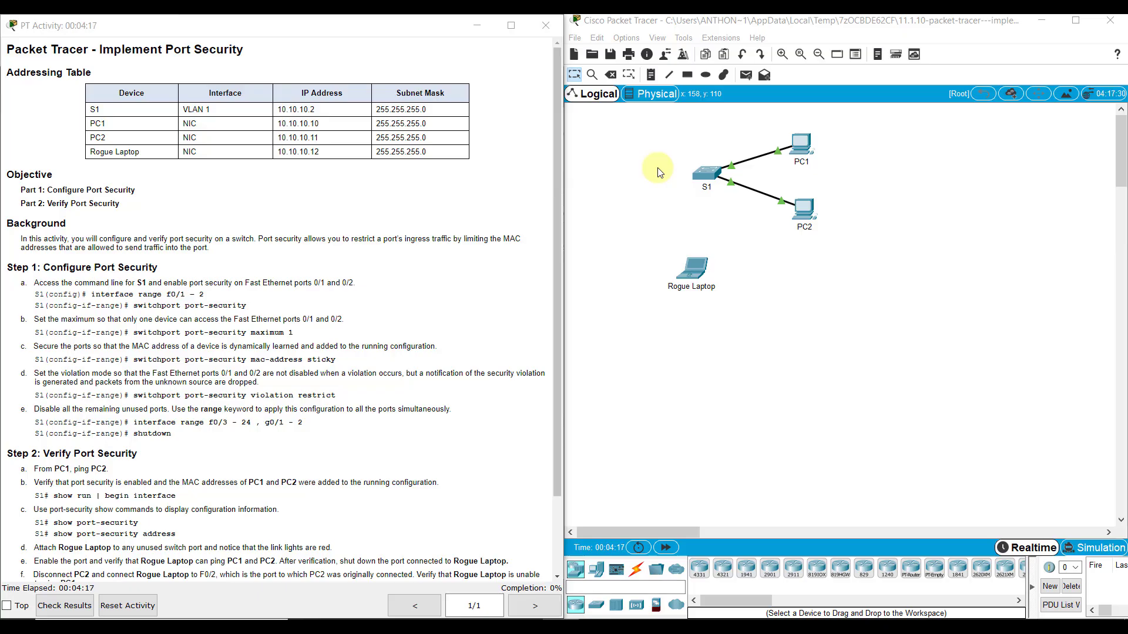
mouse_move(728, 175)
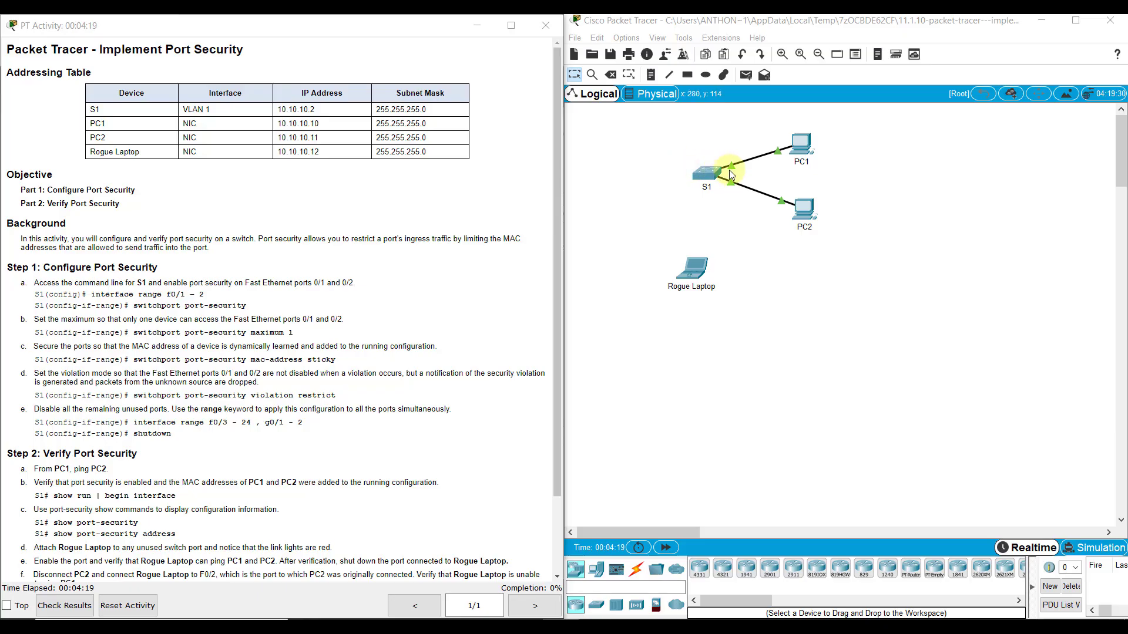
mouse_move(683, 136)
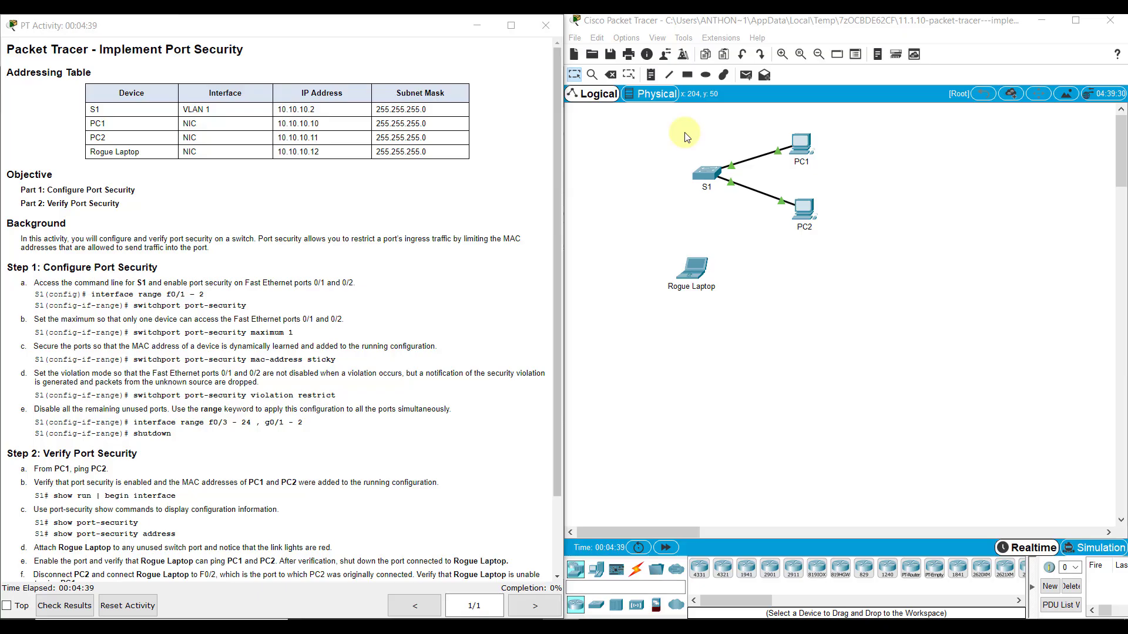
mouse_move(671, 175)
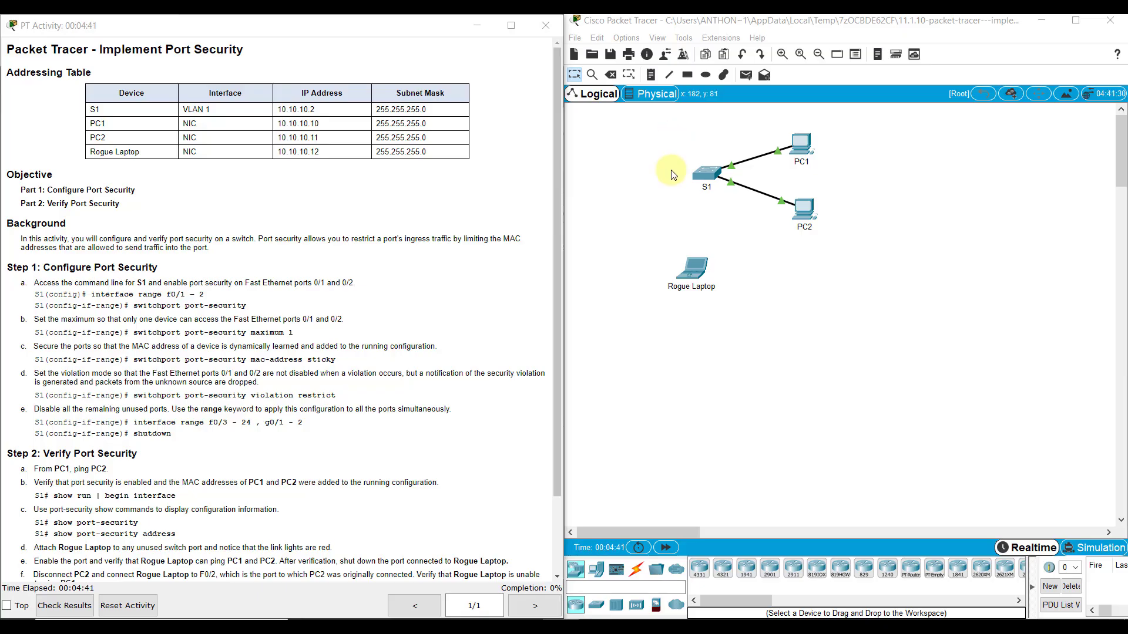
mouse_move(671, 213)
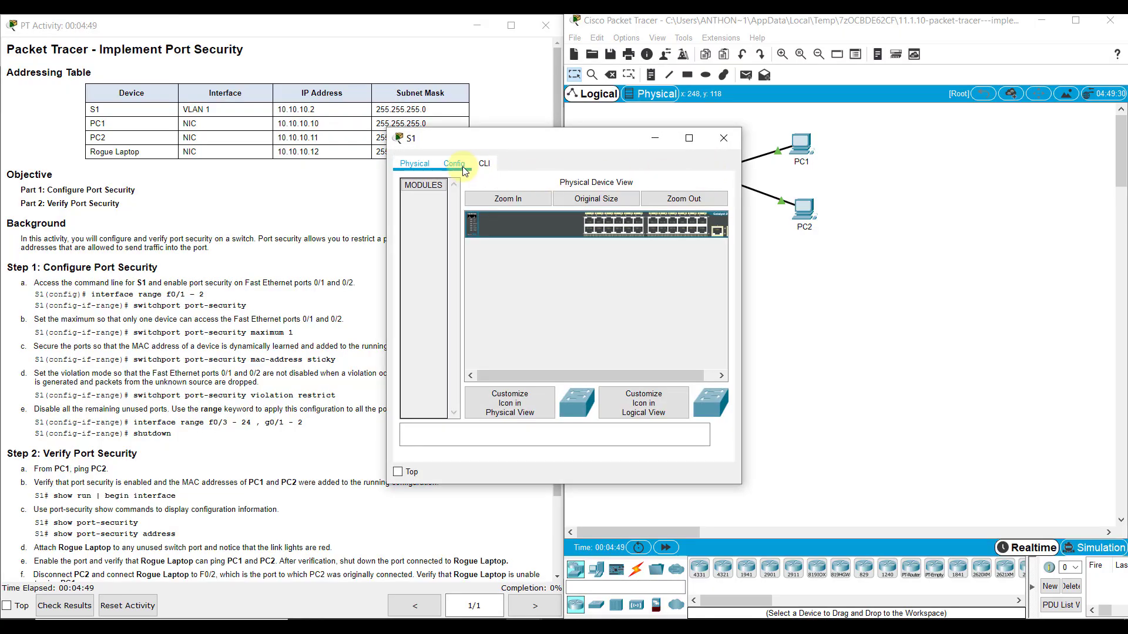
Step: Select switch S1 to bring up its command line interface
click(482, 164)
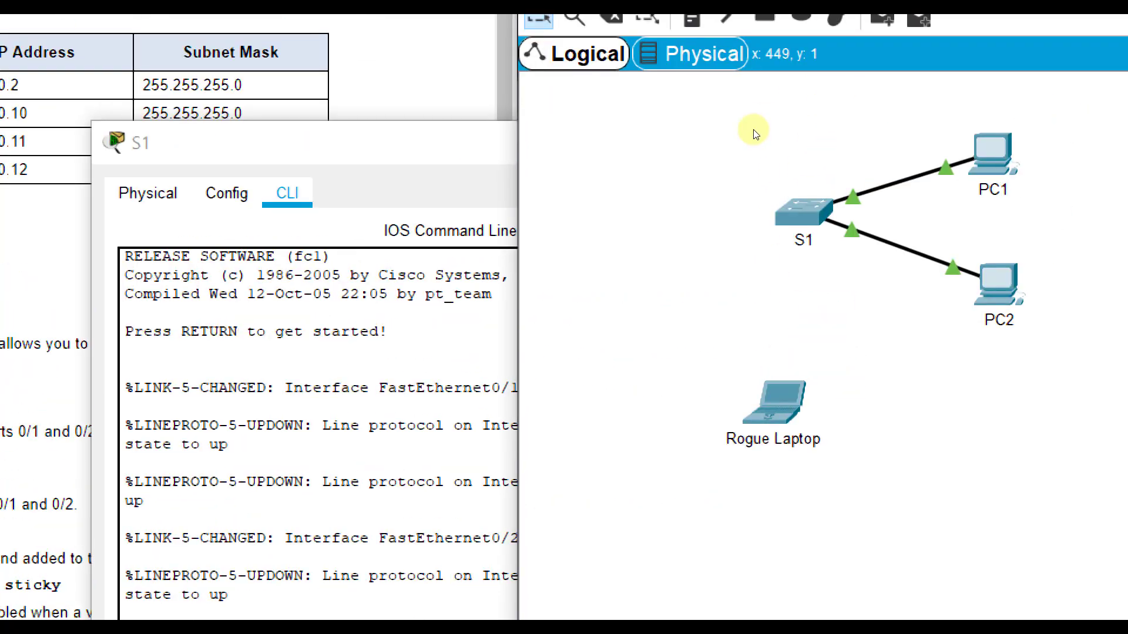
mouse_move(730, 167)
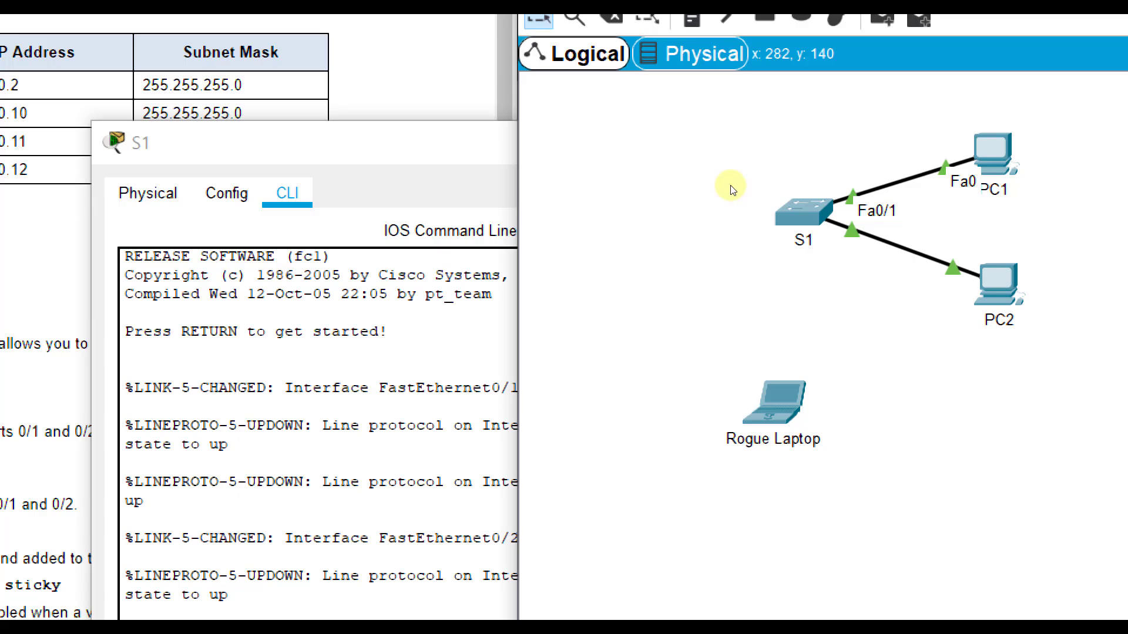
mouse_move(342, 389)
text(config t)
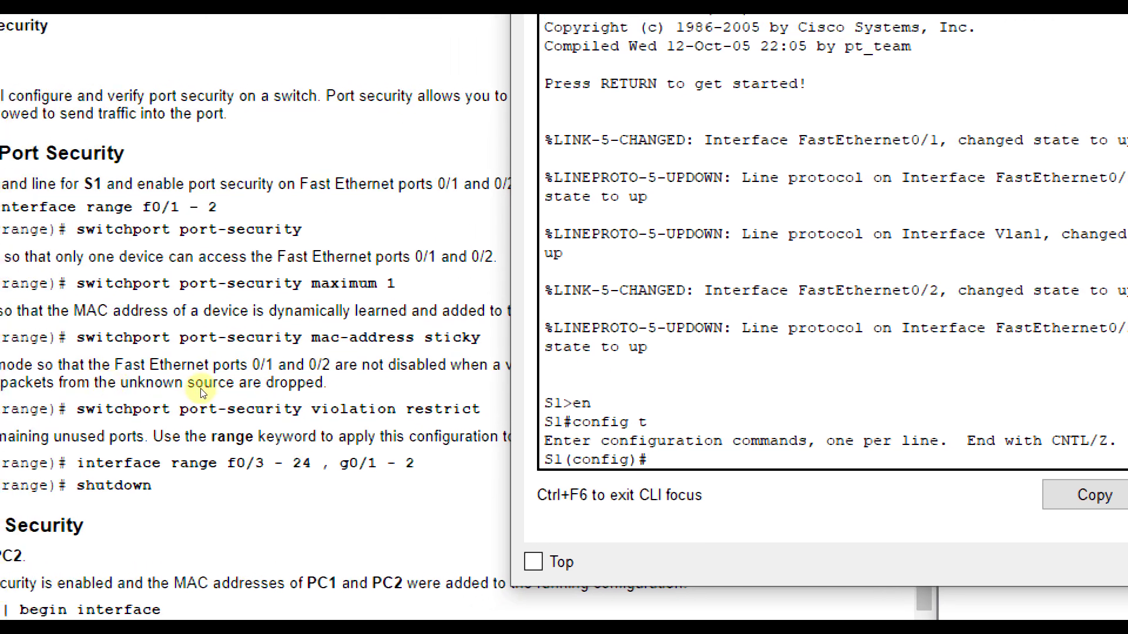
Step: Enable switchport port-security on interface range fa0/1-2
text(int range fa)
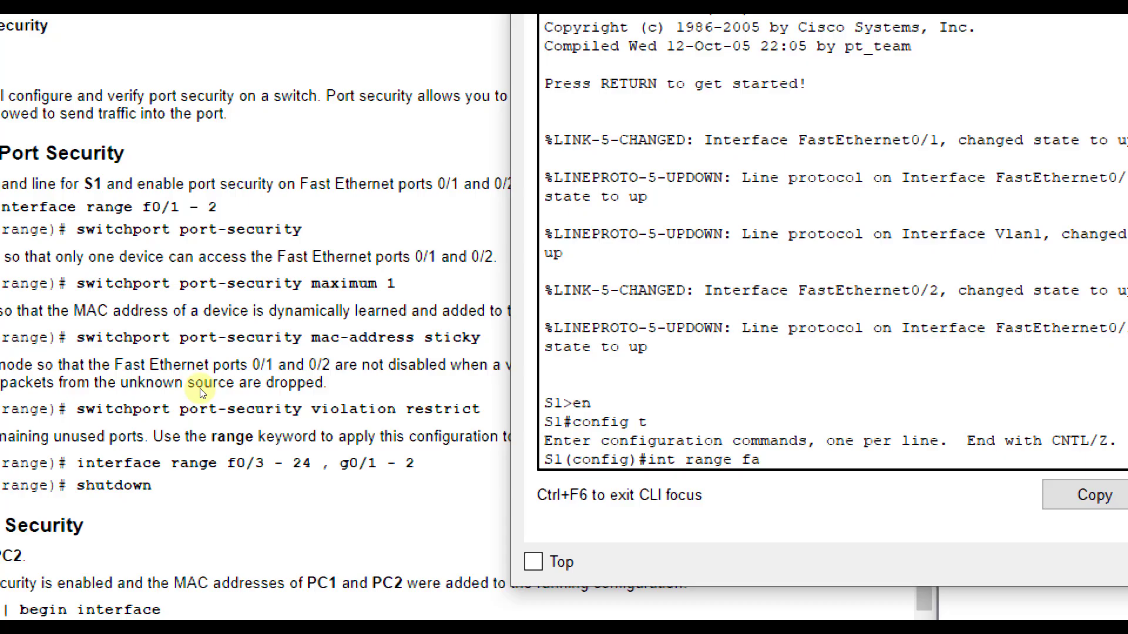
text(0/1-2)
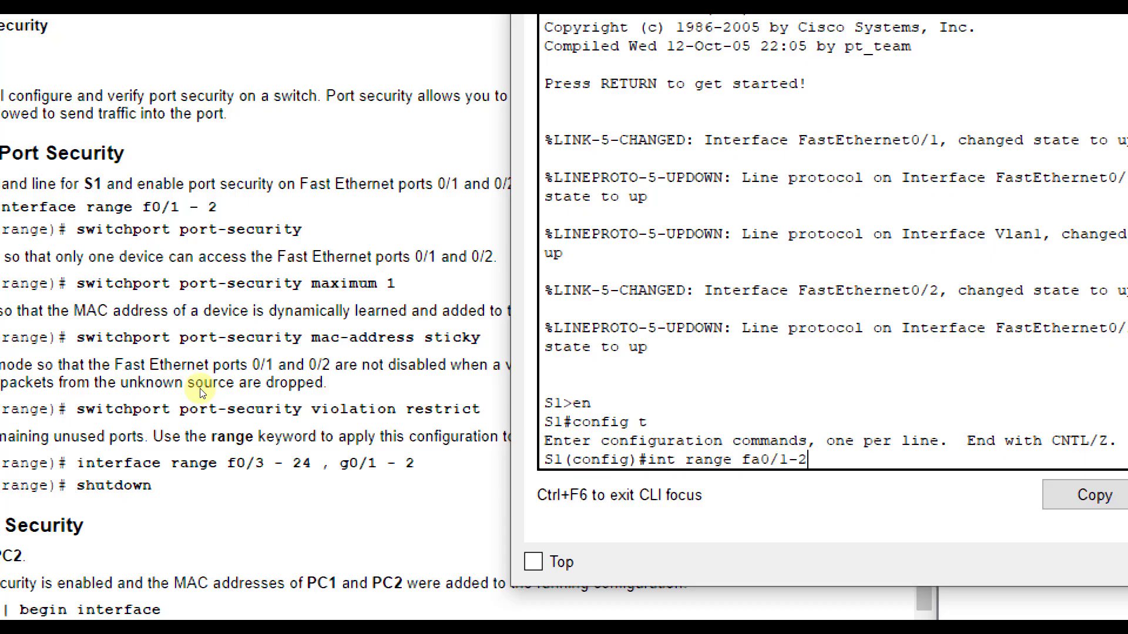
text(switch)
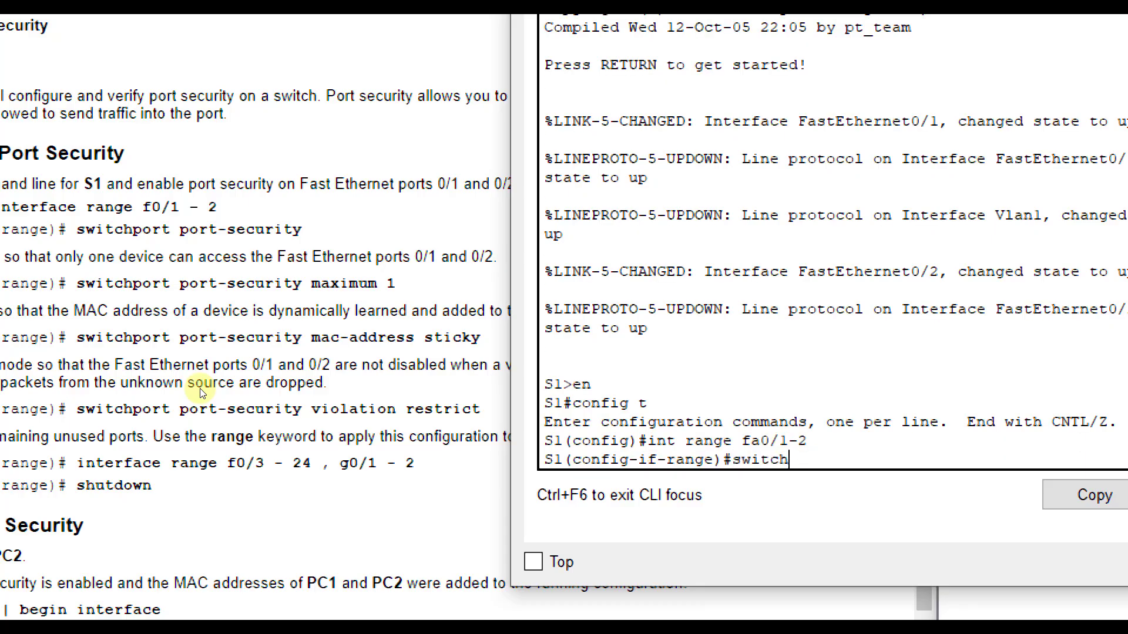
text(port port)
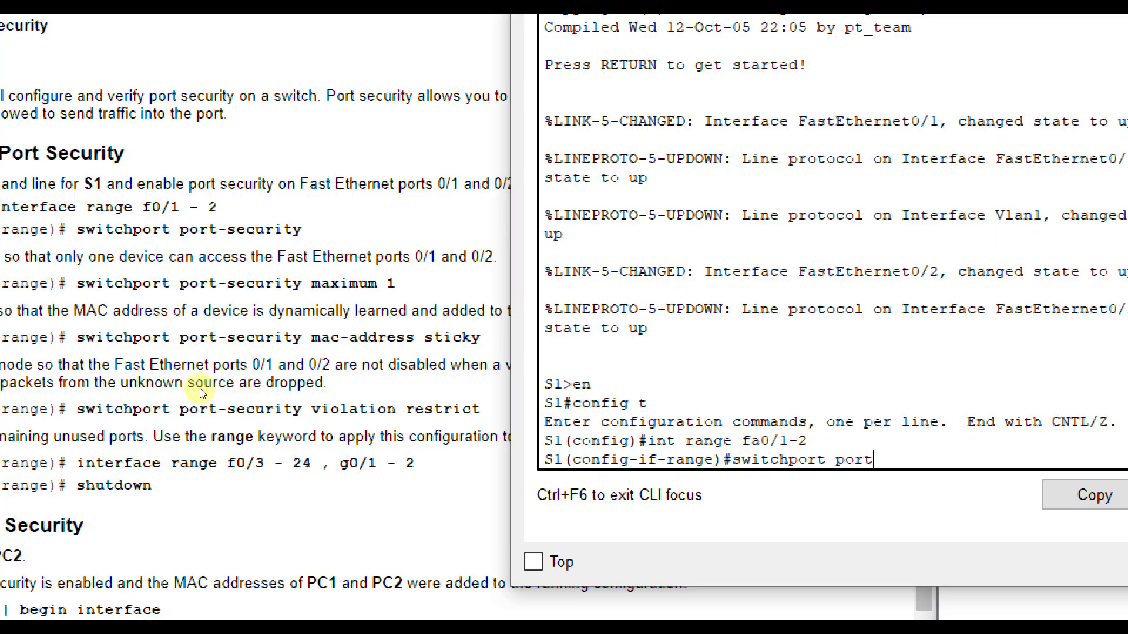
text(-securi)
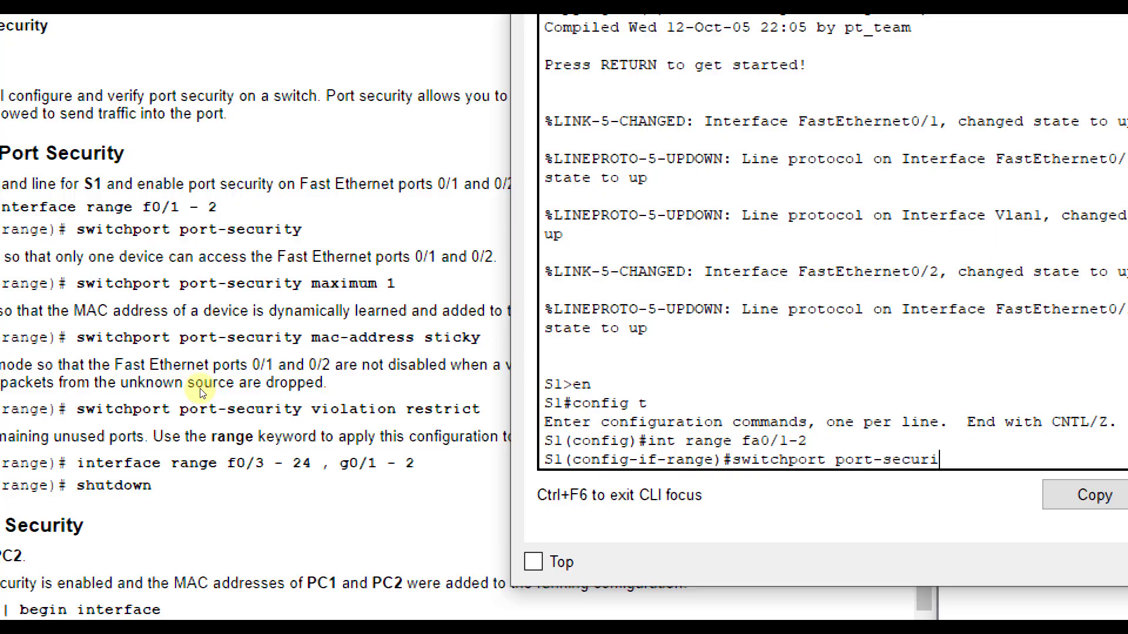
key(Return)
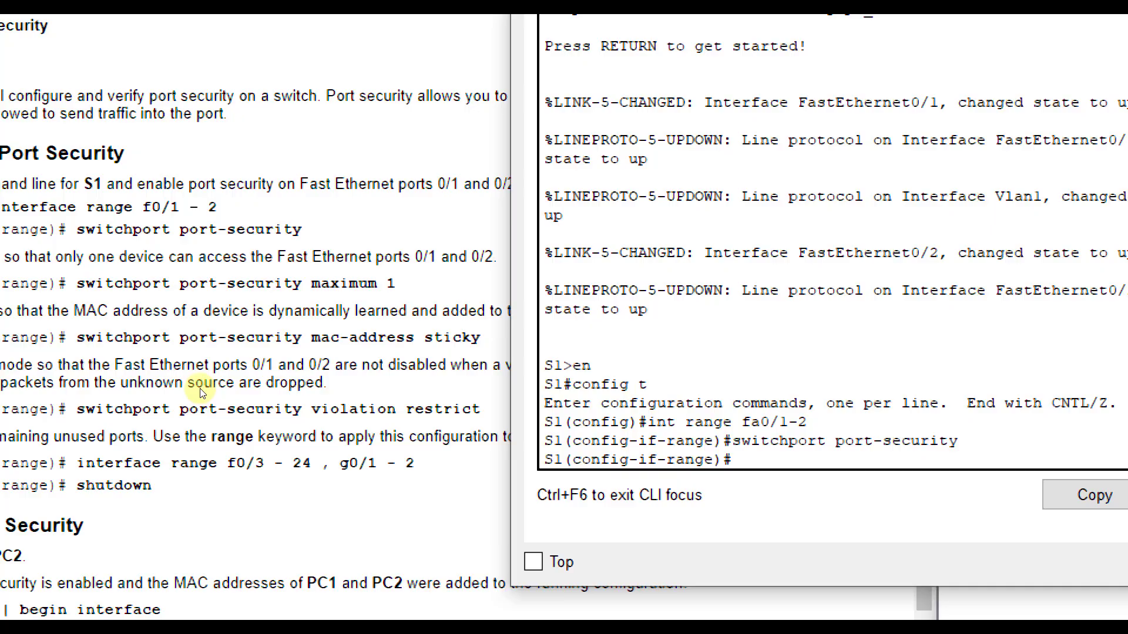
Step: Limit fa0/1-2 to a maximum of 1 secure MAC address
text(switchport port-security)
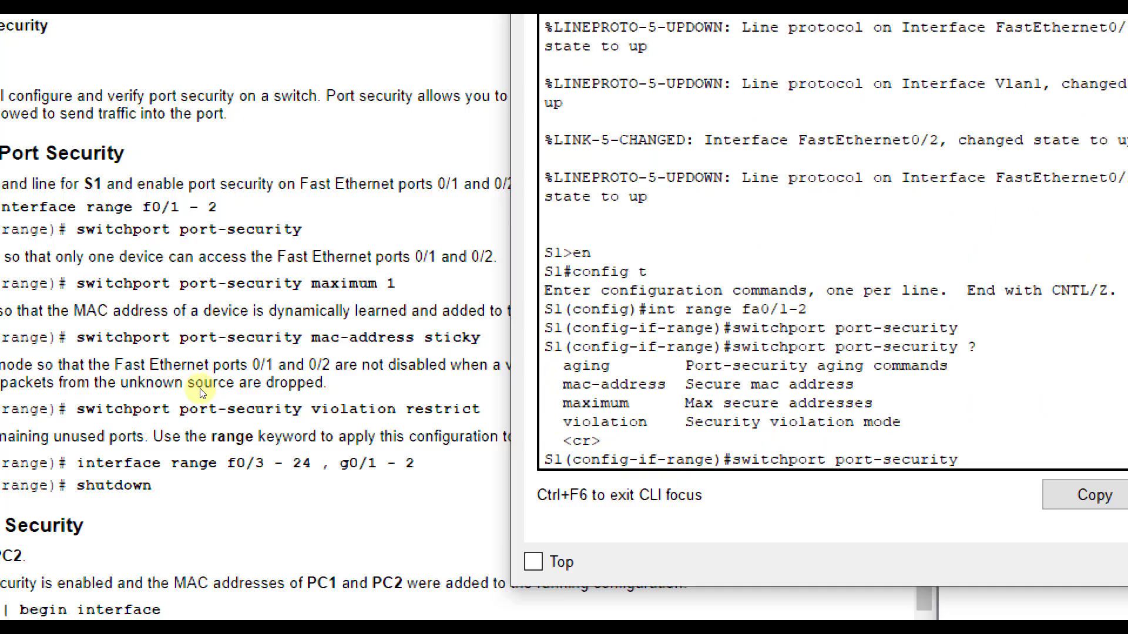
mouse_move(511, 410)
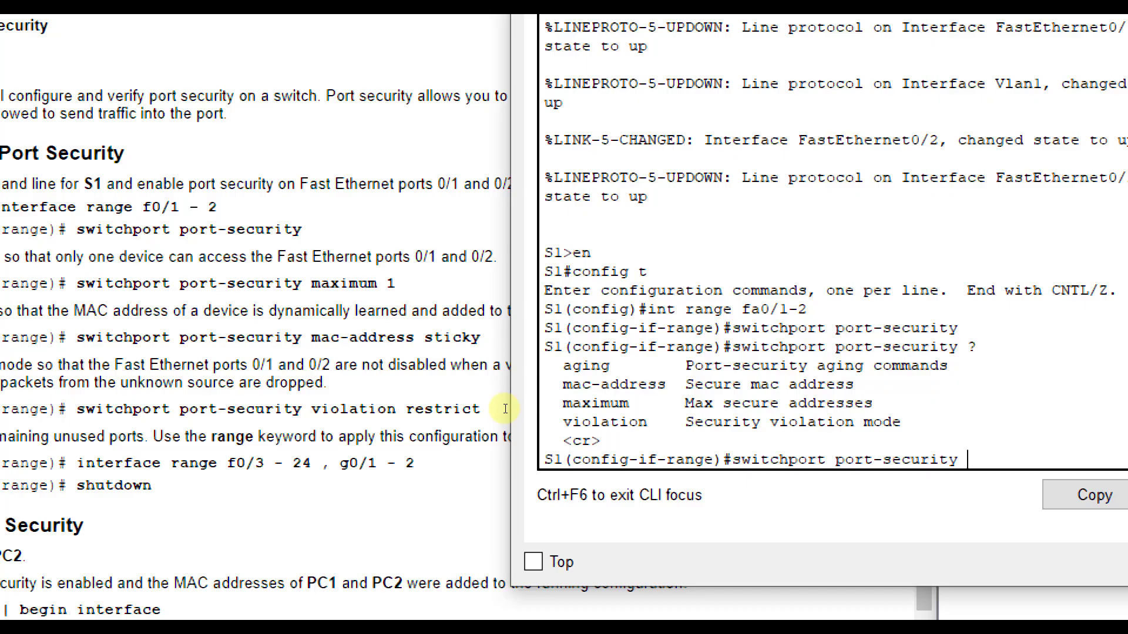
text(max)
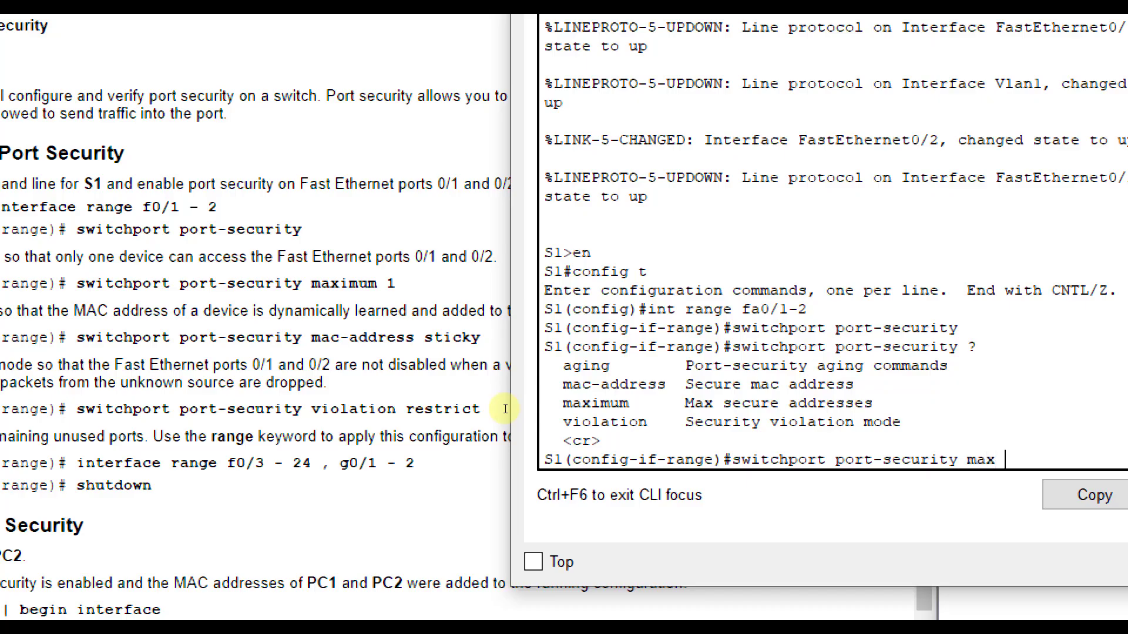
text(1)
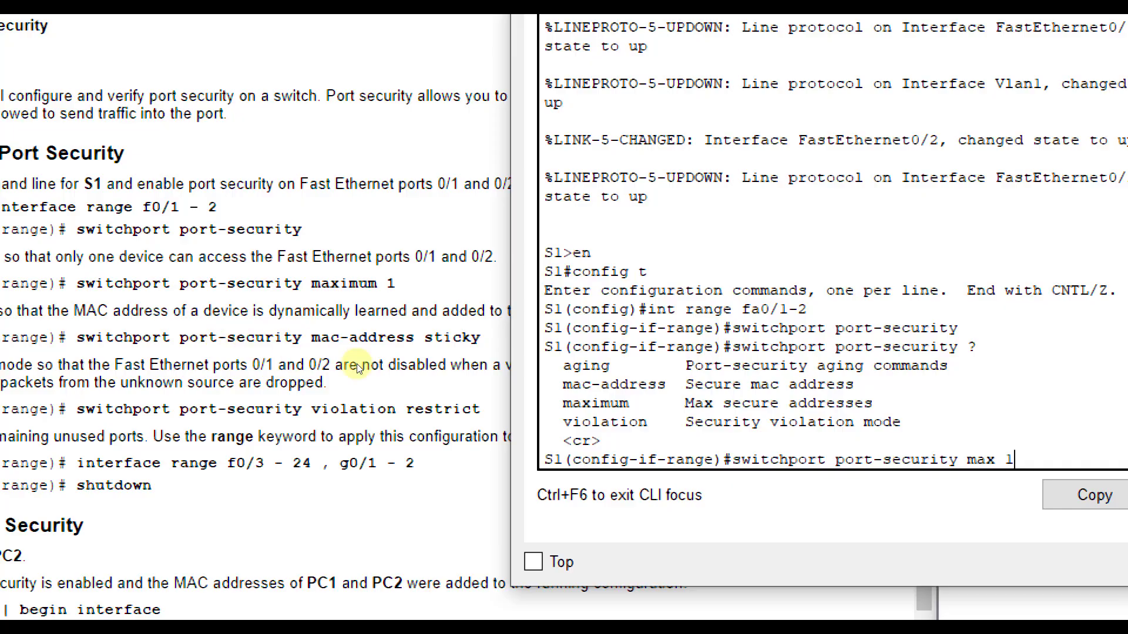
mouse_move(508, 447)
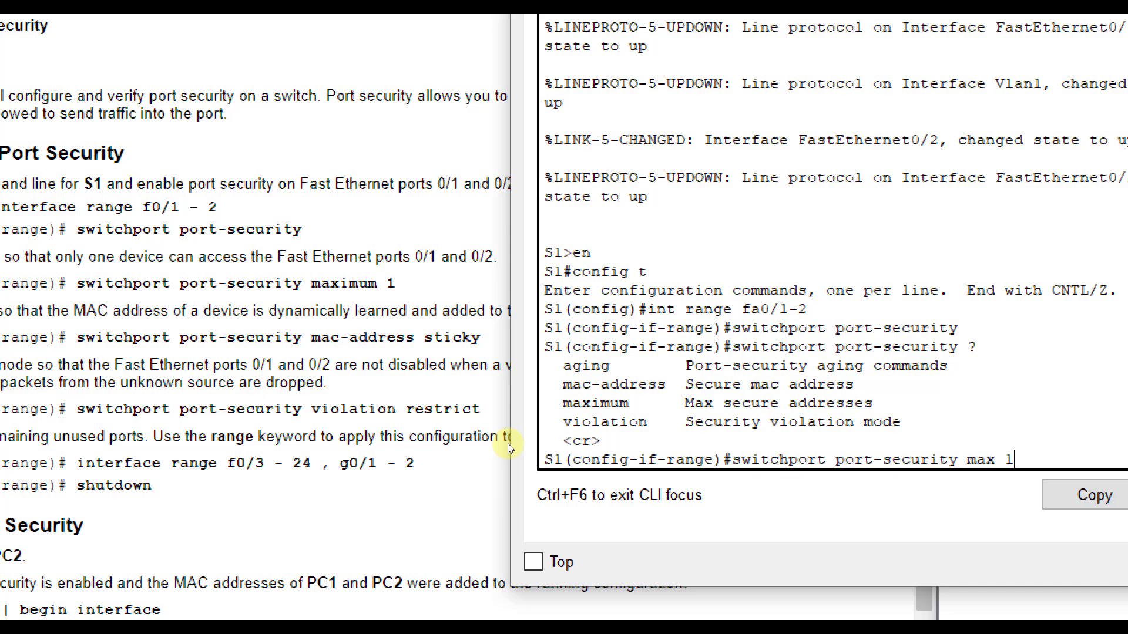
key(Return)
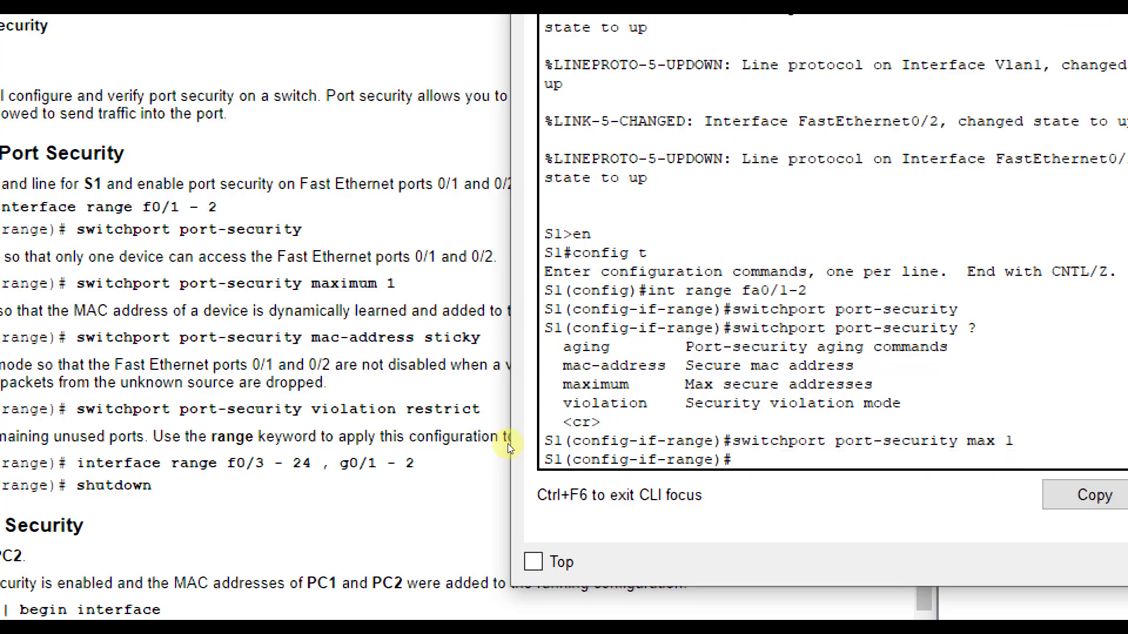
Step: Begin the switchport port-security mac-address command for sticky learning on fa0/1-2
text(switchport port-security)
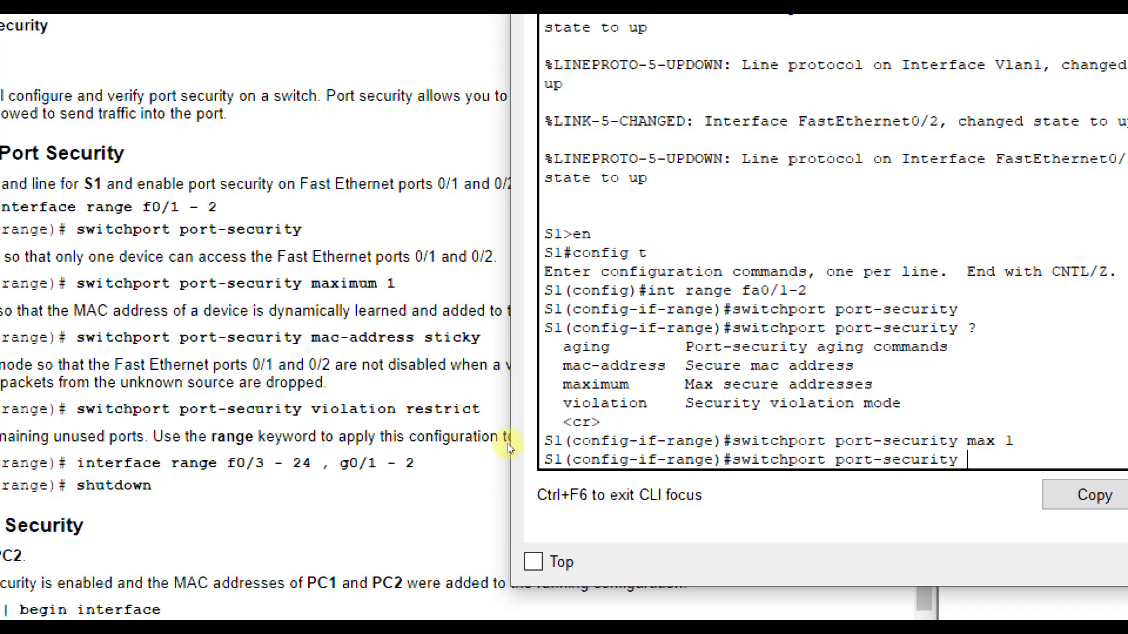
text(mac-address)
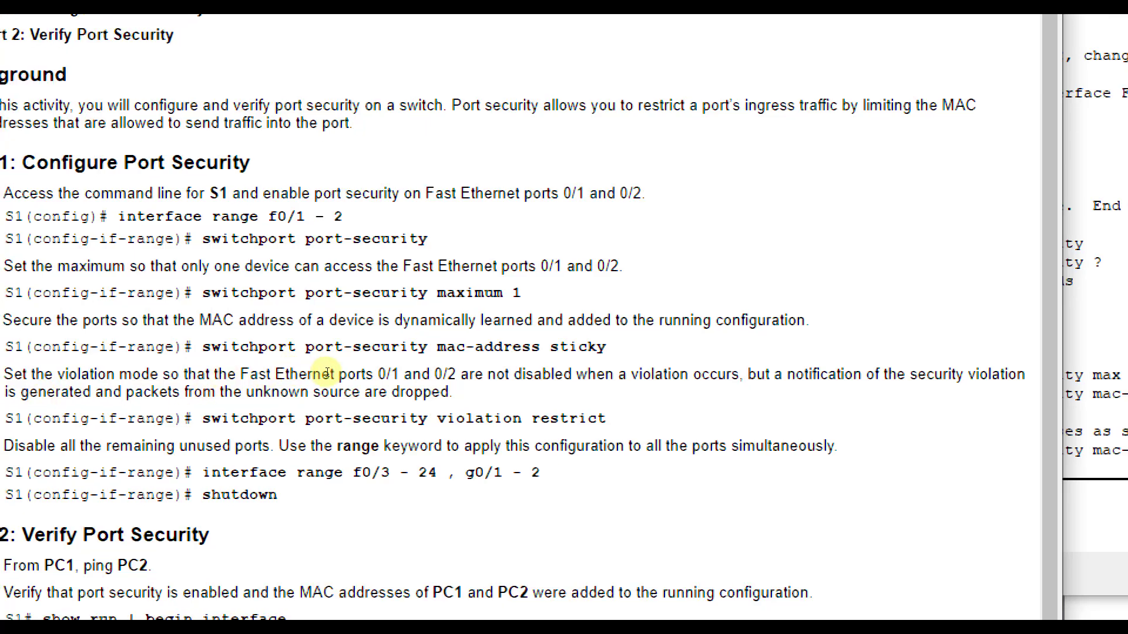
mouse_move(358, 374)
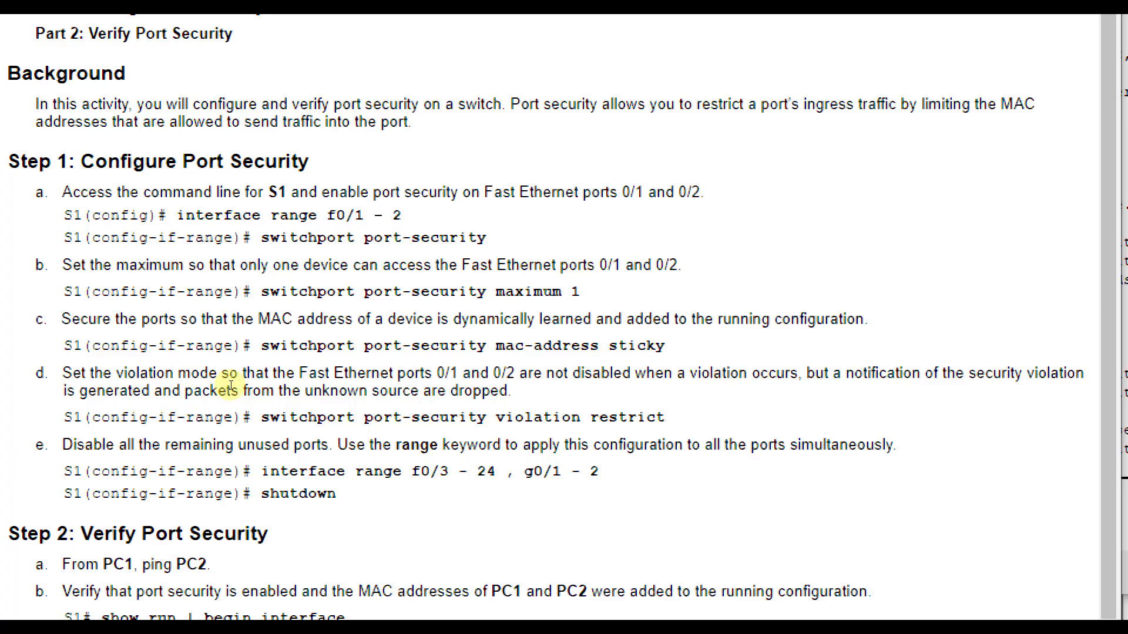
mouse_move(425, 398)
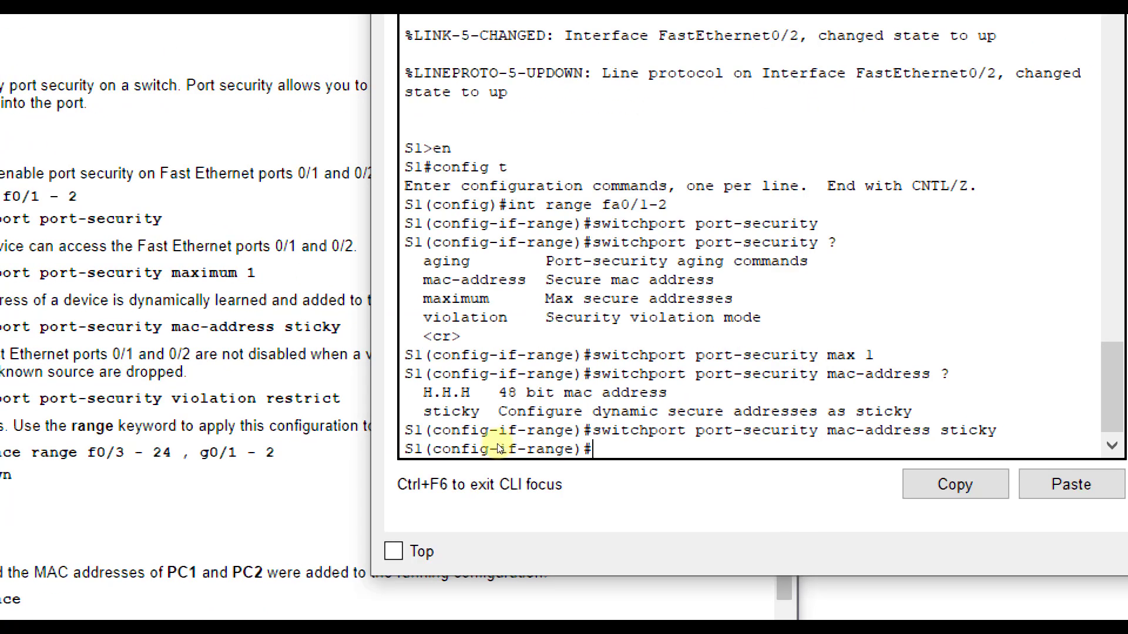
Step: Set the port-security violation mode to restrict on fa0/1-2
text(switchport po)
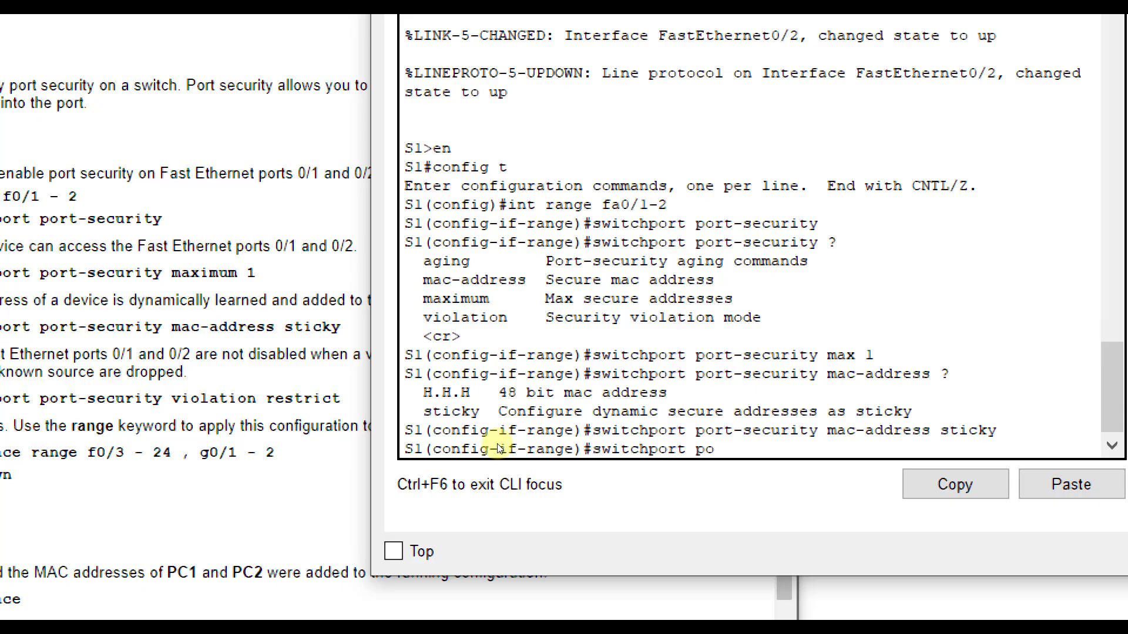
text(port-securt)
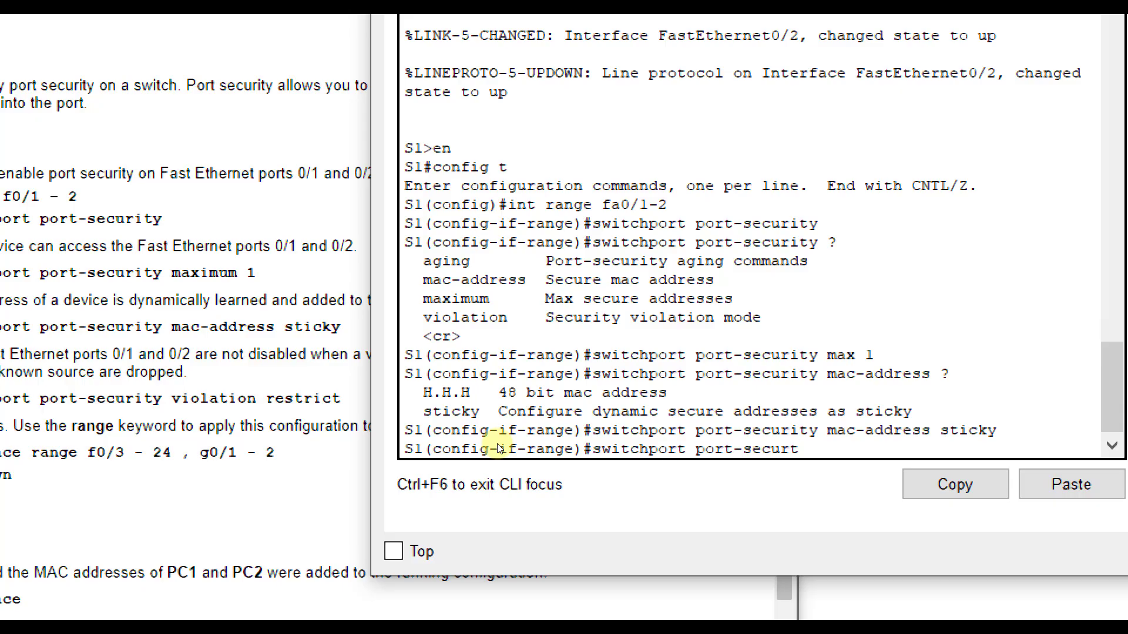
text(i)
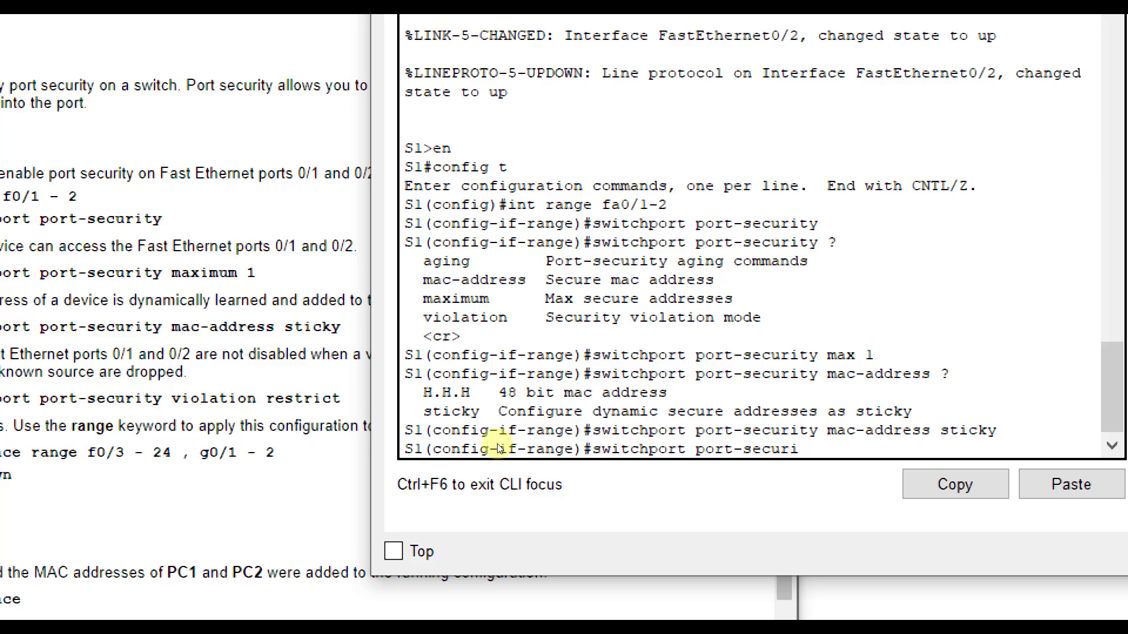
text(ty violation)
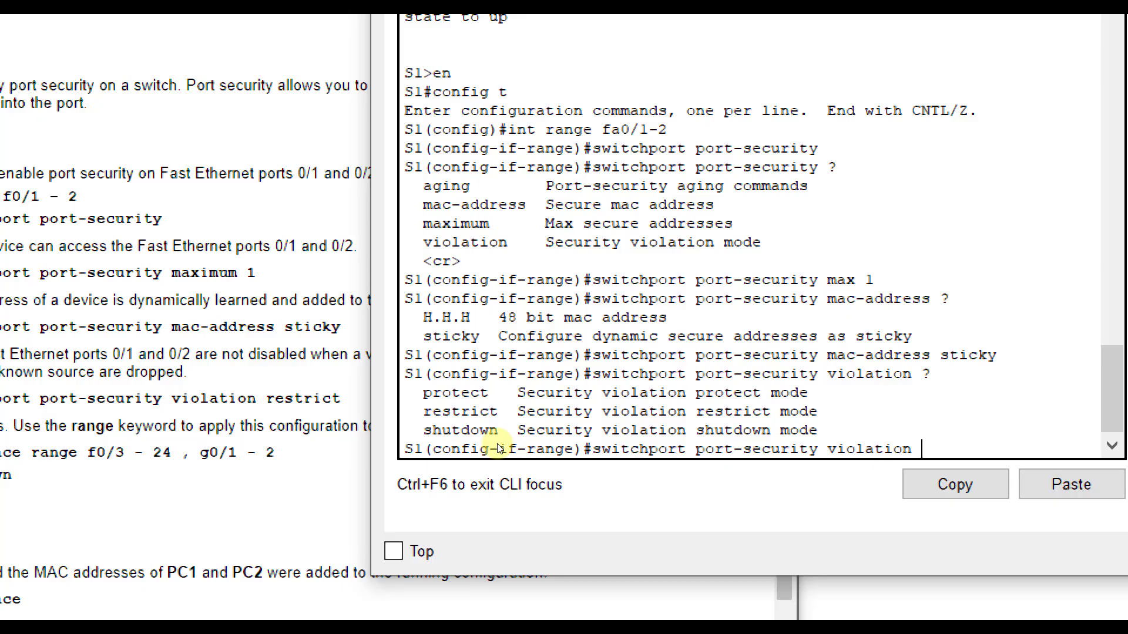
text(restrict)
text(exit)
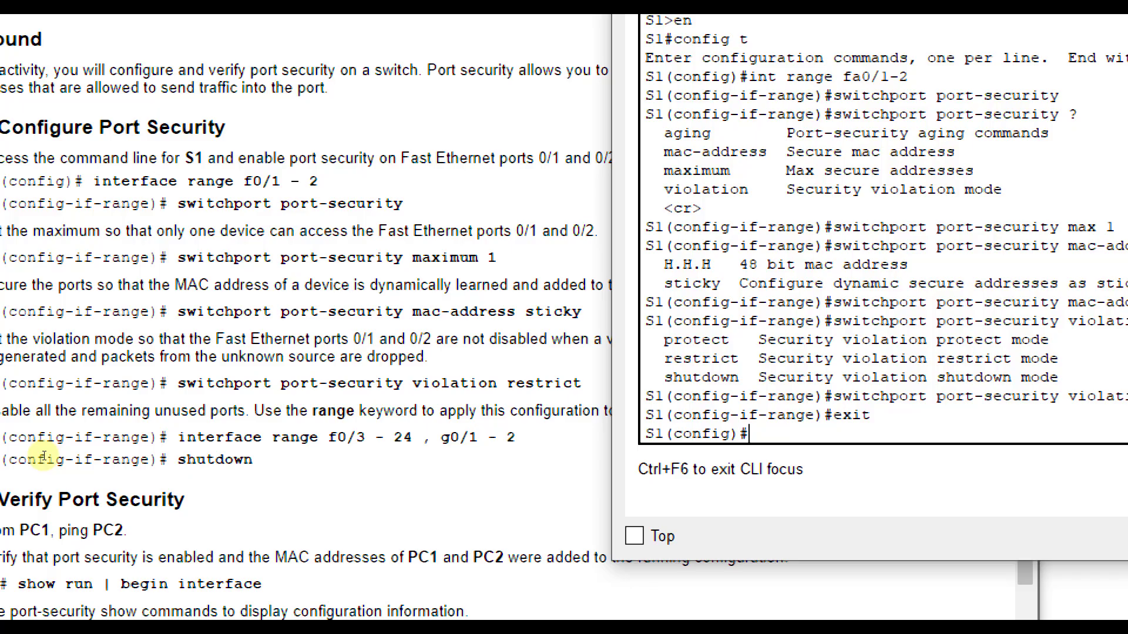
Step: Shut down unused interface range fa0/3-24, g0/1-2 on S1
scroll(down, 3)
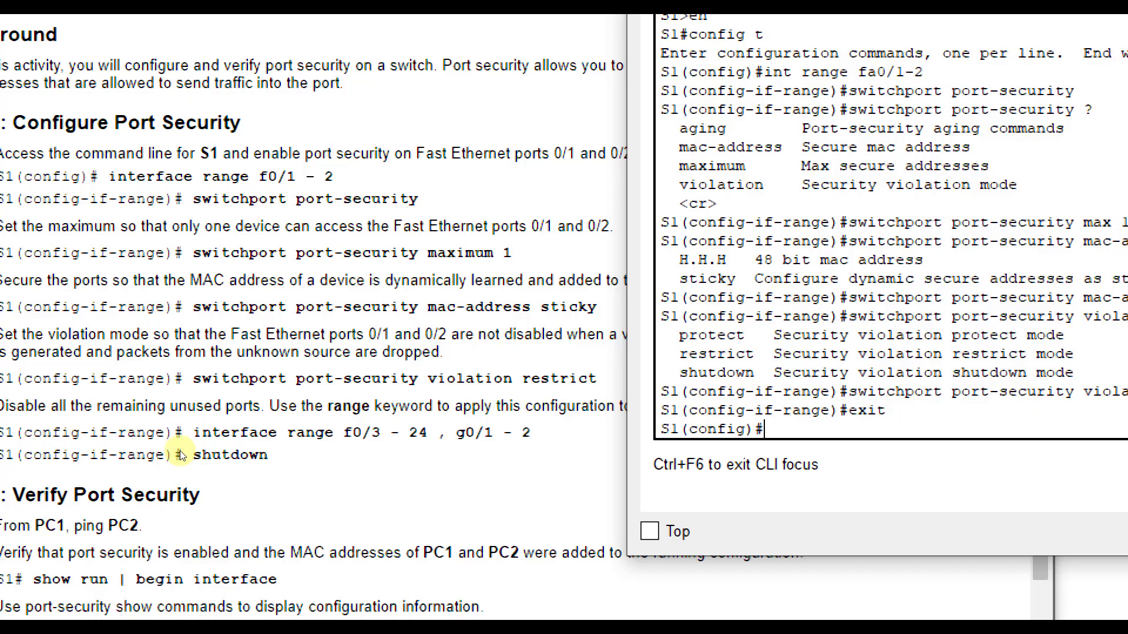
text(int)
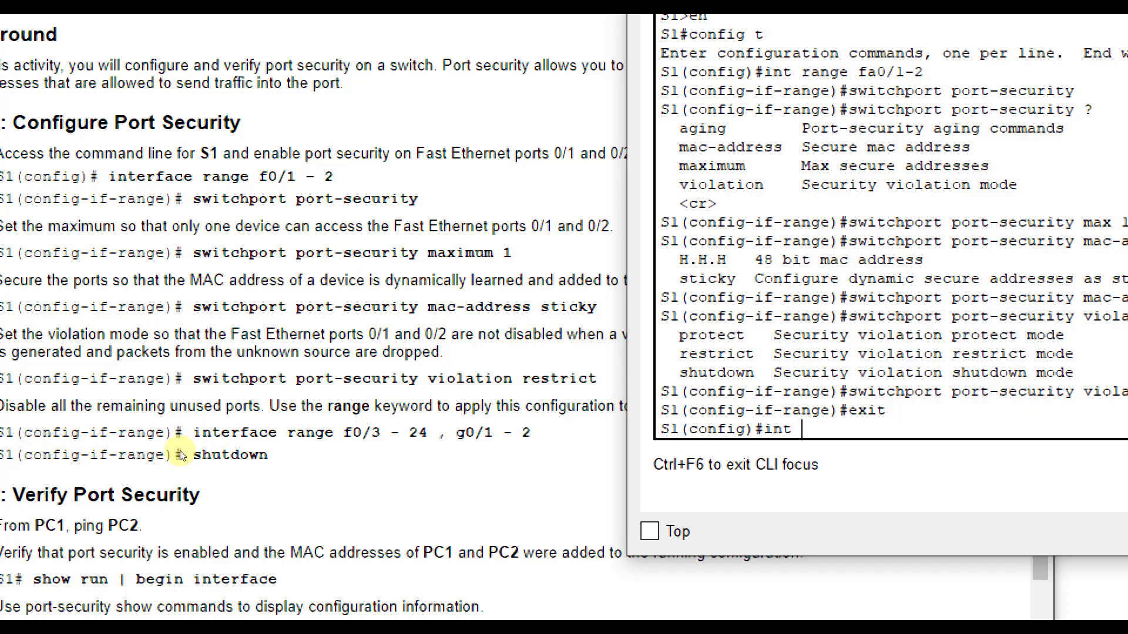
text(range fa0/)
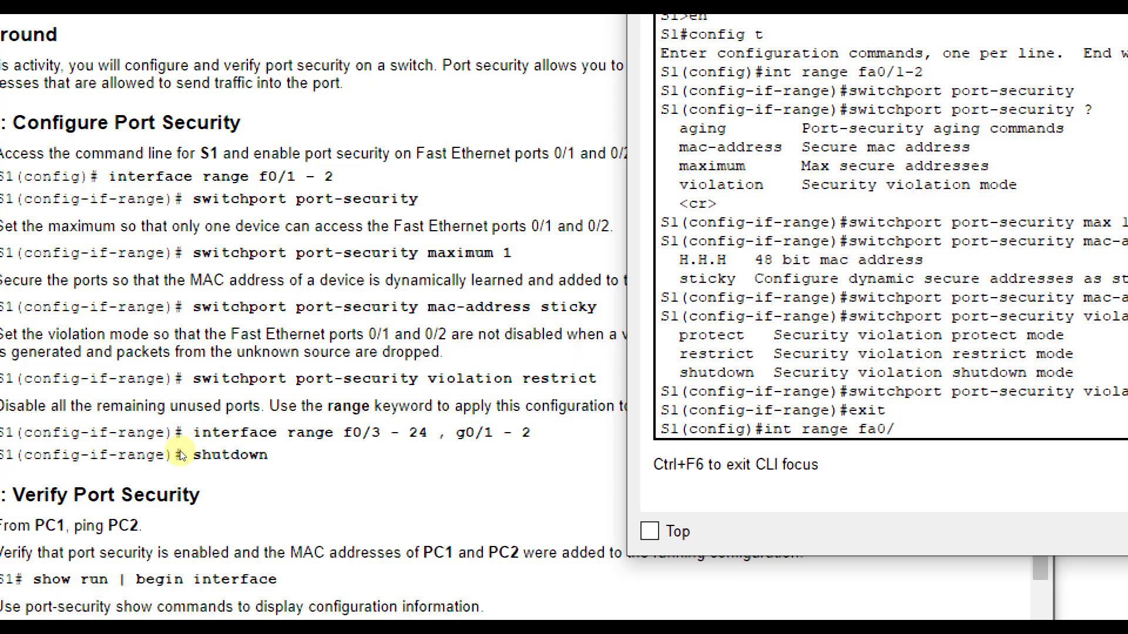
text(3-24, g0)
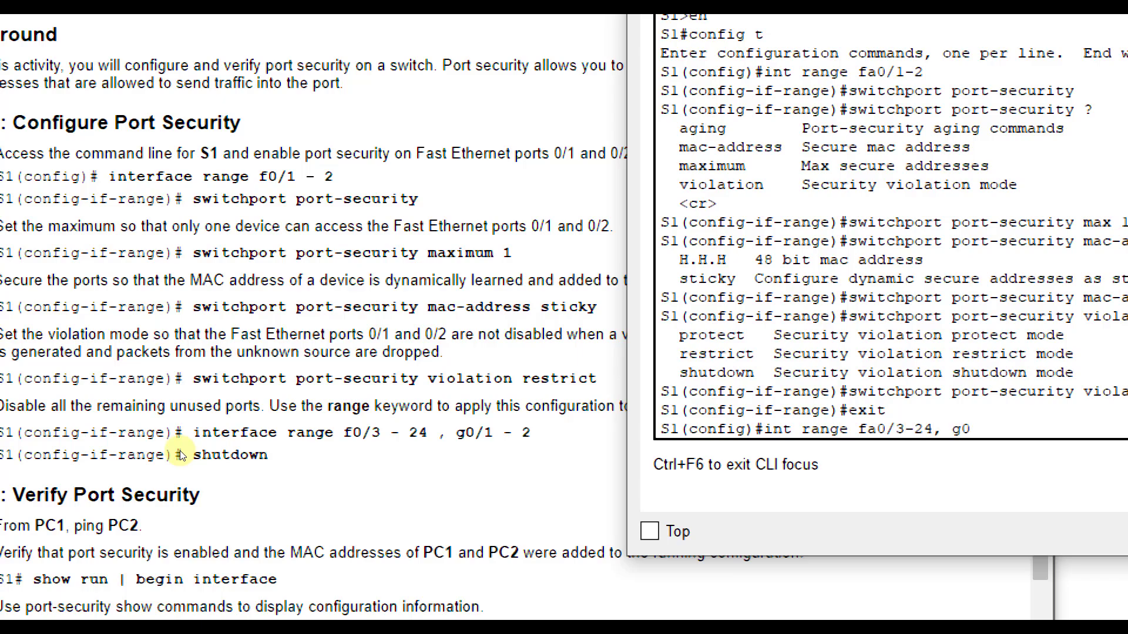
text(/1-2)
text(s)
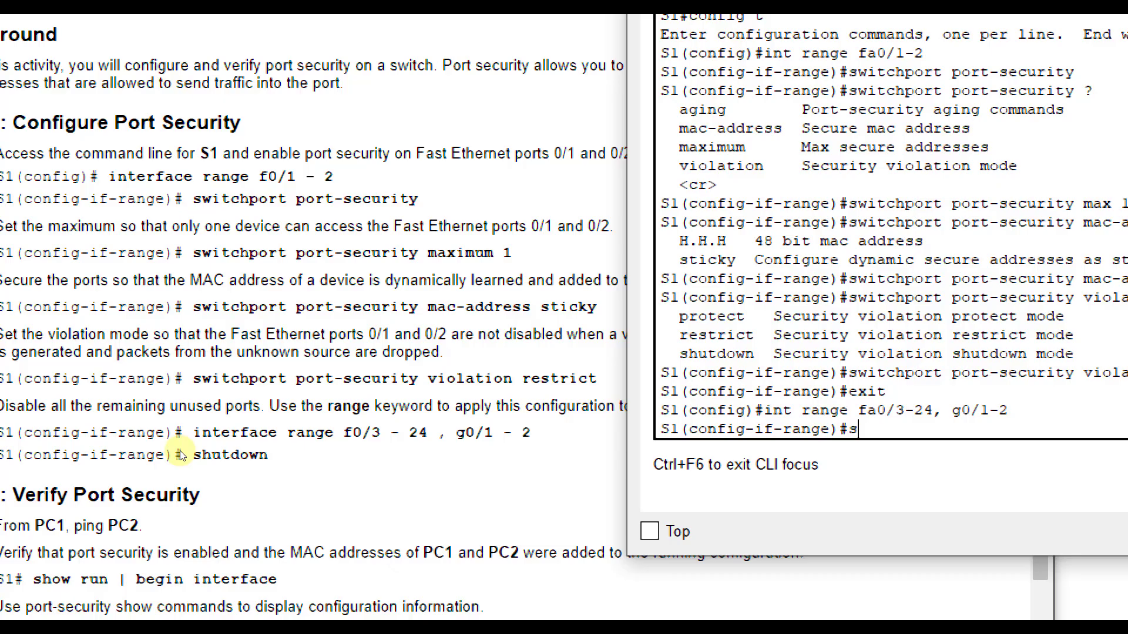
text(hutdown)
text(exit)
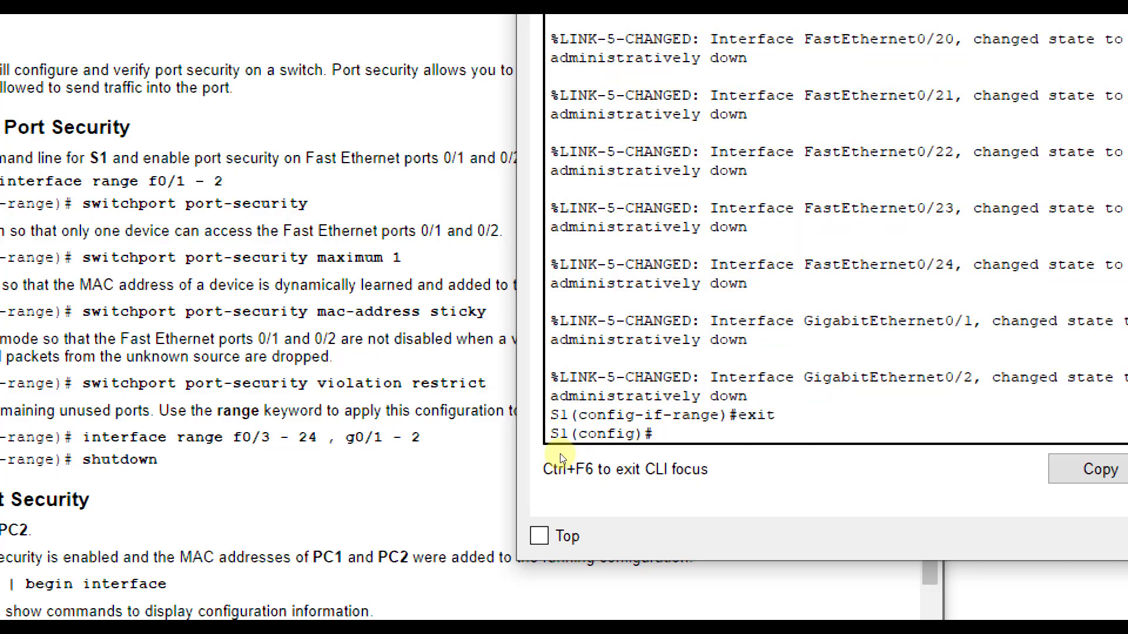
mouse_move(367, 449)
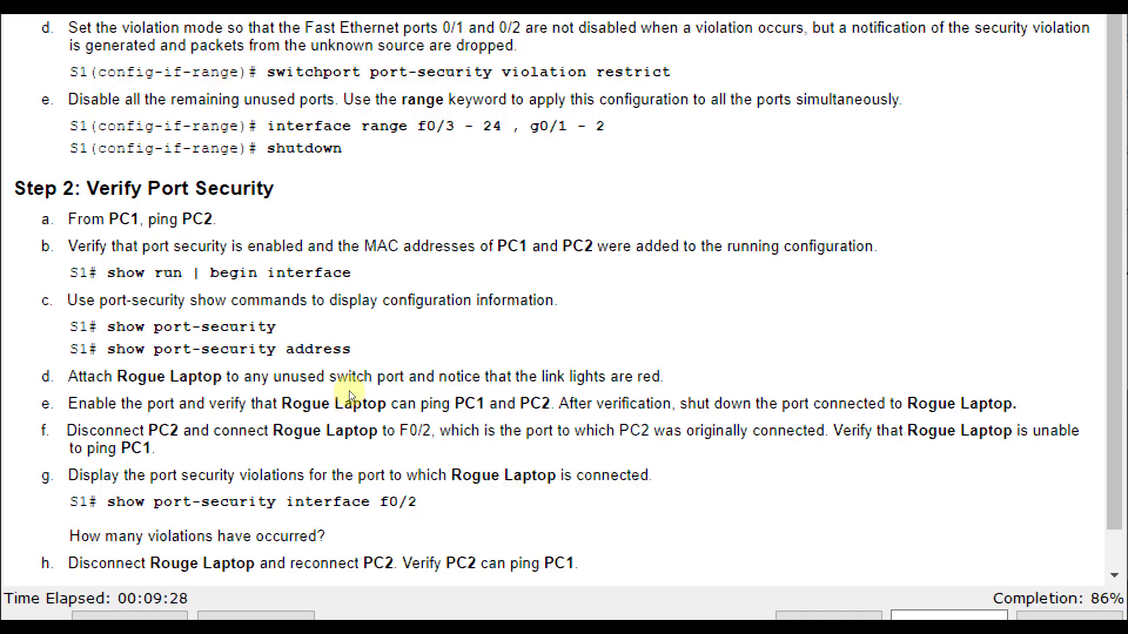
mouse_move(123, 412)
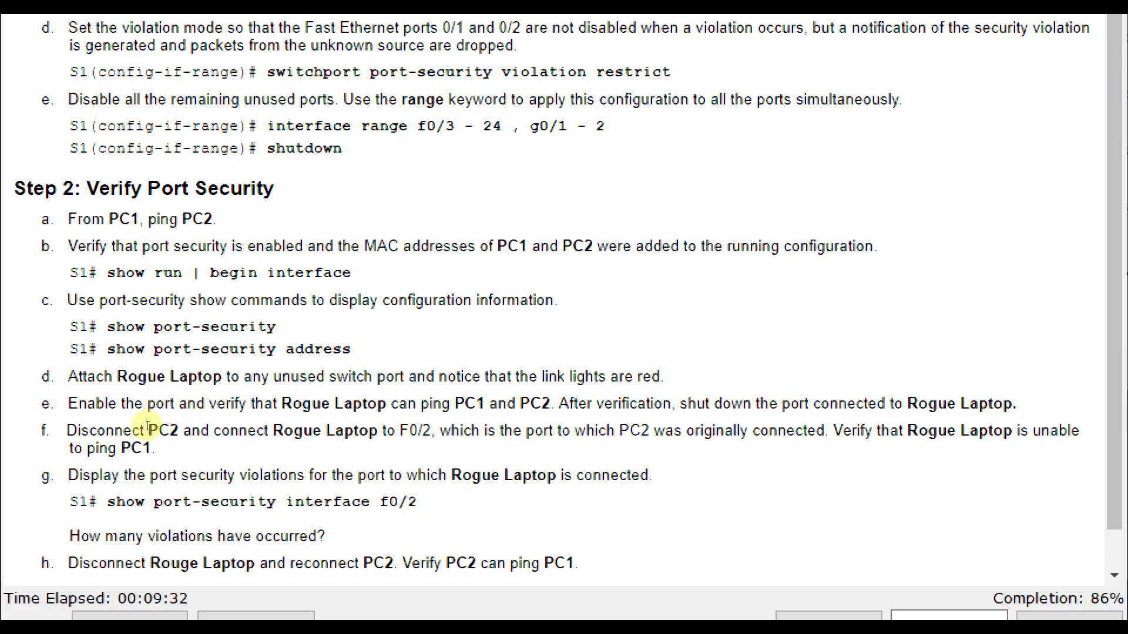
mouse_move(65, 452)
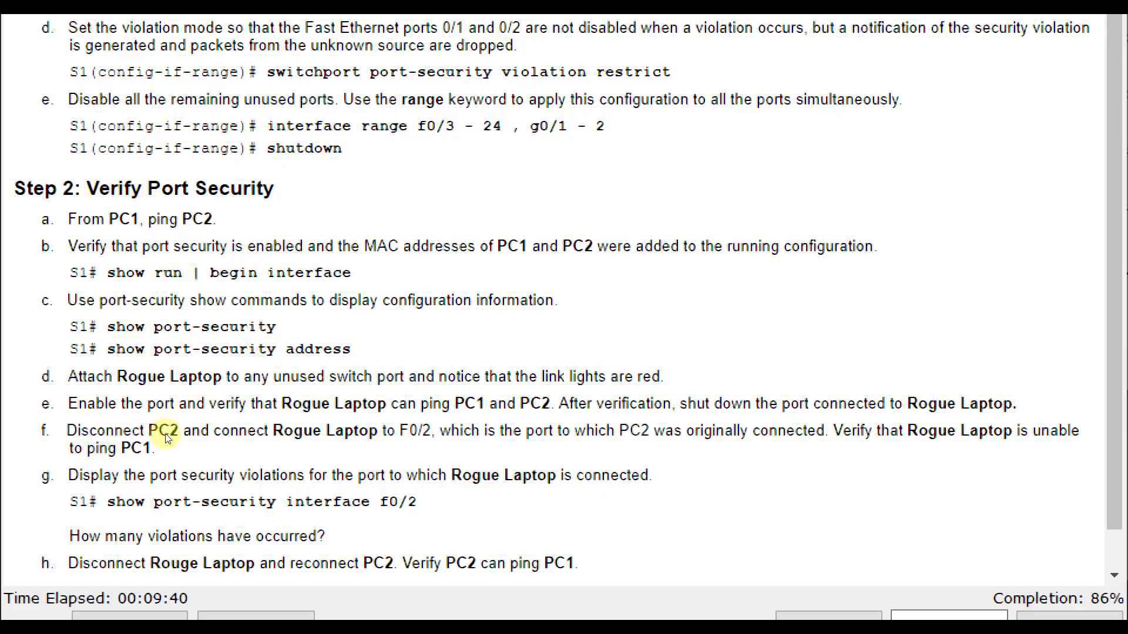
mouse_move(172, 446)
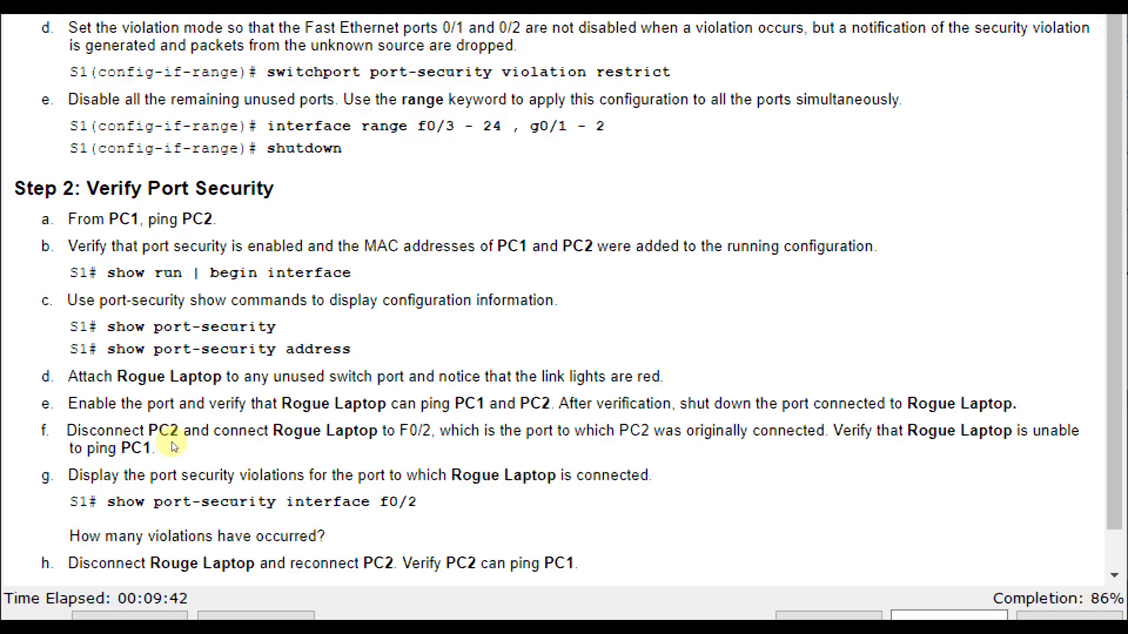
mouse_move(118, 475)
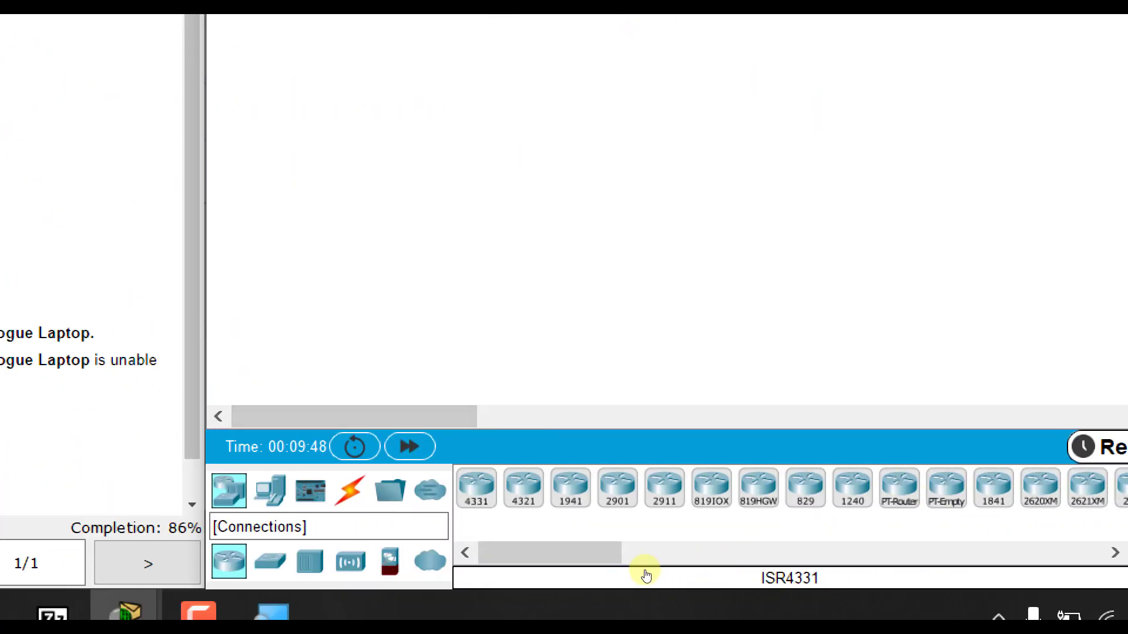
Step: Cable Rogue Laptop's FastEthernet0 to S1's FastEthernet0/3 with a copper straight-through
click(349, 490)
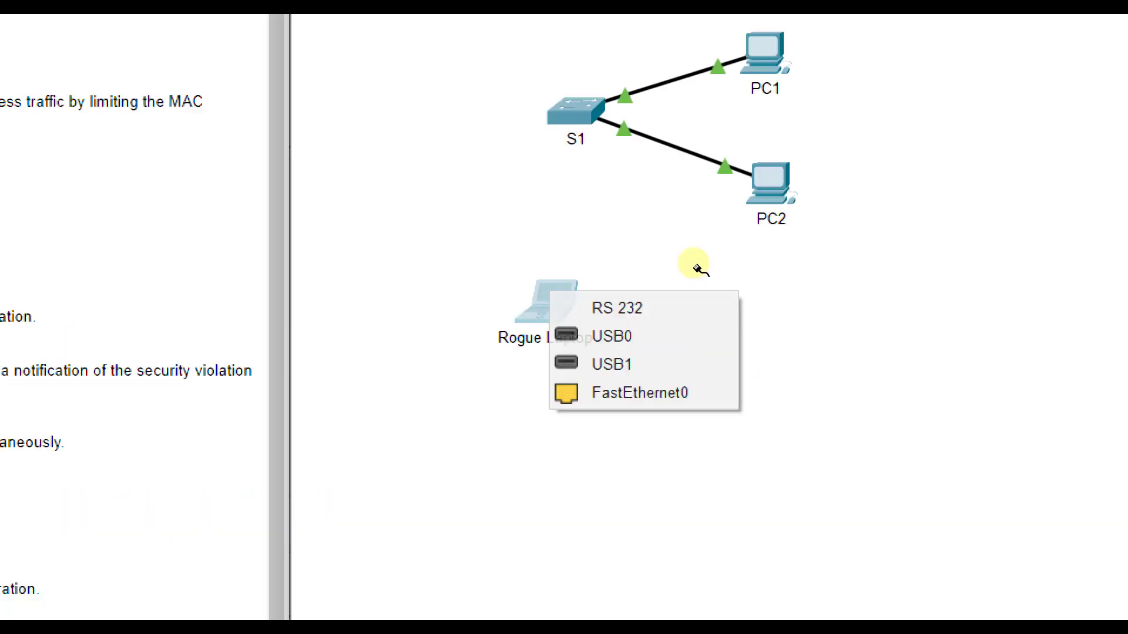
click(727, 319)
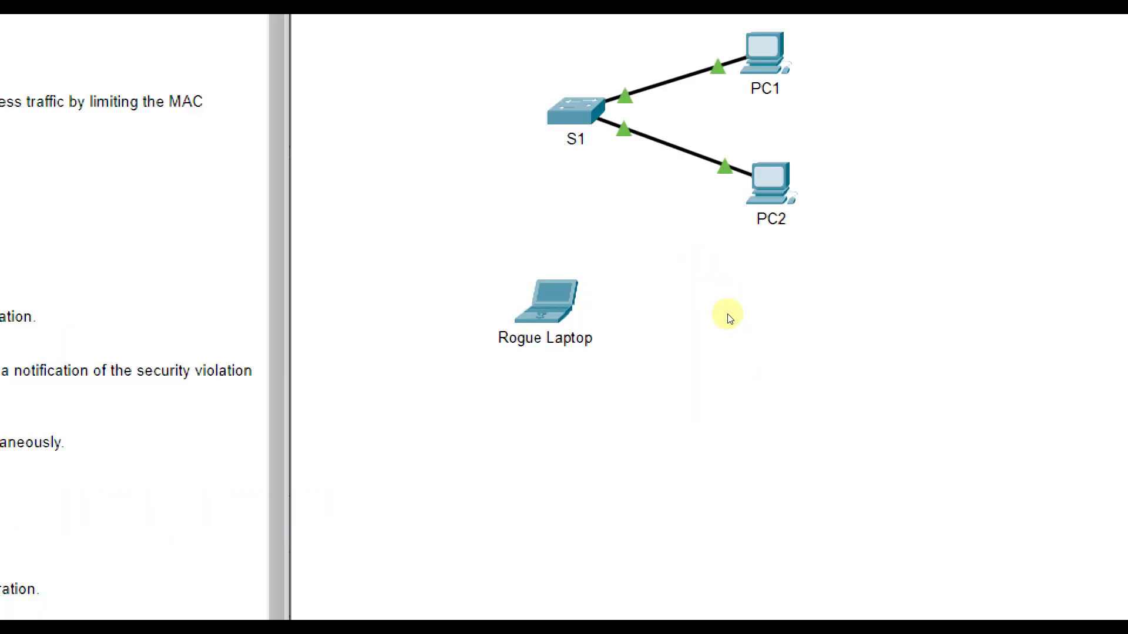
click(576, 111)
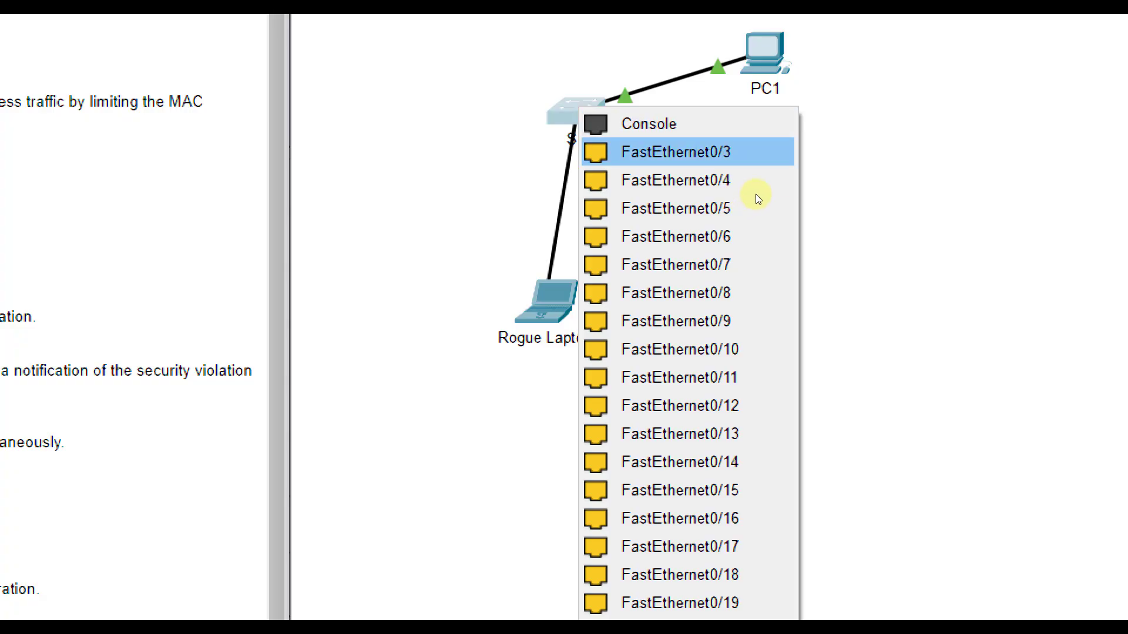
click(672, 152)
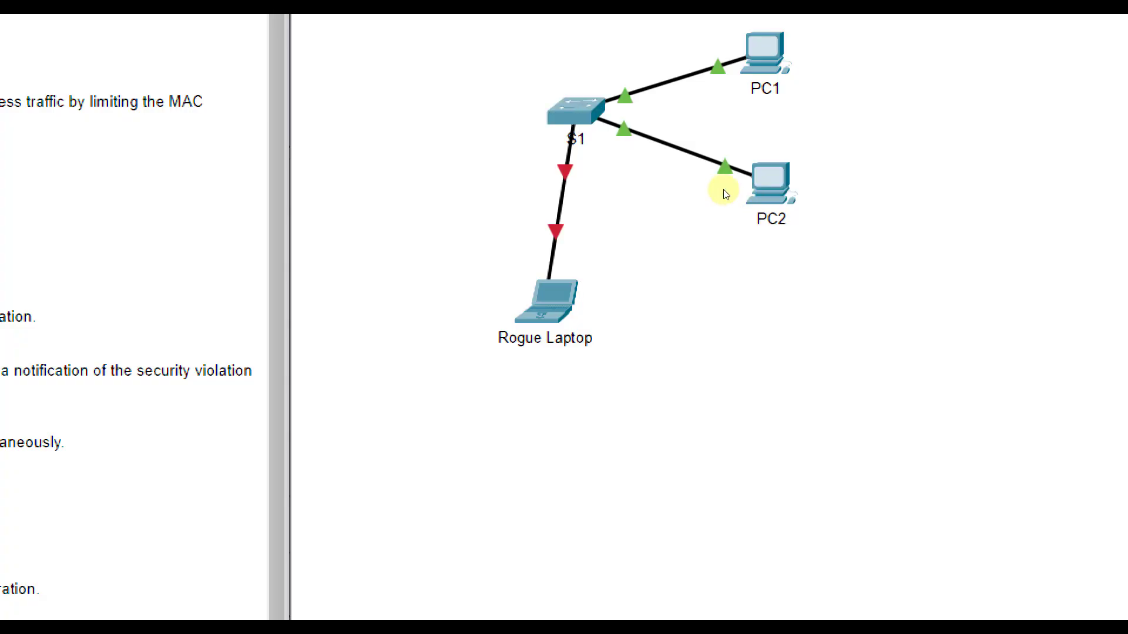
mouse_move(703, 203)
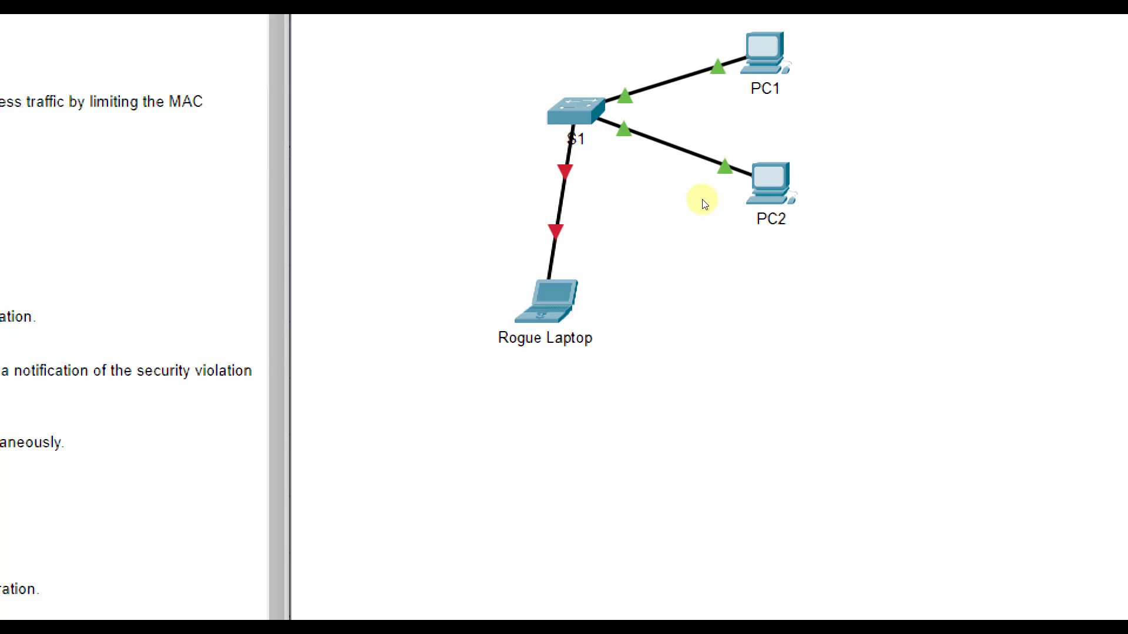
mouse_move(681, 201)
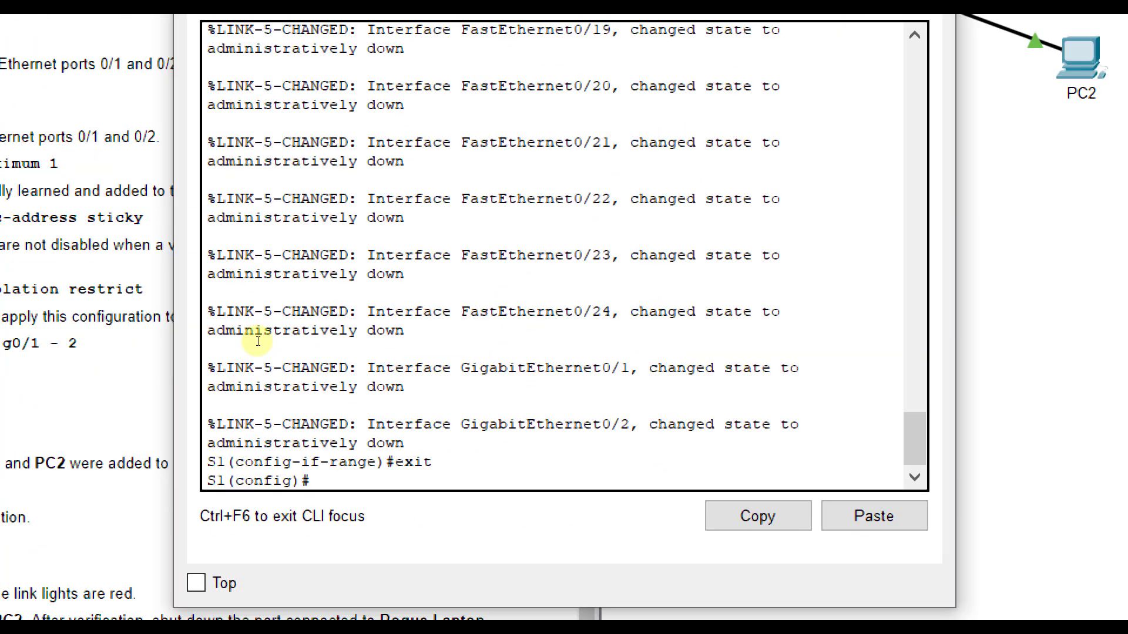
Step: Bring up S1's fa0/3 interface with no shutdown
text(int fa0/3)
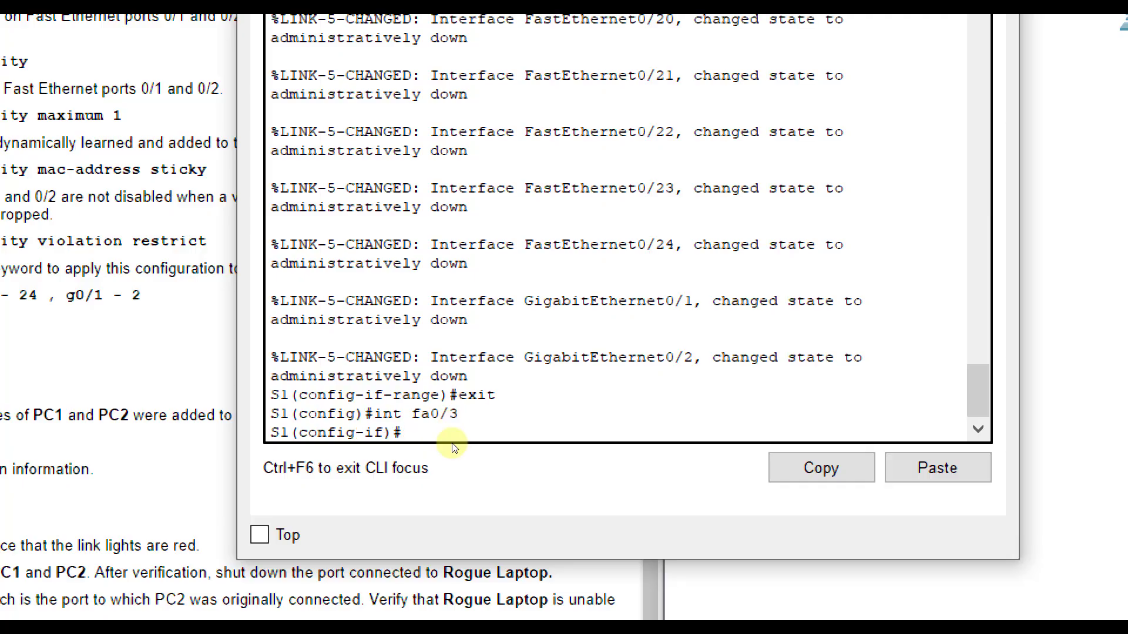
text(no s)
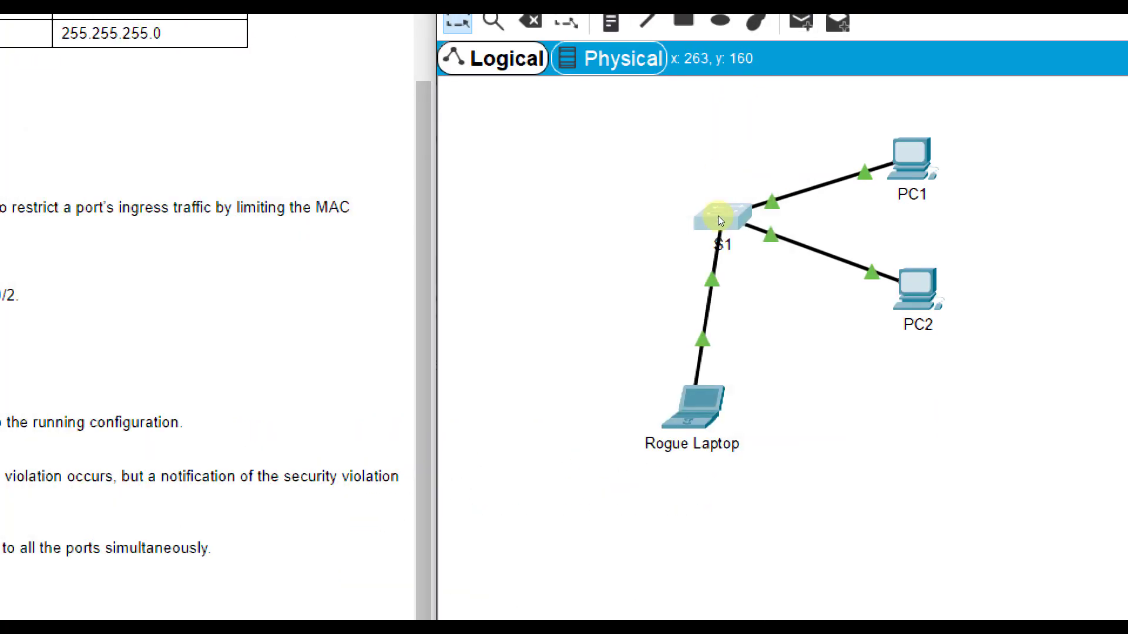
mouse_move(702, 247)
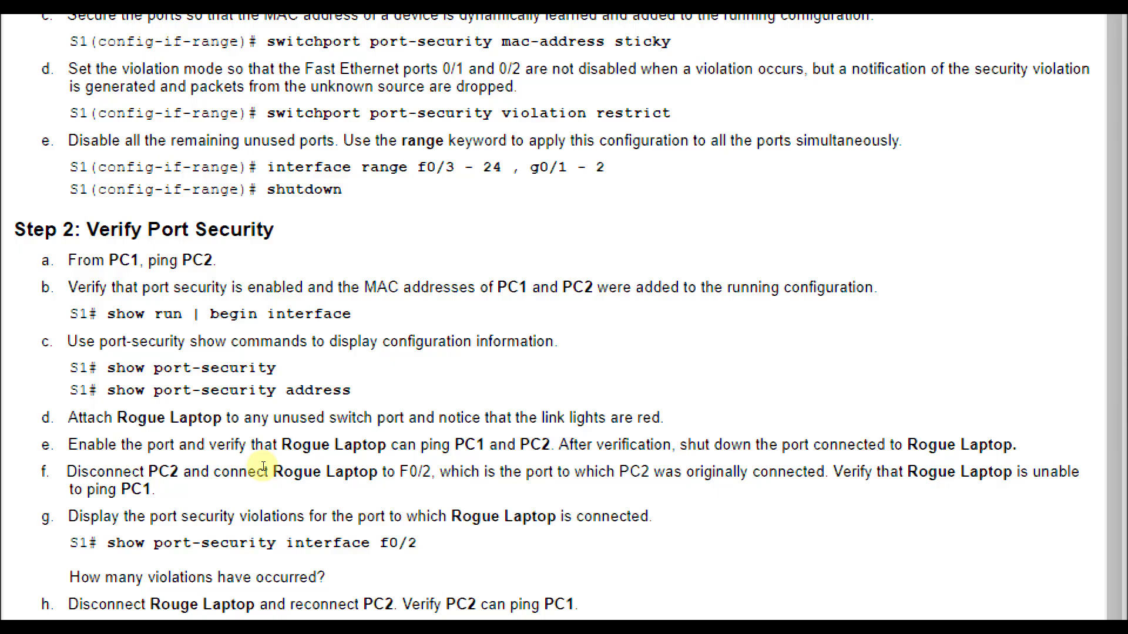
mouse_move(295, 483)
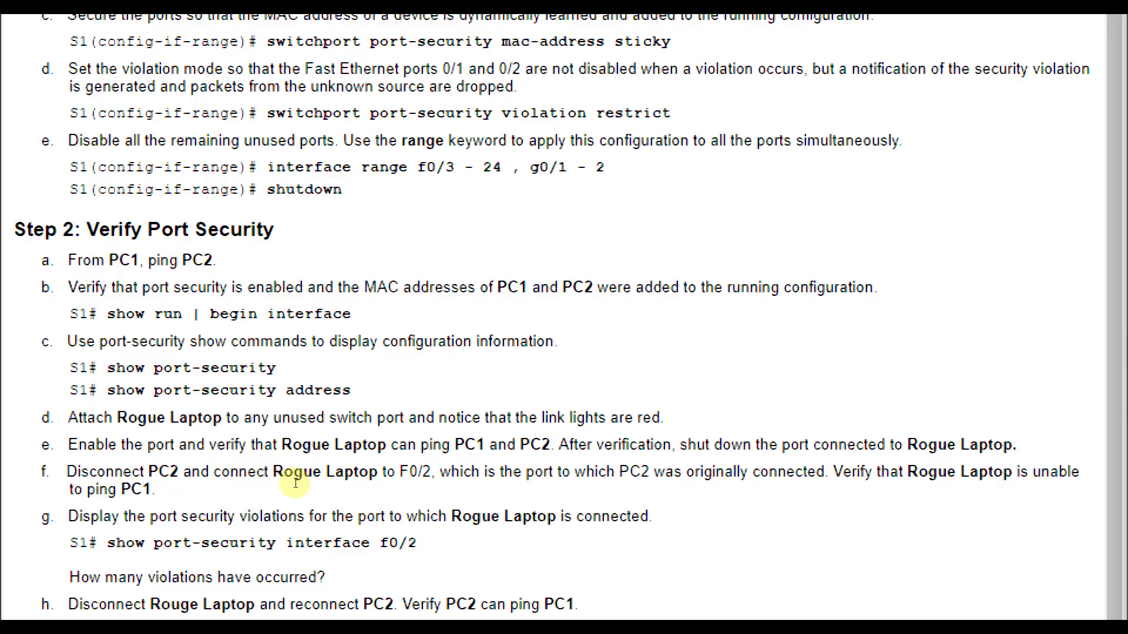
mouse_move(353, 472)
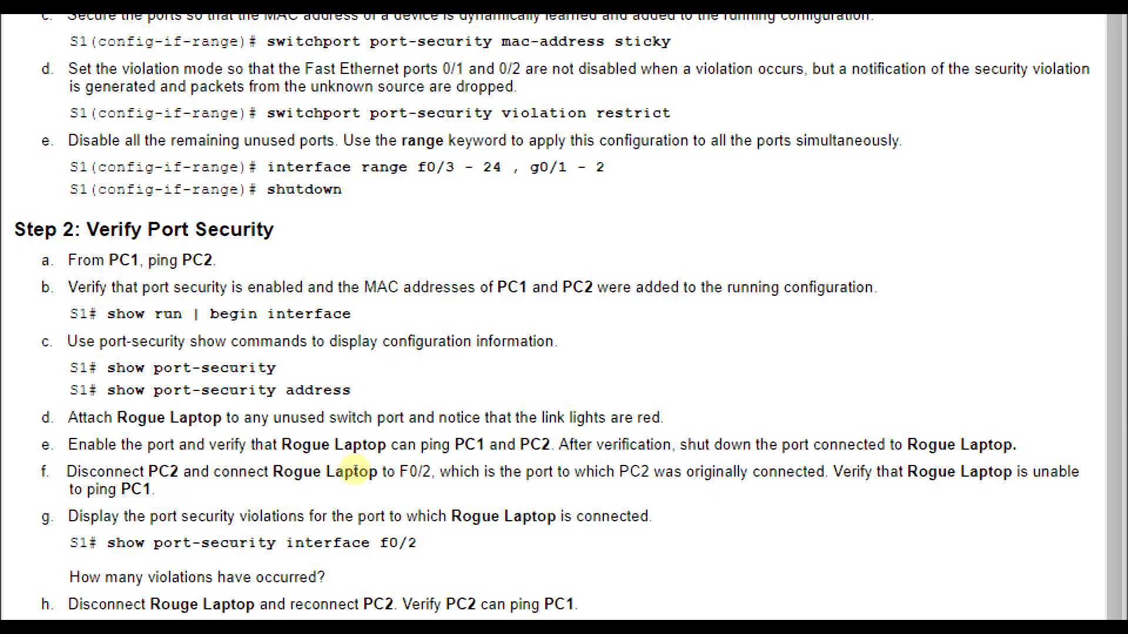
mouse_move(385, 467)
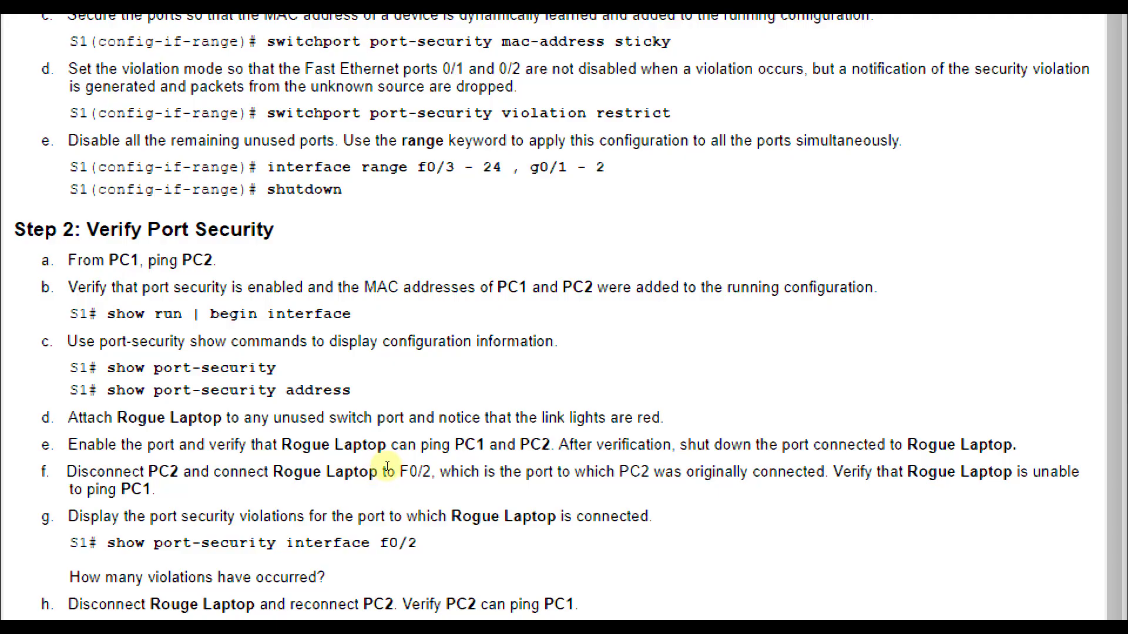
mouse_move(47, 374)
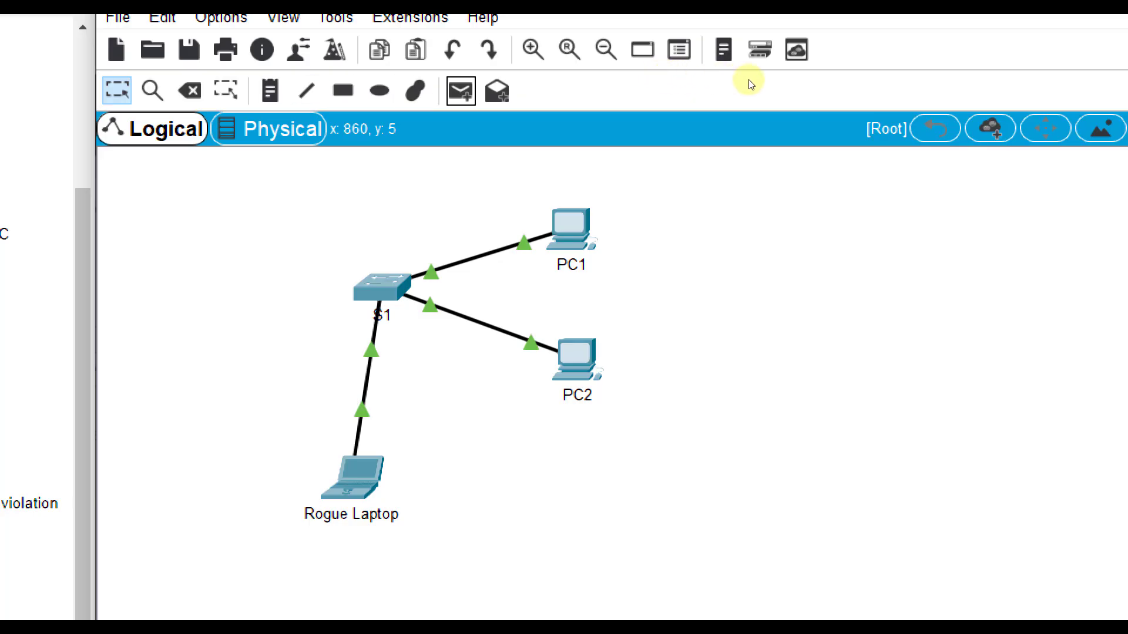
mouse_move(808, 140)
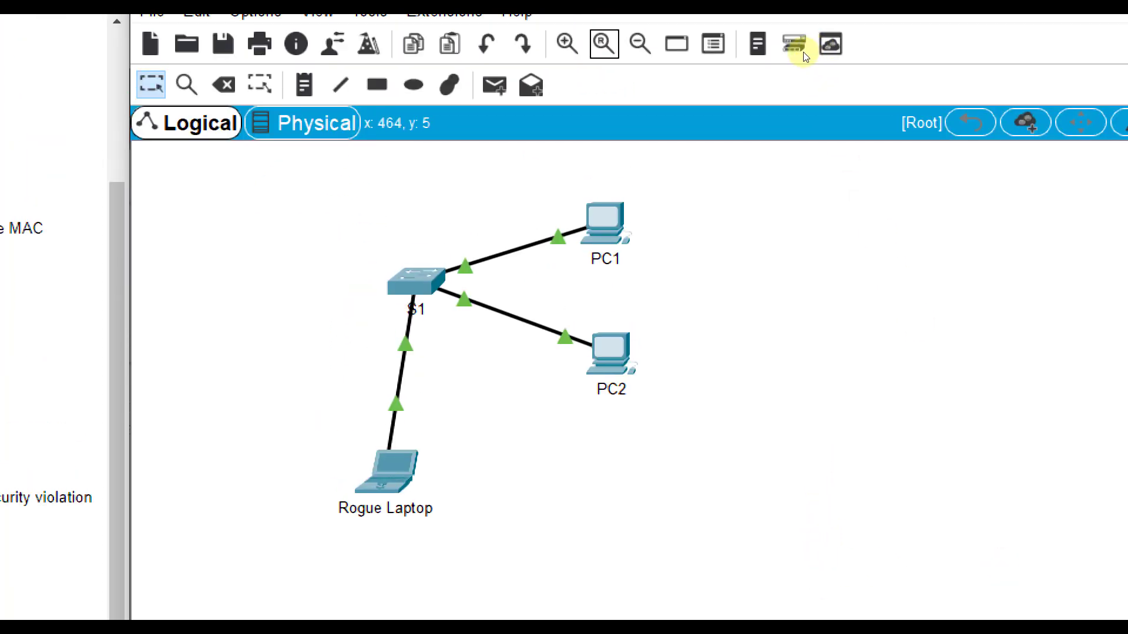
Step: Switch back to S1's CLI view
click(493, 84)
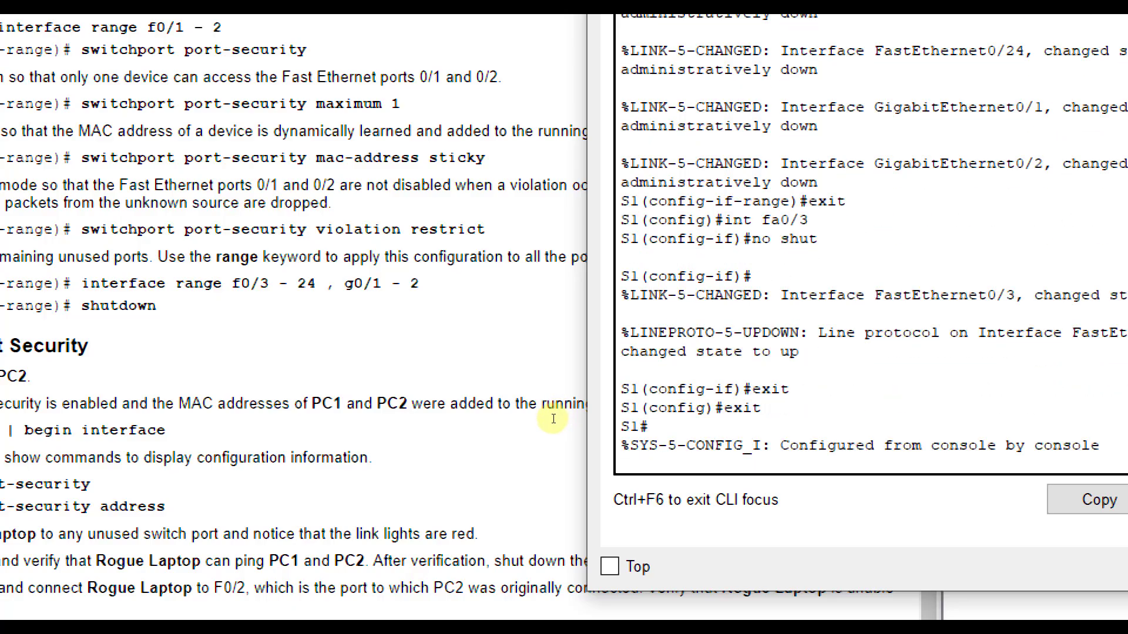
Step: Display show port-security and show port-security address output on S1
text(show)
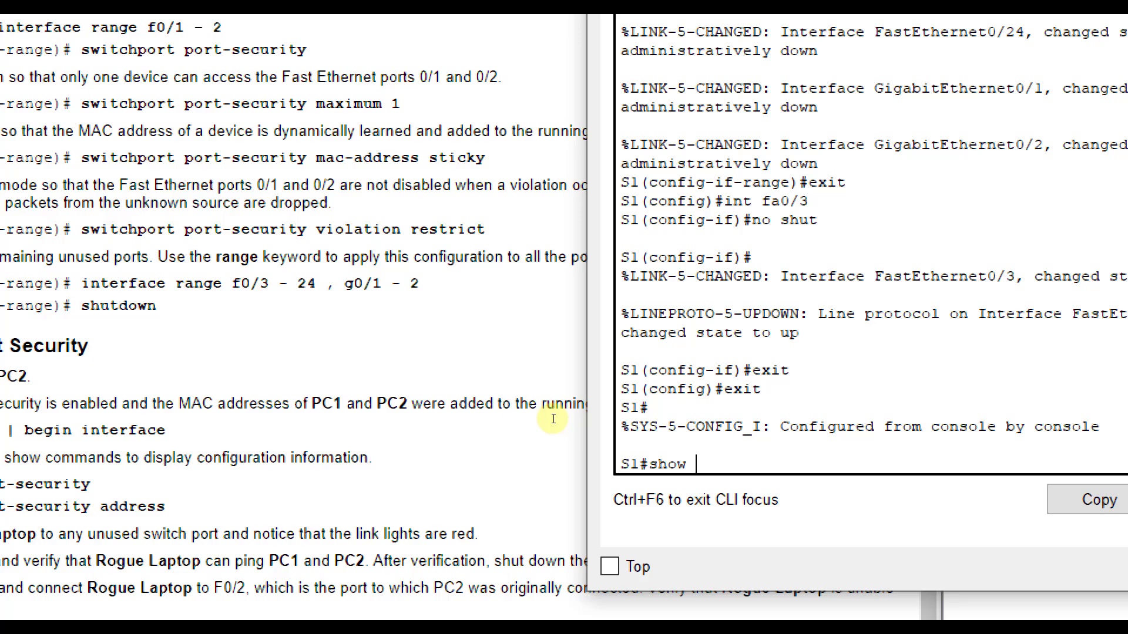
text(powe)
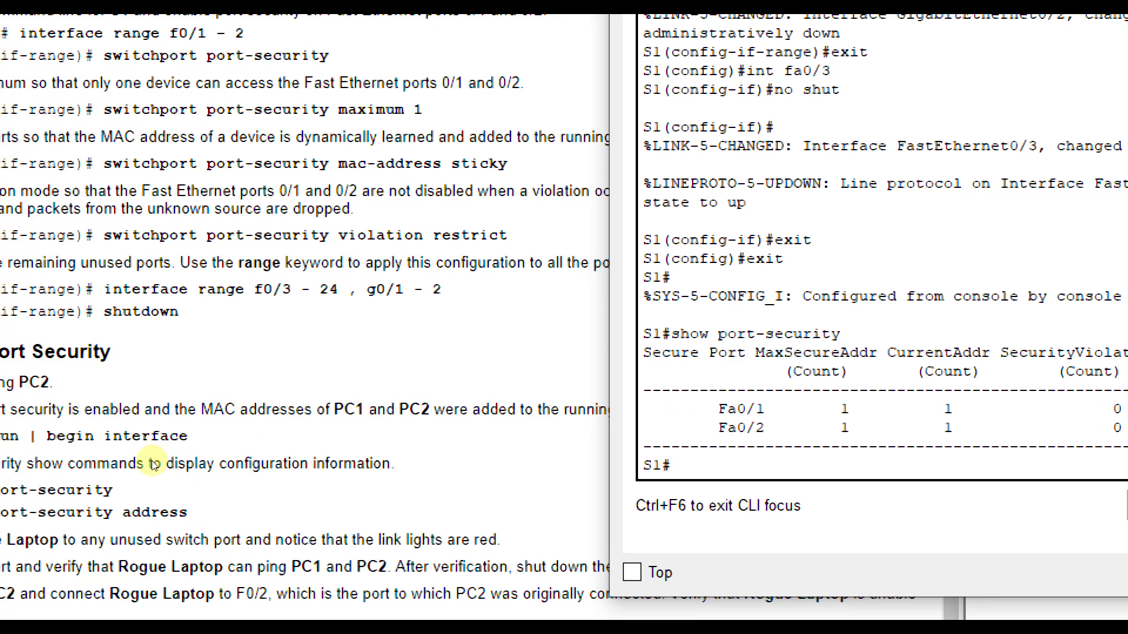
text(show port-security address)
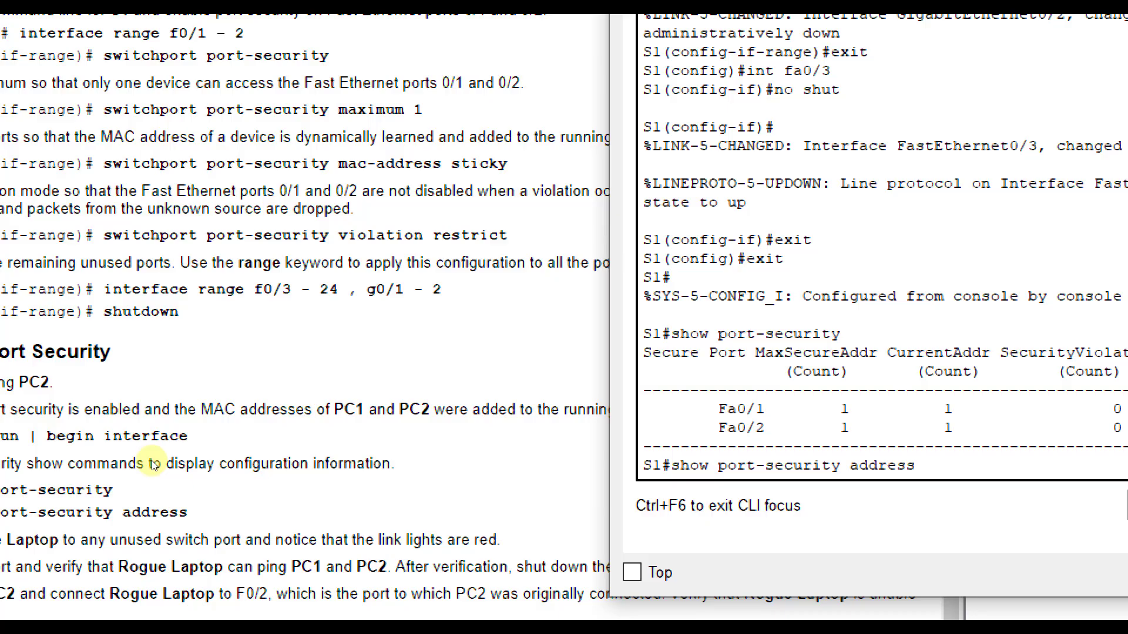
scroll(down, 3)
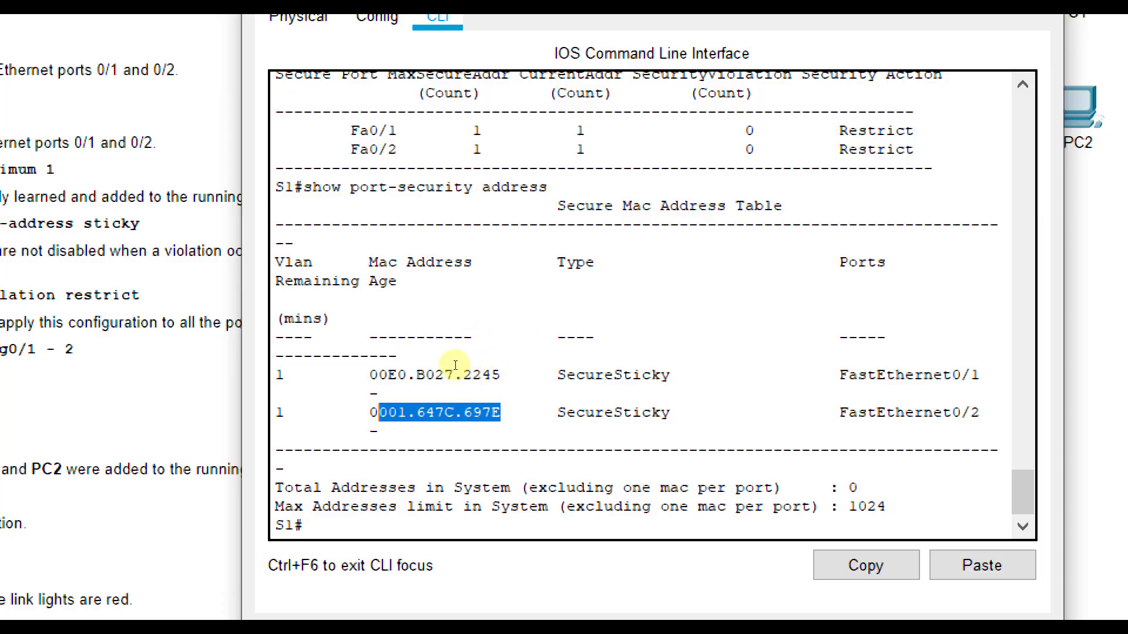
mouse_move(665, 322)
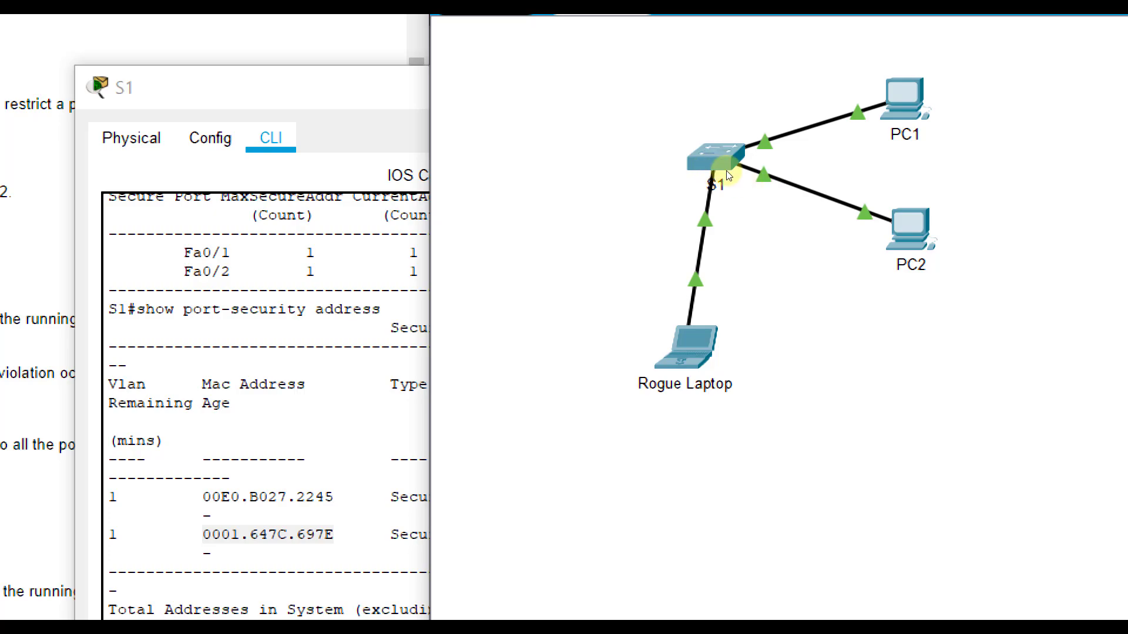
mouse_move(804, 210)
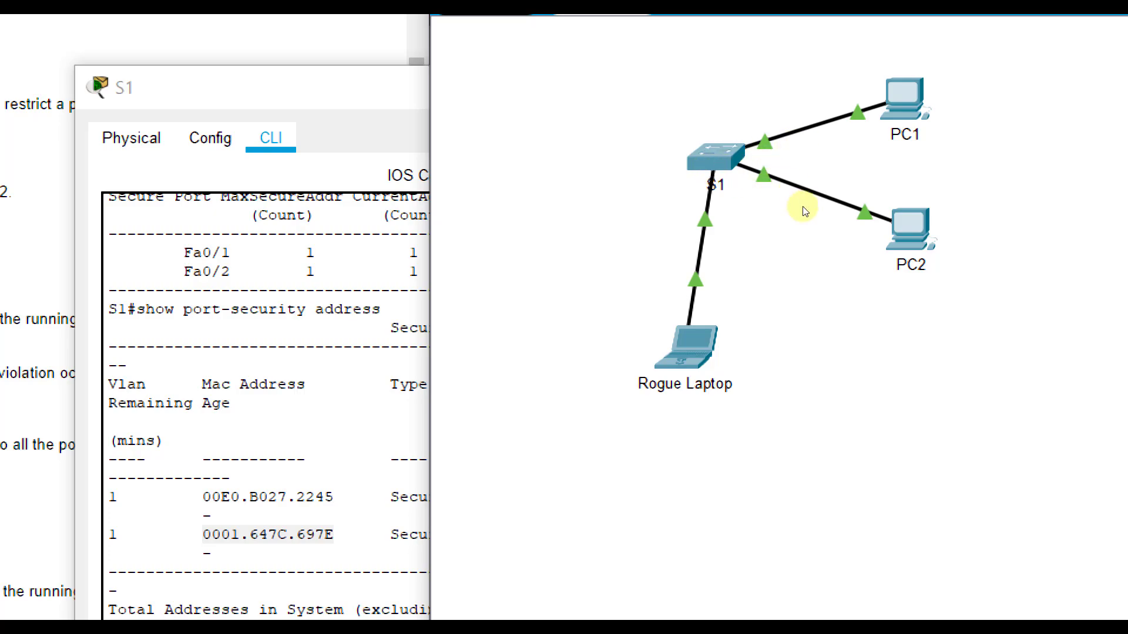
mouse_move(712, 173)
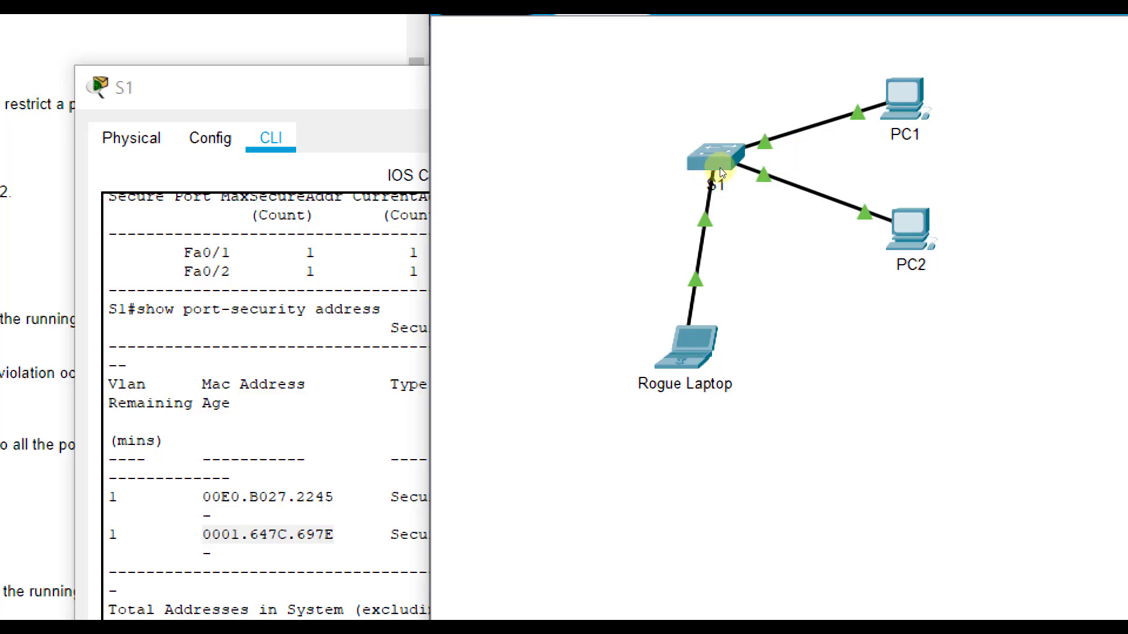
mouse_move(576, 180)
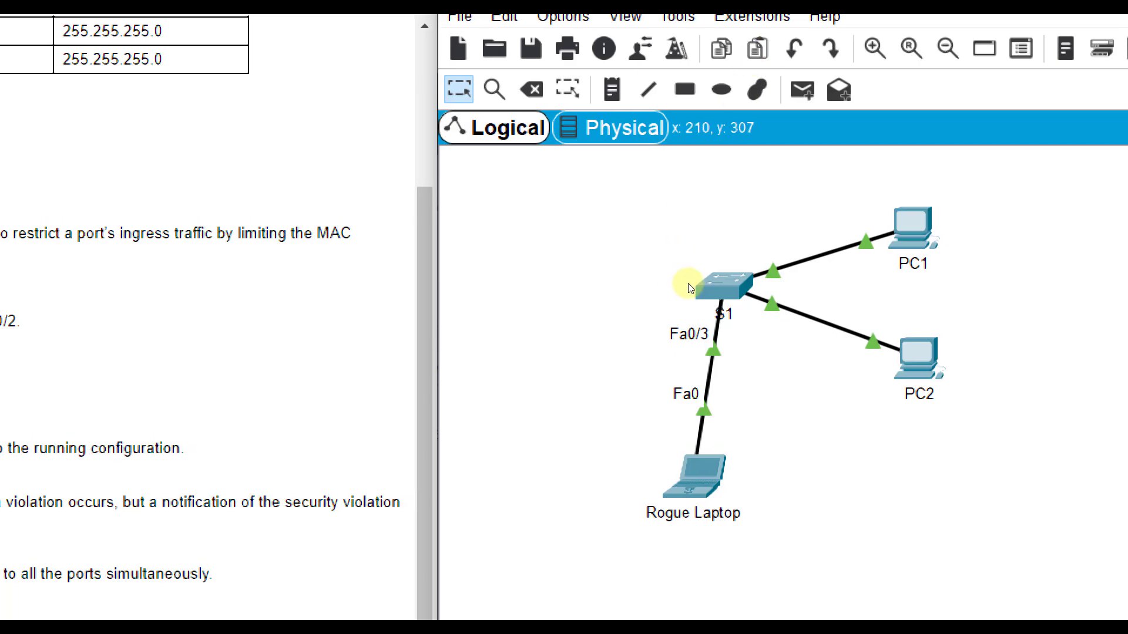
Step: From Rogue Laptop's command prompt, ping 10.10.10.11 and 10.10.10.10 and check replies
double_click(692, 471)
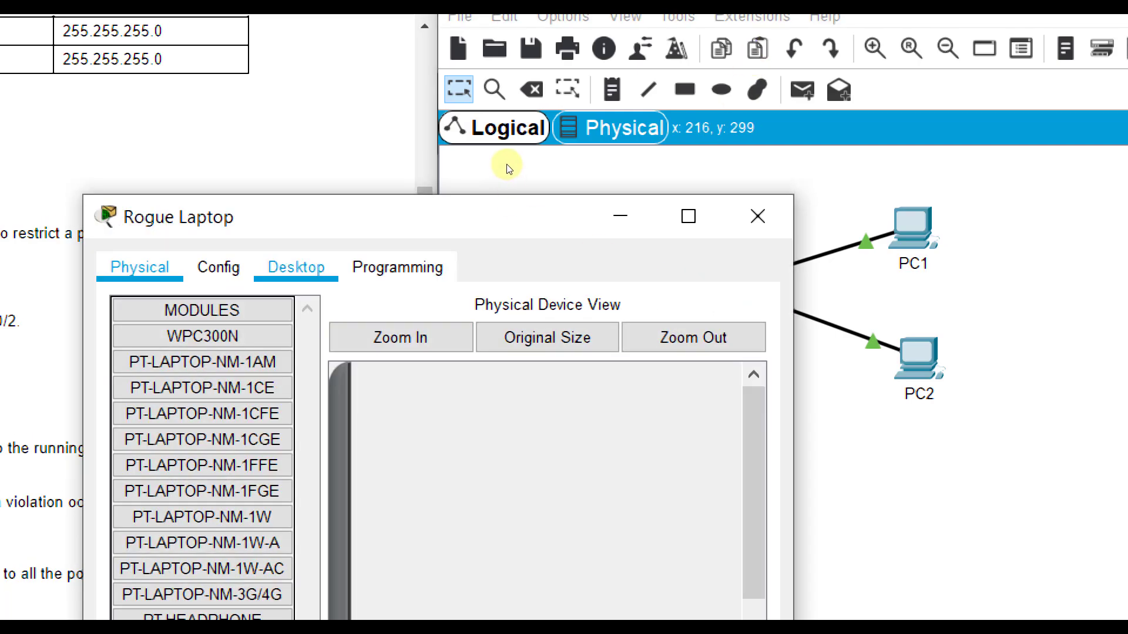
click(295, 267)
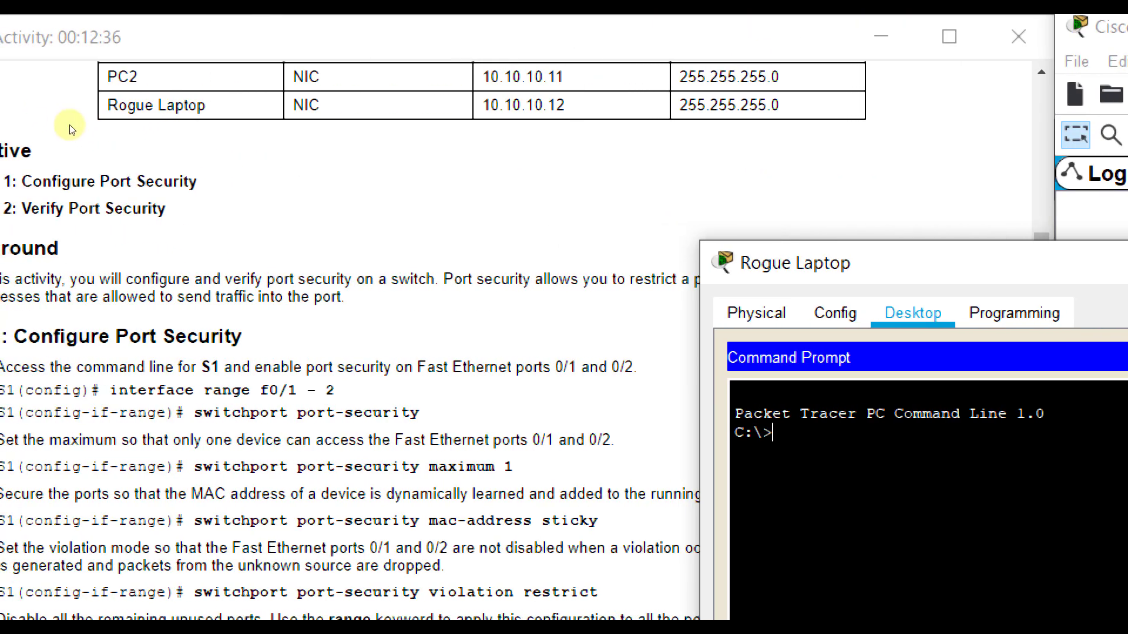
text(p)
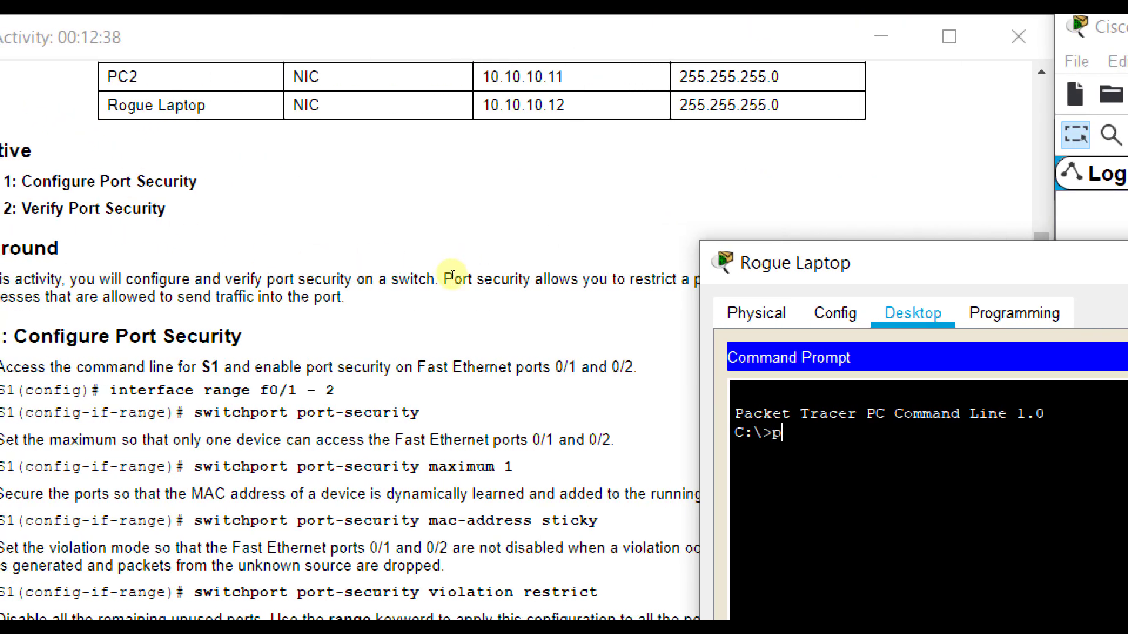
text(ping 10.10.10.11)
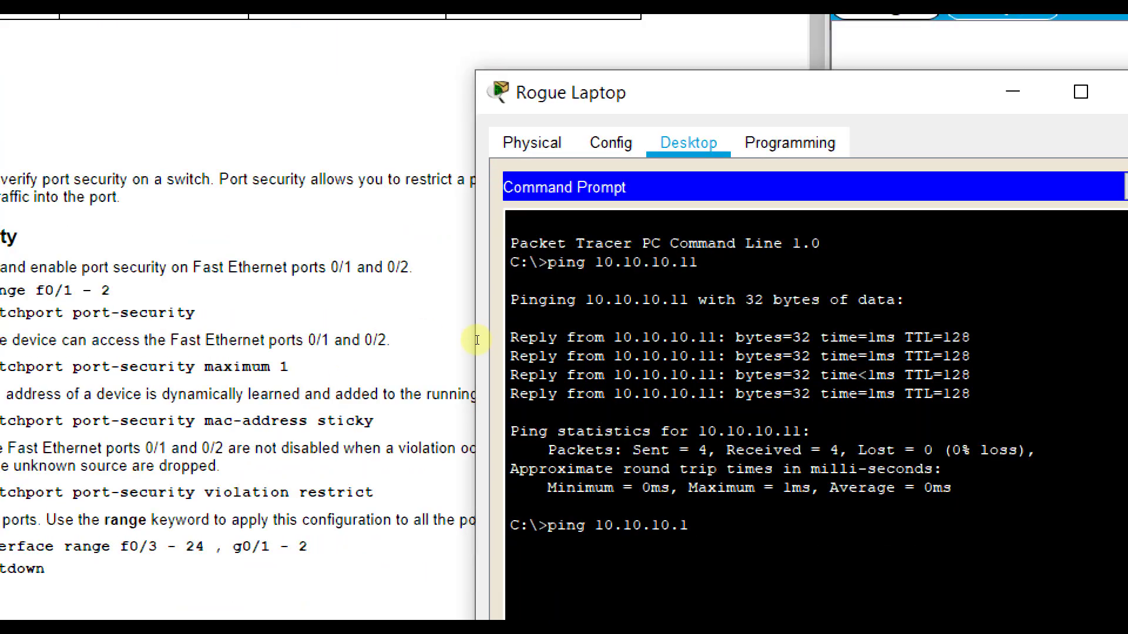
key(Return)
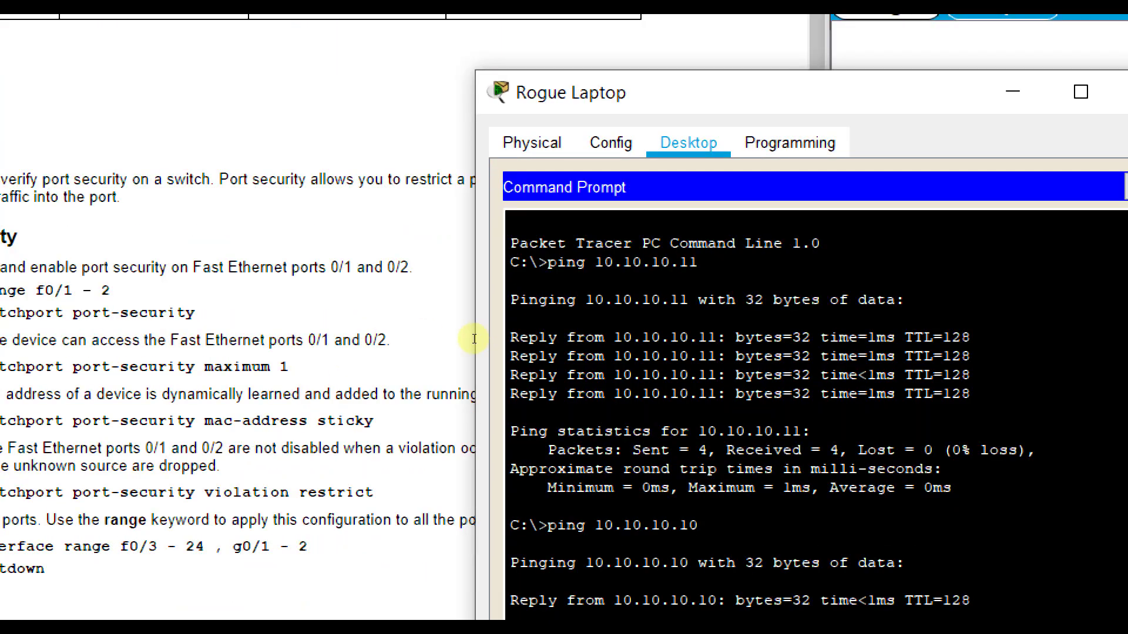
drag(770, 92, 637, 43)
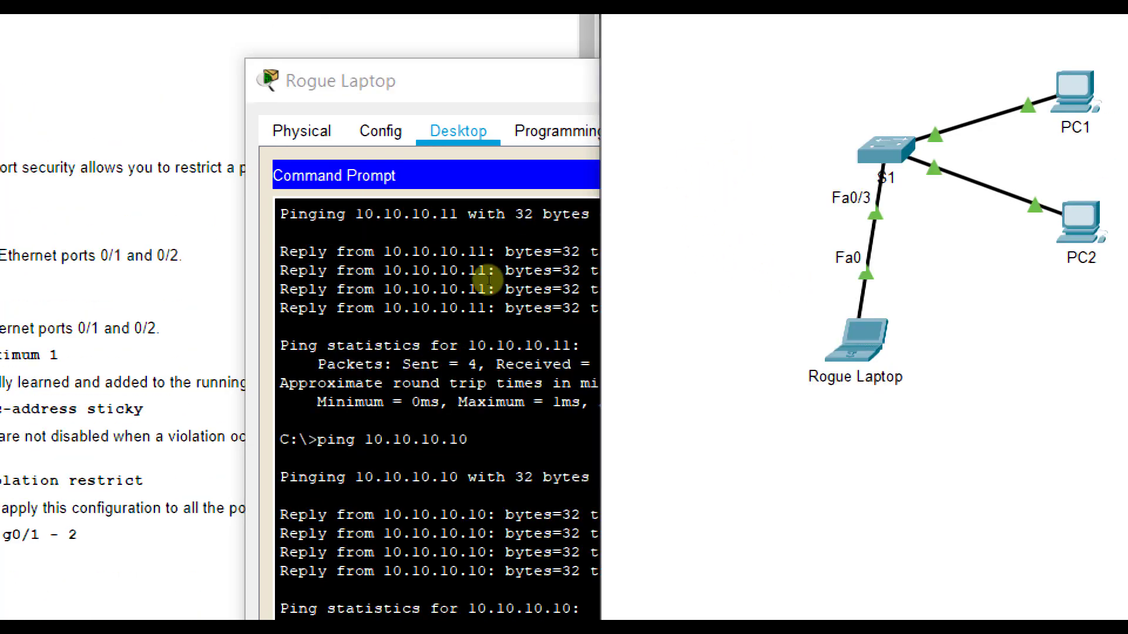
mouse_move(483, 302)
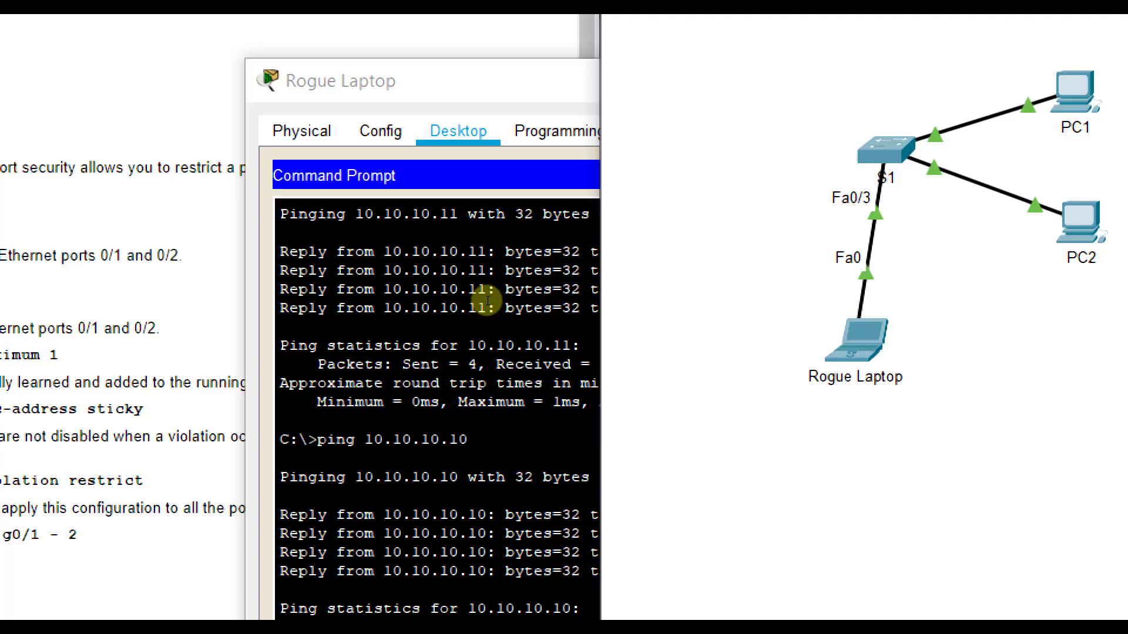
mouse_move(806, 280)
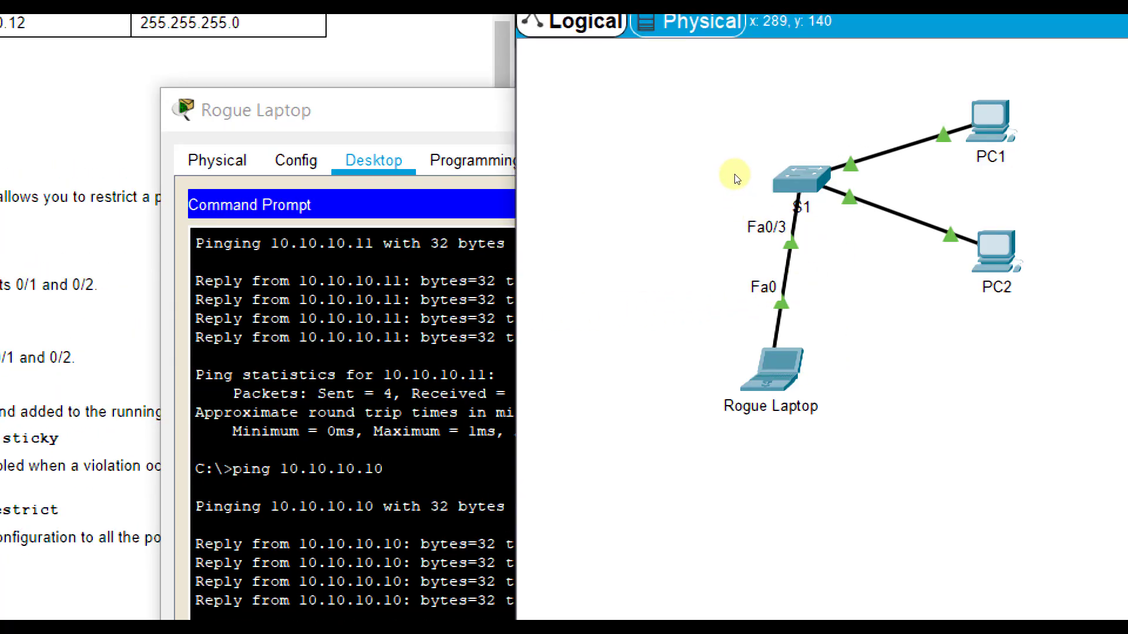
mouse_move(799, 164)
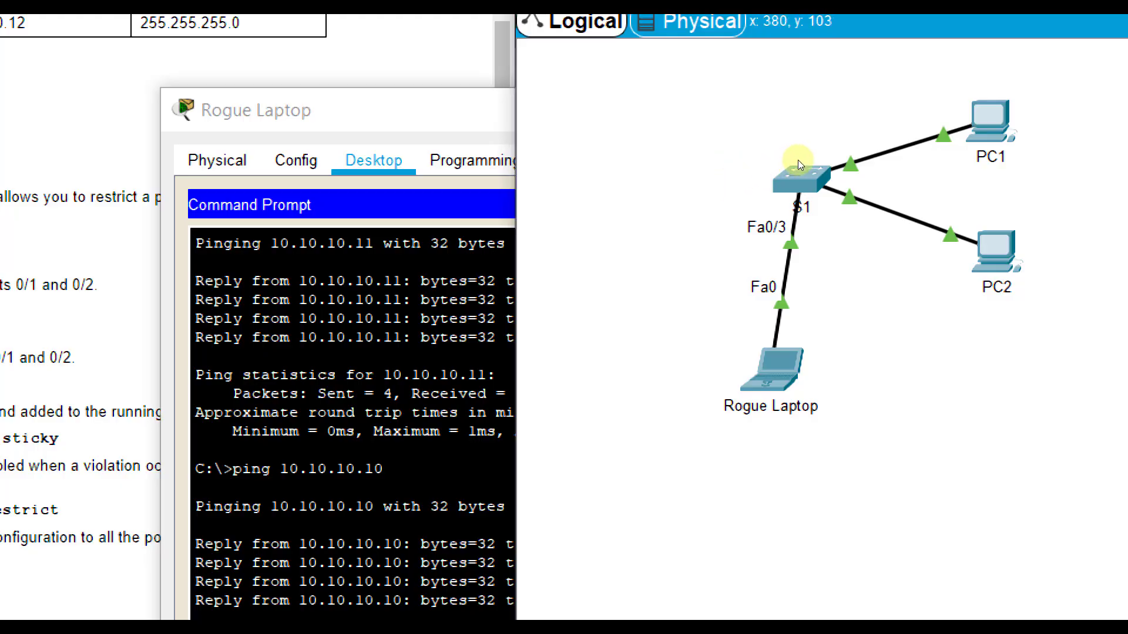
mouse_move(806, 189)
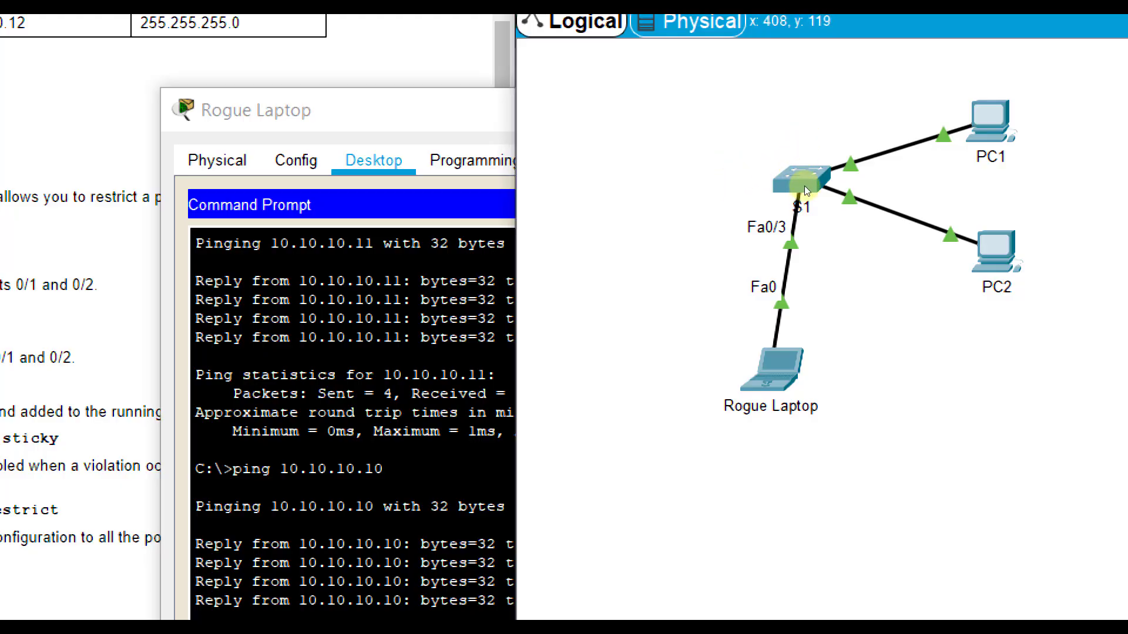
mouse_move(732, 168)
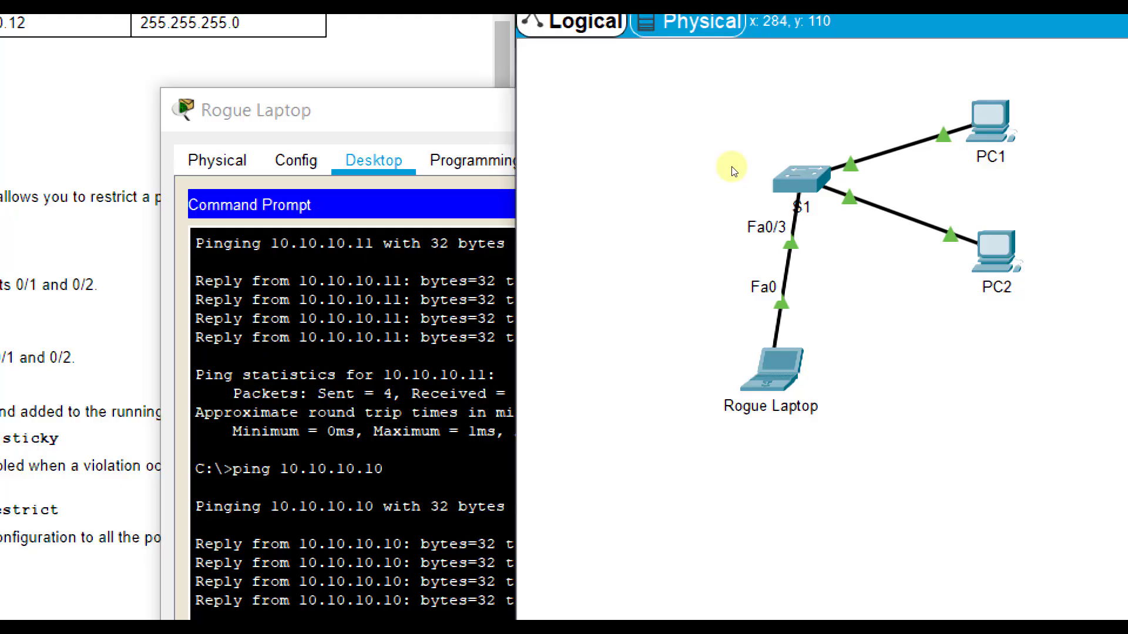
mouse_move(733, 180)
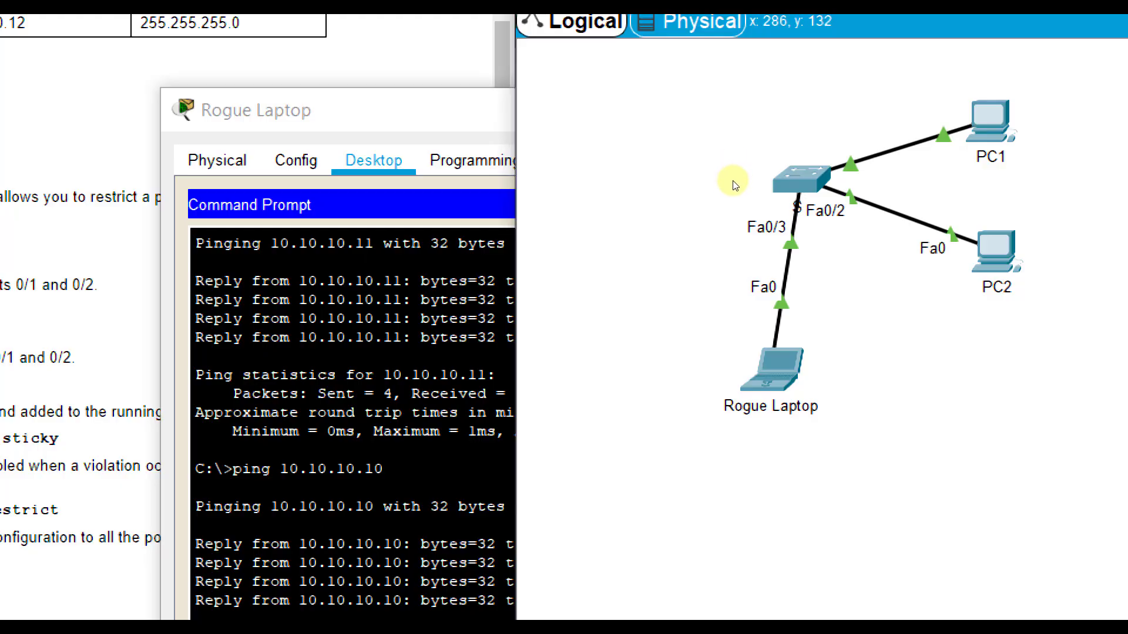
mouse_move(733, 148)
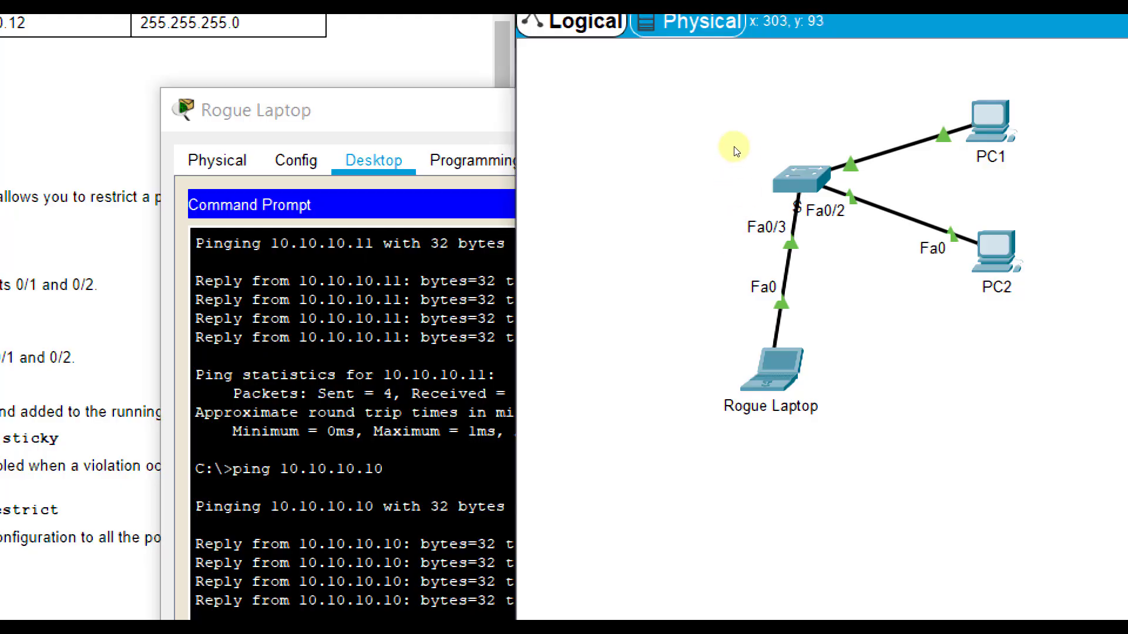
mouse_move(732, 162)
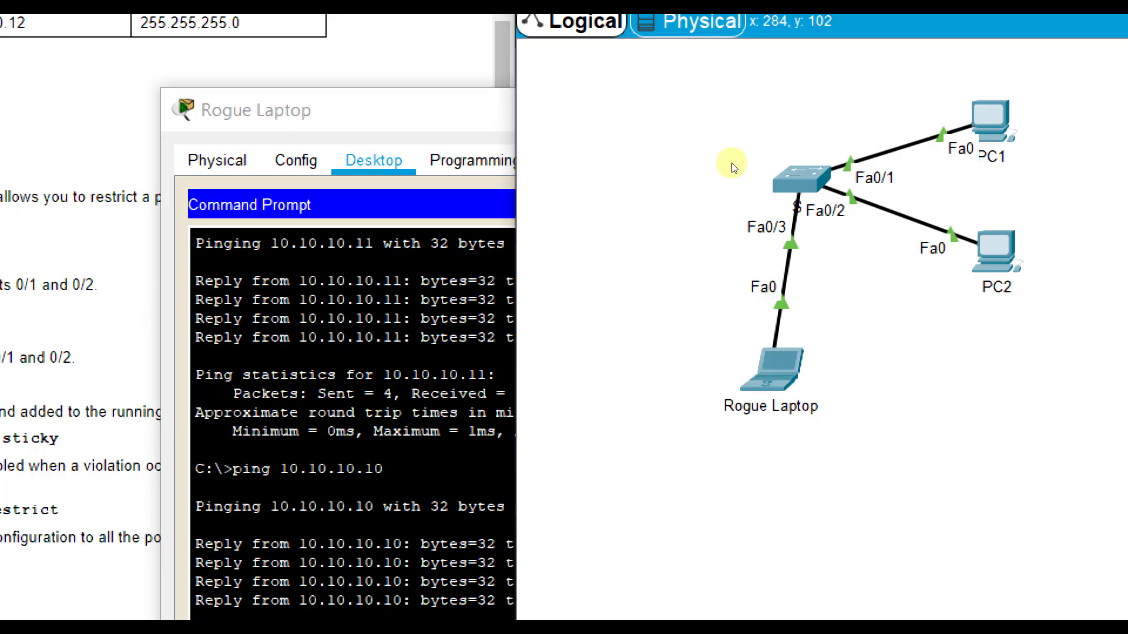
mouse_move(697, 135)
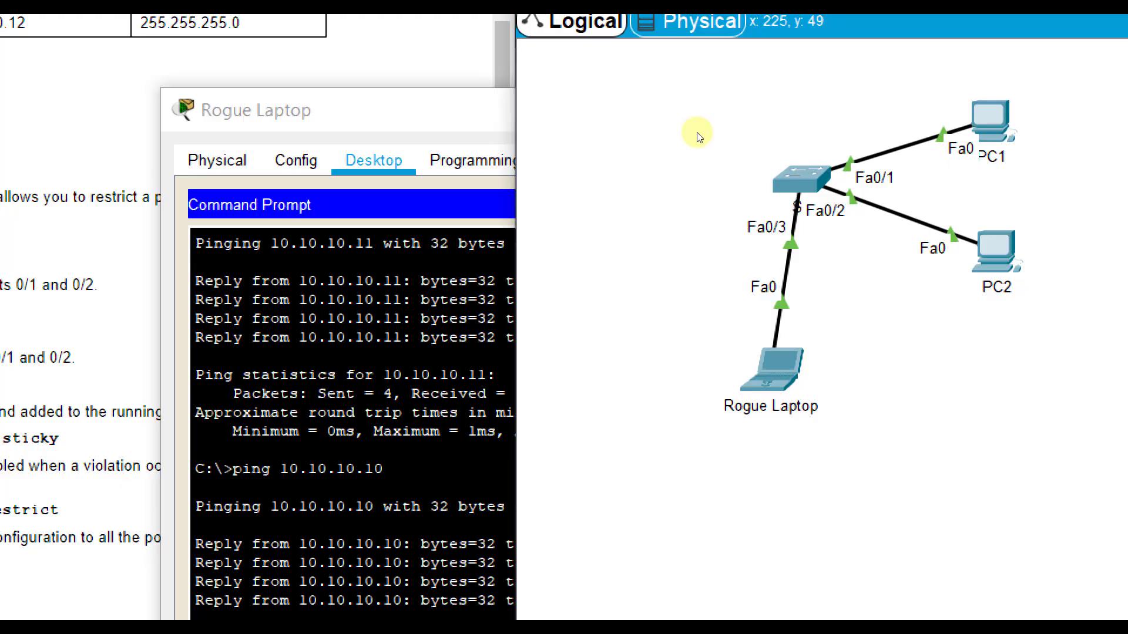
mouse_move(698, 278)
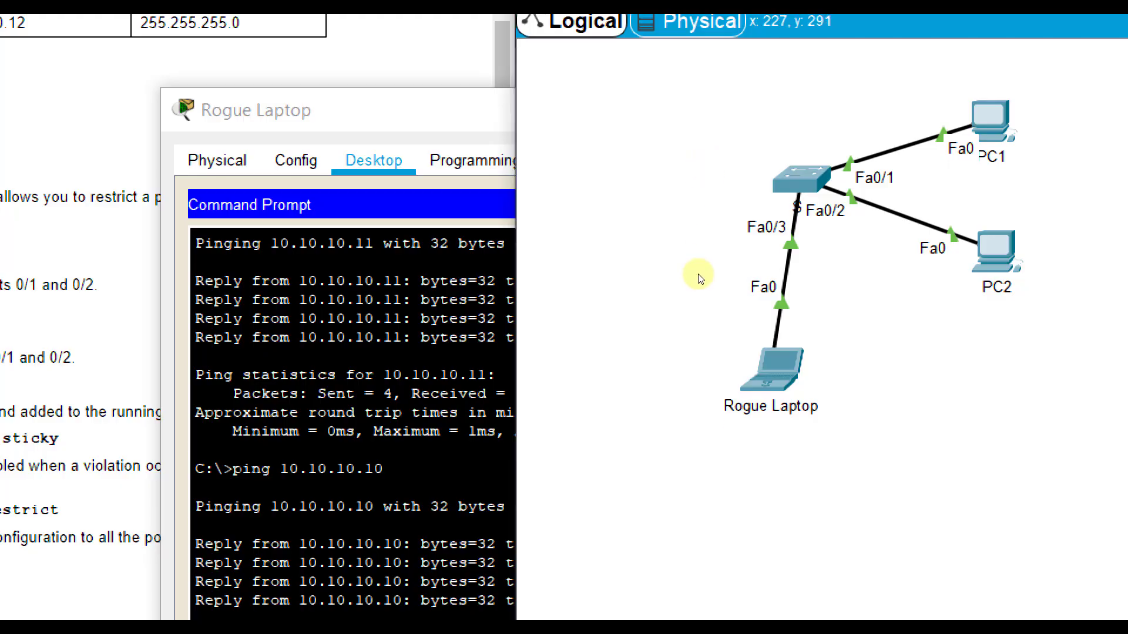
mouse_move(732, 240)
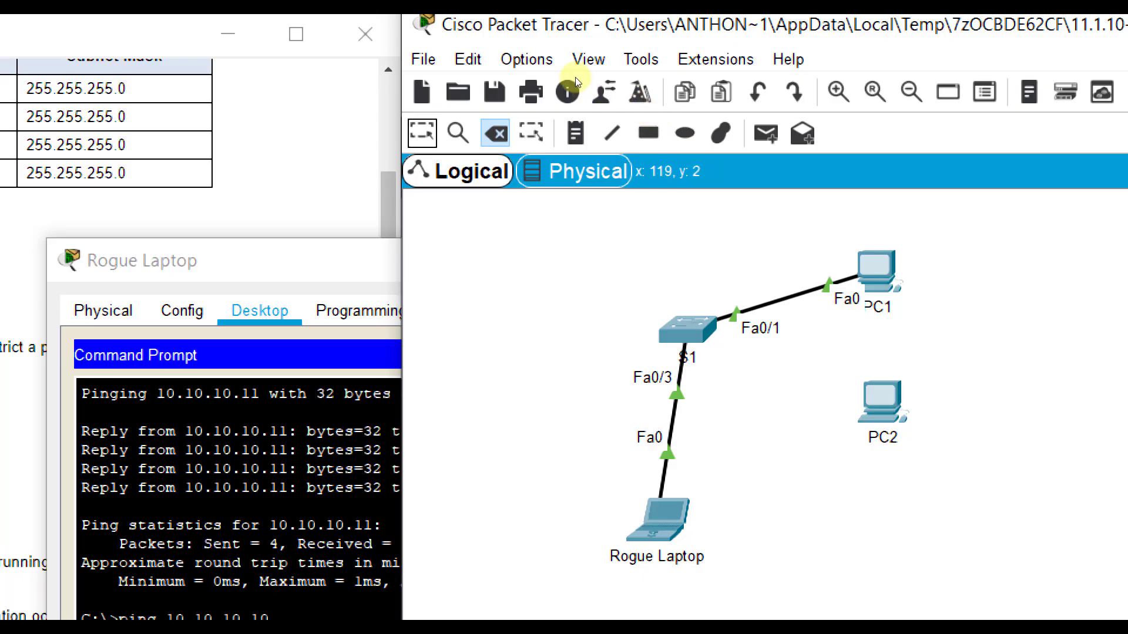
mouse_move(697, 220)
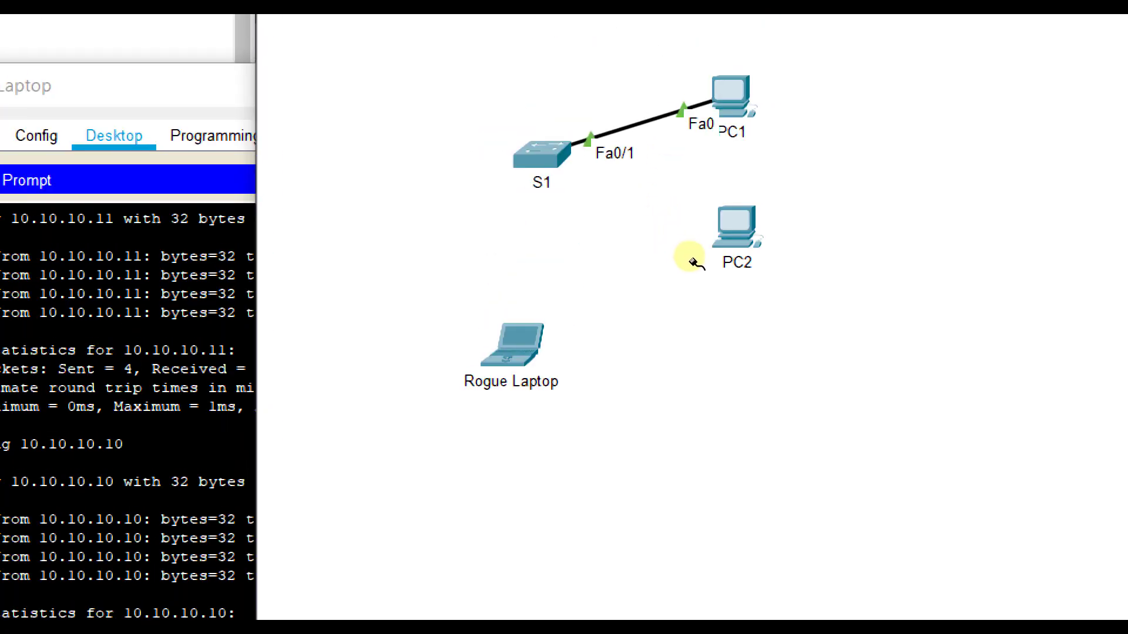
mouse_move(734, 312)
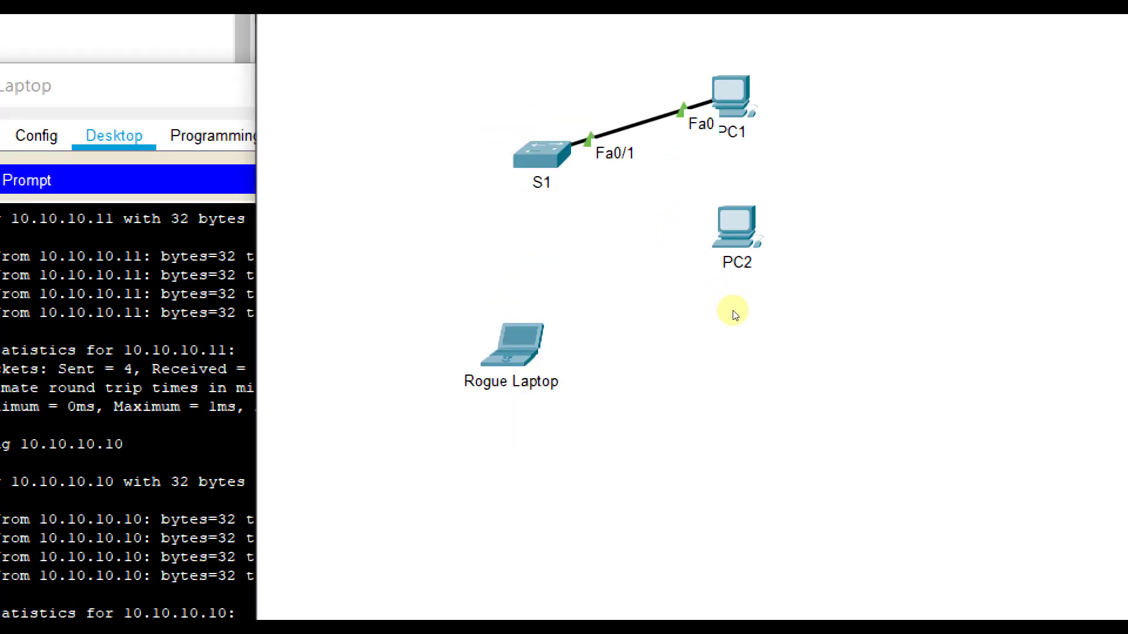
Step: Re-cable Rogue Laptop to S1 with a copper straight-through link
click(540, 153)
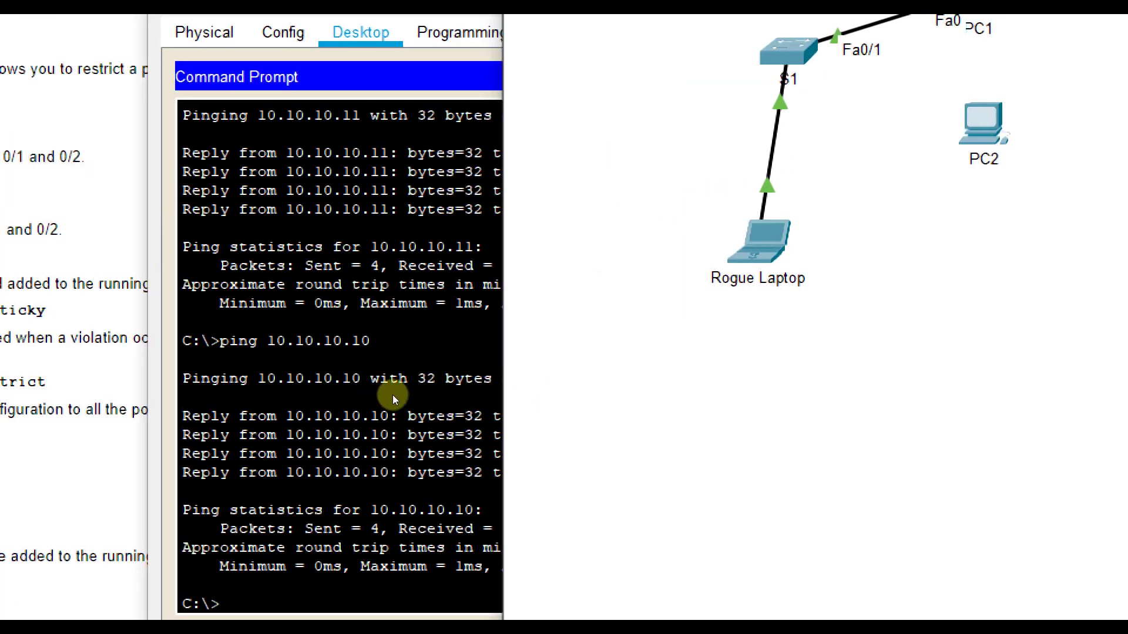
mouse_move(687, 248)
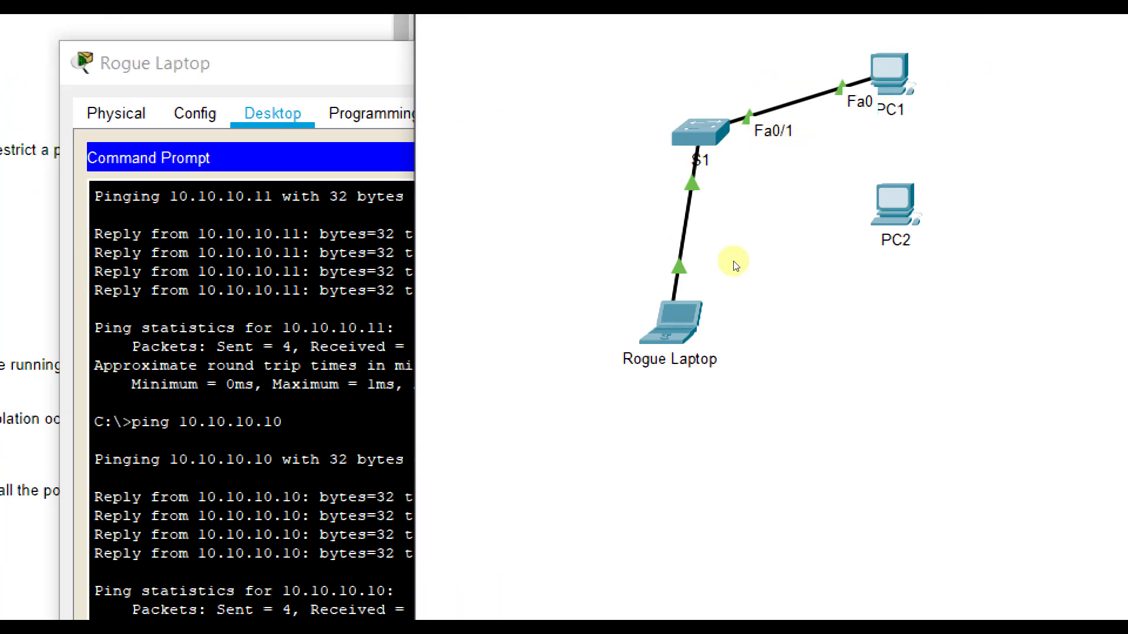
mouse_move(702, 241)
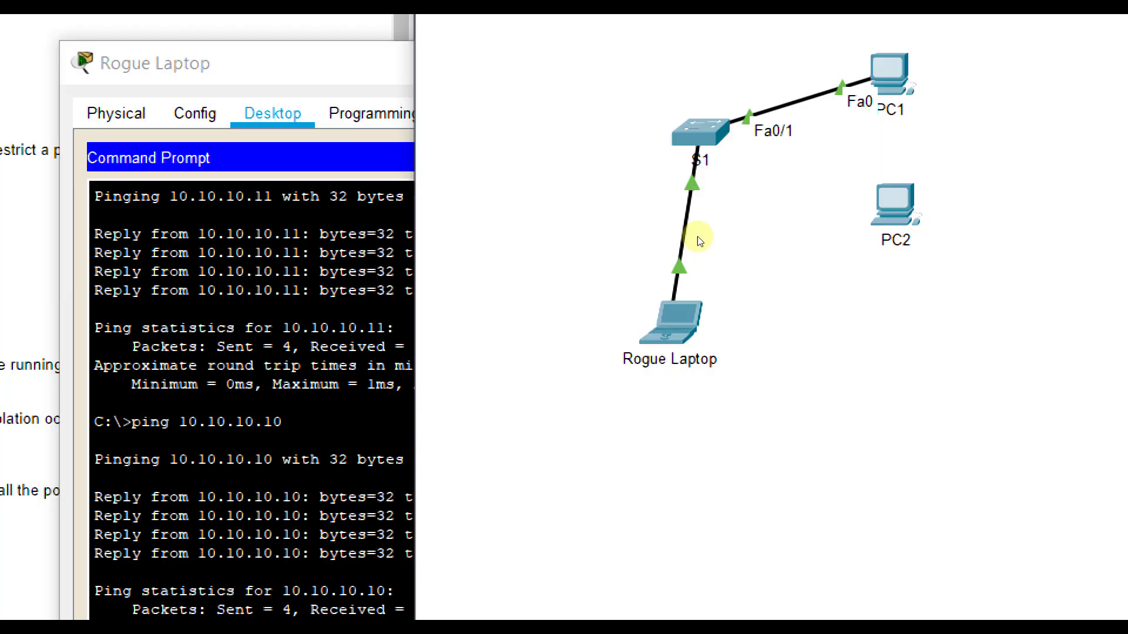
mouse_move(701, 203)
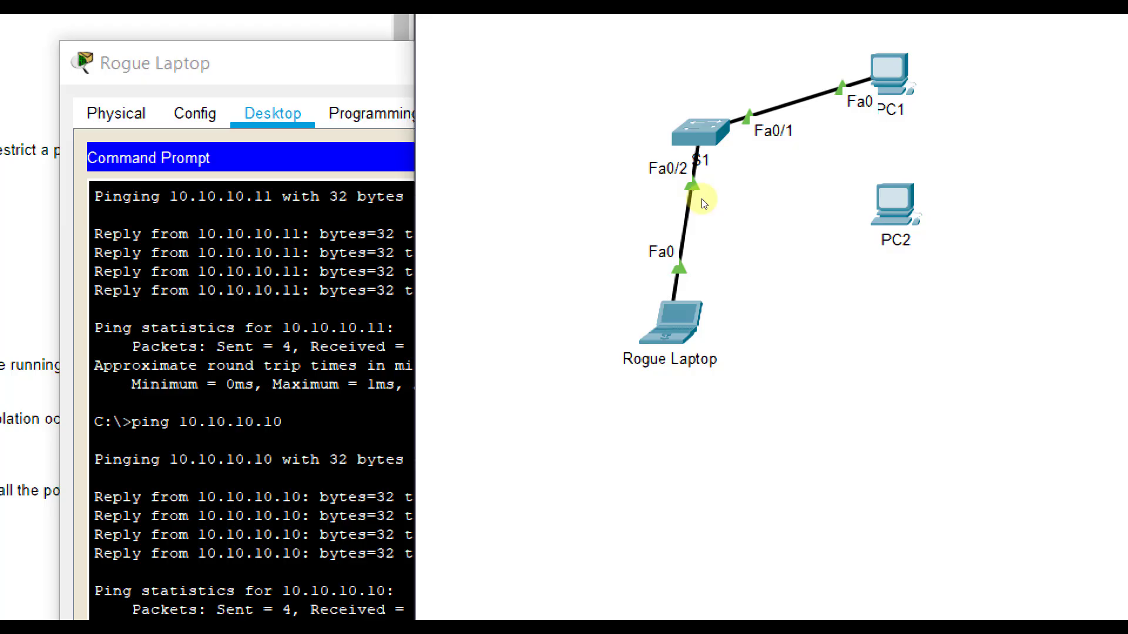
mouse_move(708, 205)
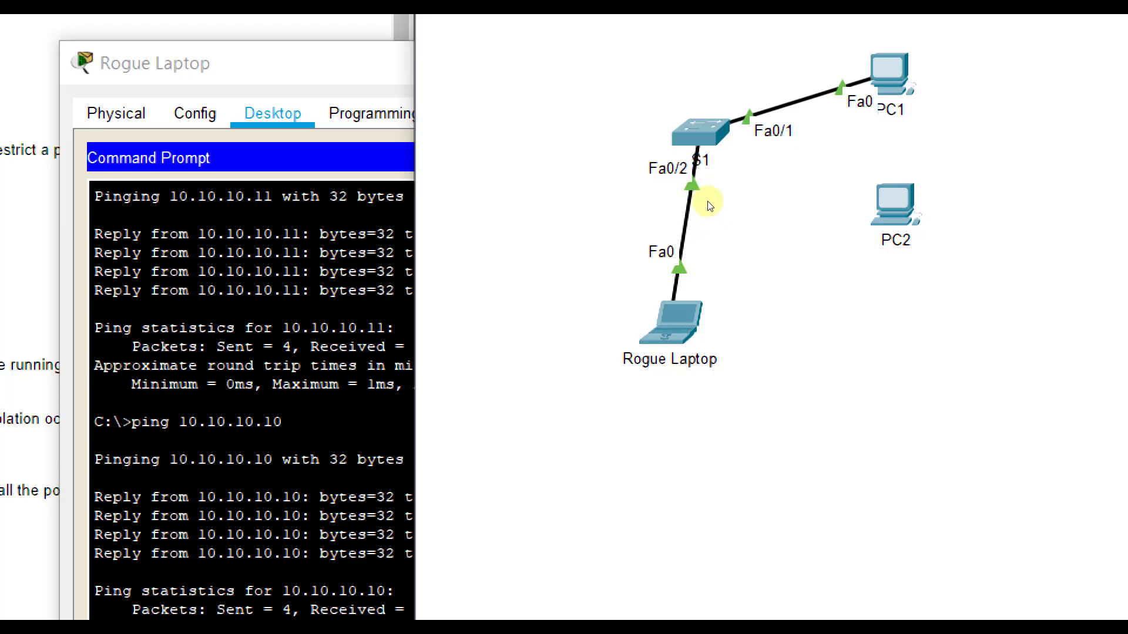
mouse_move(698, 271)
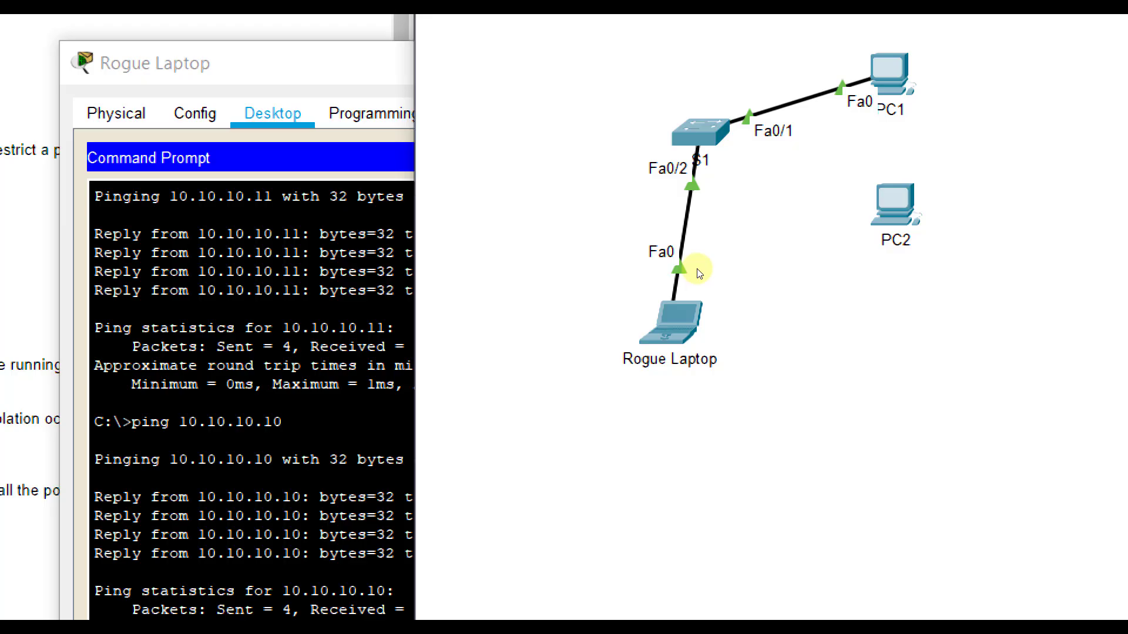
mouse_move(705, 207)
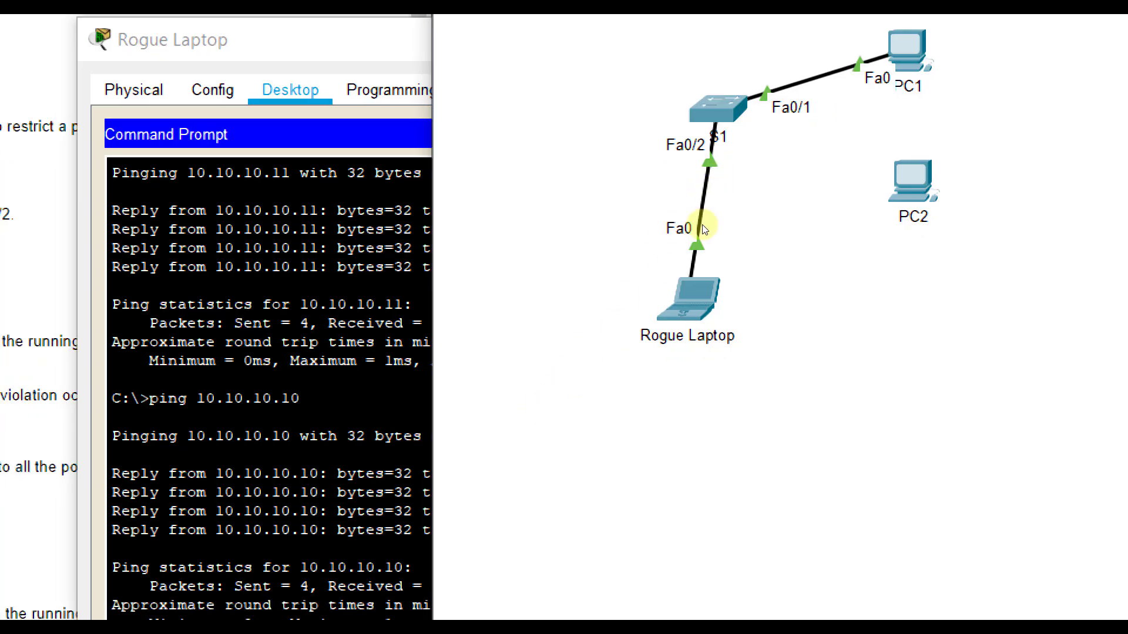
mouse_move(788, 158)
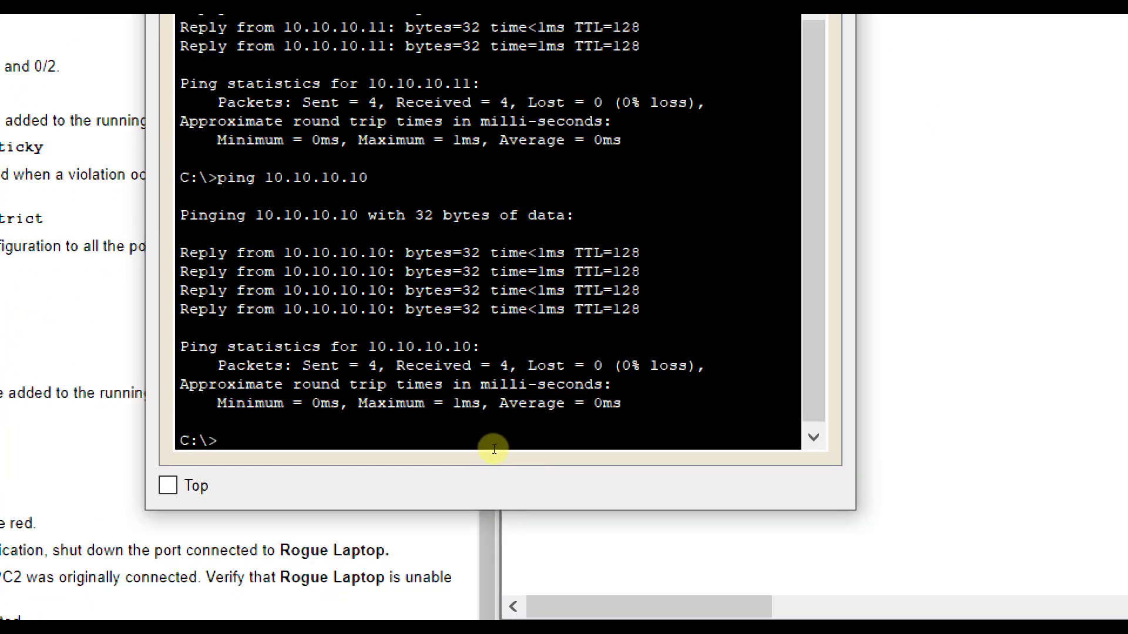
Step: Ping 10.10.10.10 from Rogue Laptop and observe the requests time out
text(ping 10.10.10.10)
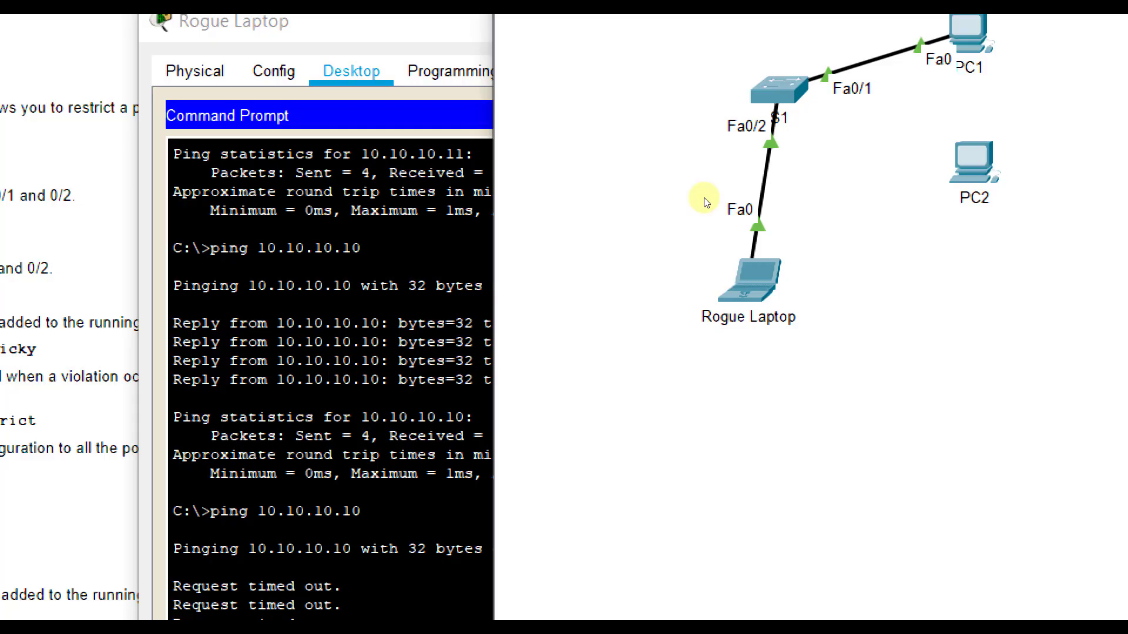
mouse_move(403, 416)
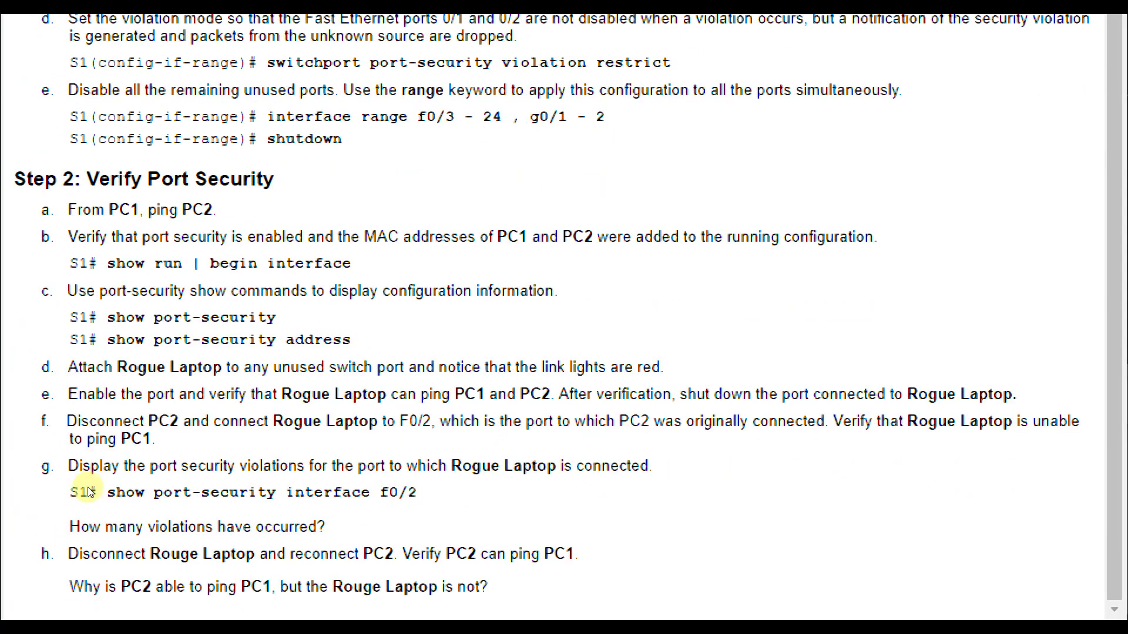
mouse_move(118, 517)
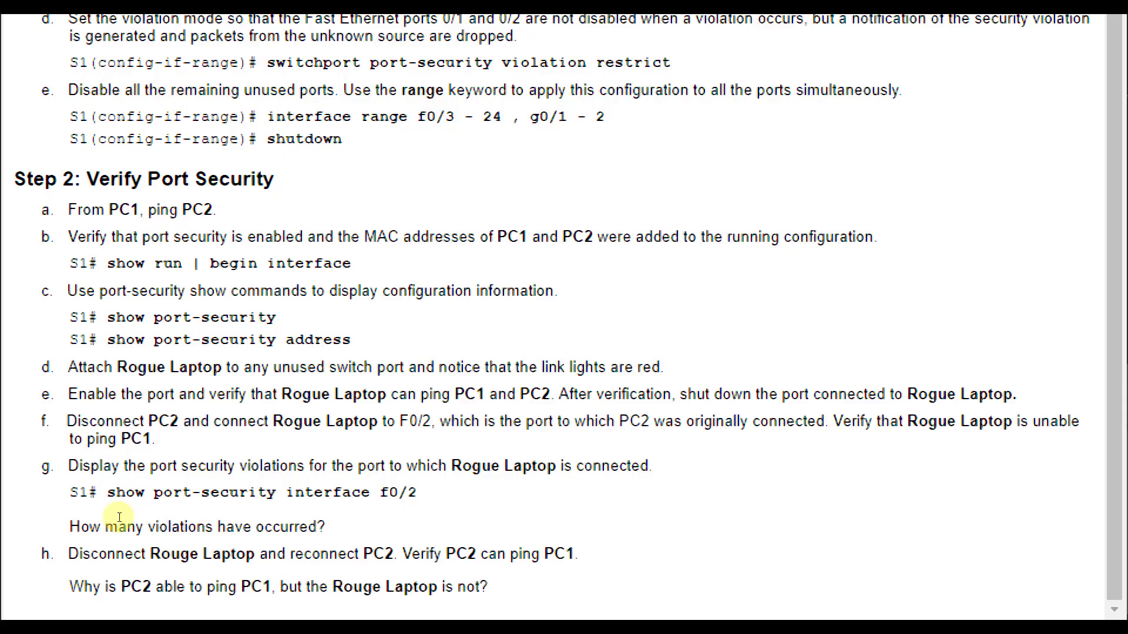
mouse_move(300, 530)
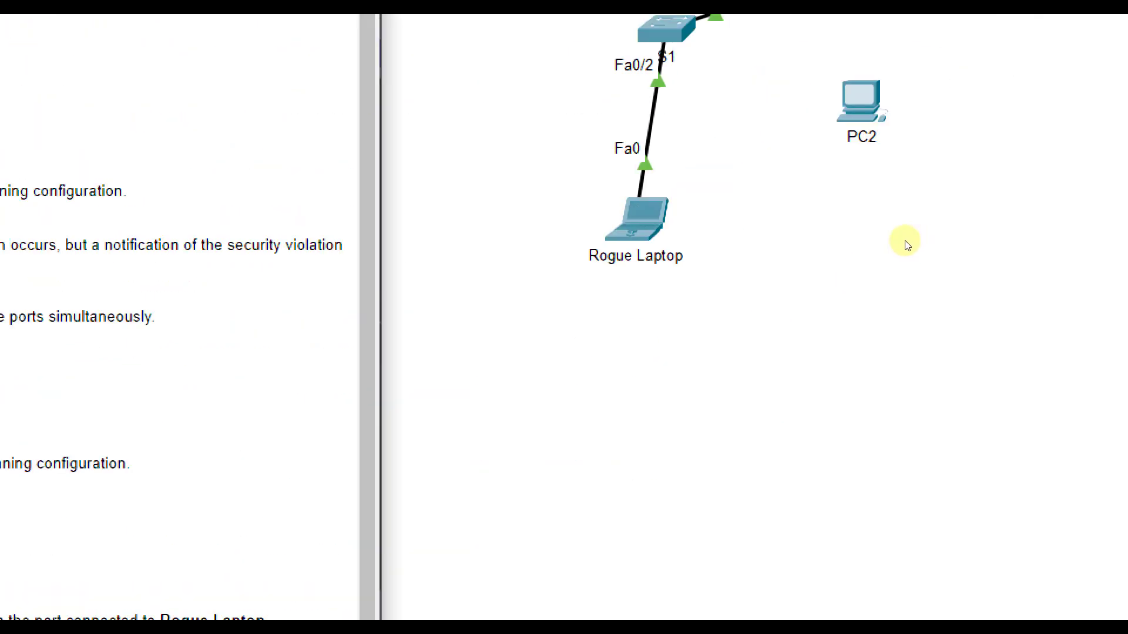
Step: Bring up S1's console to check port-security on Fa0/2
double_click(647, 28)
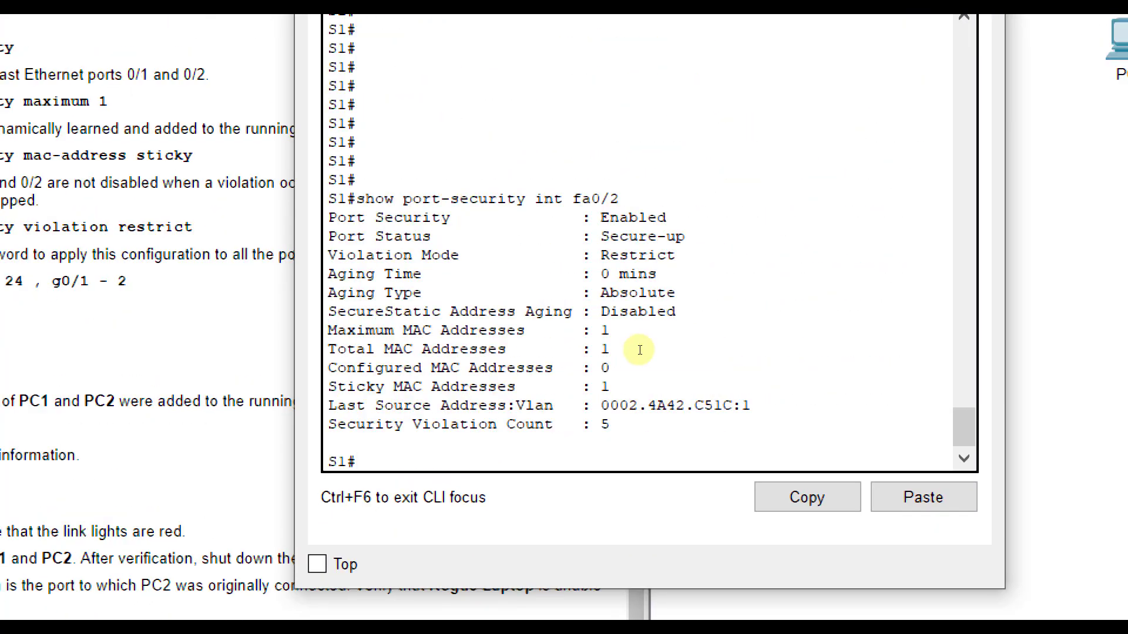
mouse_move(535, 316)
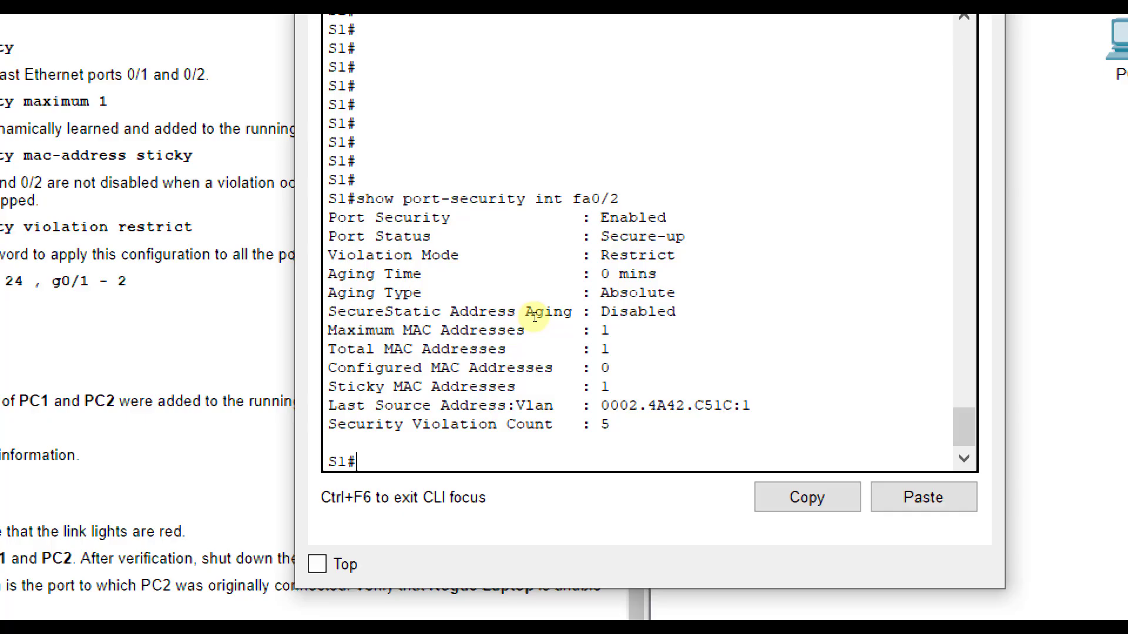
mouse_move(582, 315)
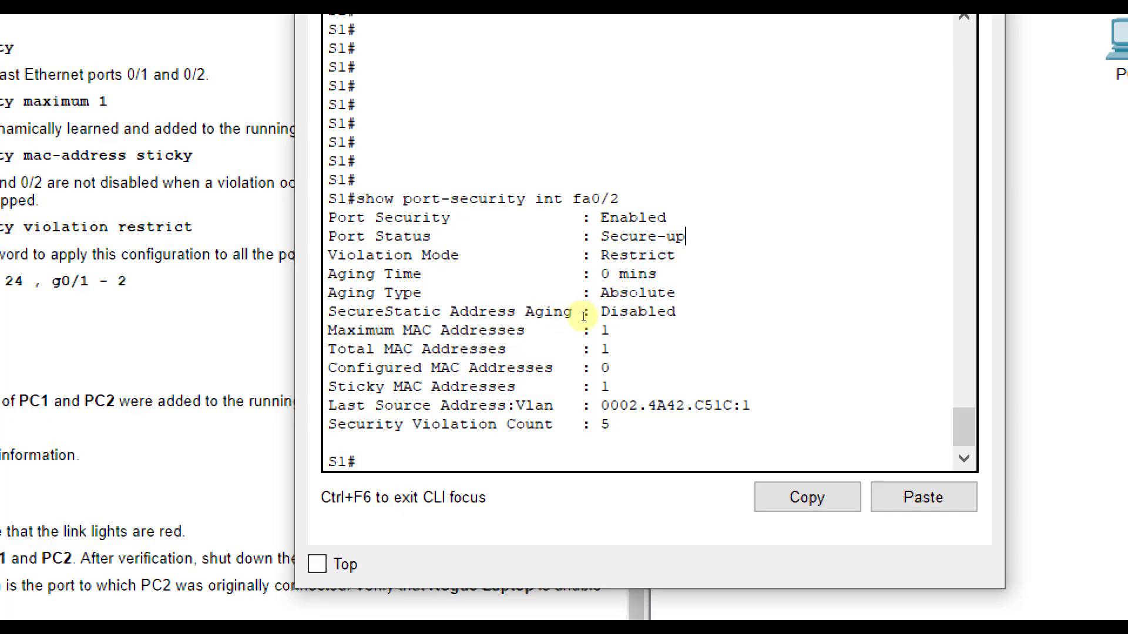
mouse_move(583, 346)
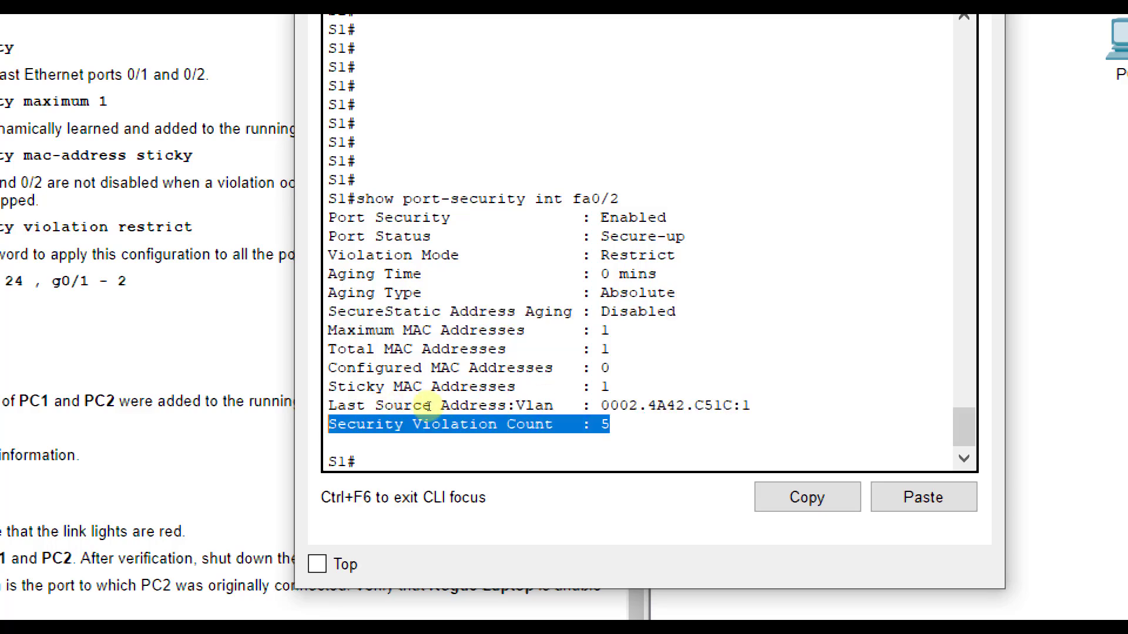
mouse_move(469, 423)
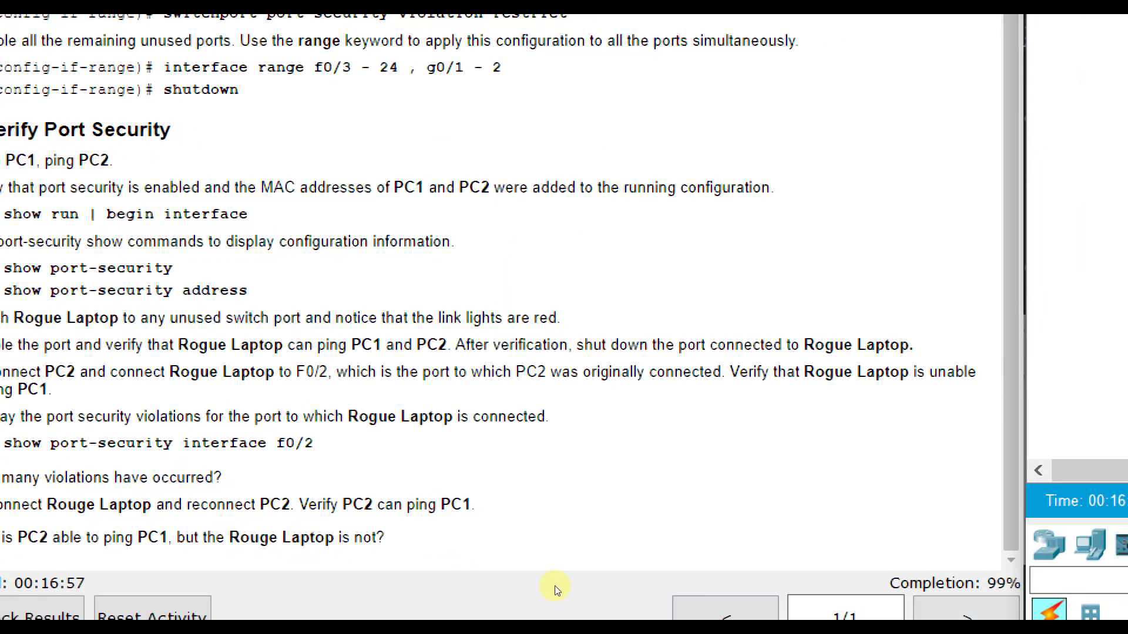
scroll(up, 3)
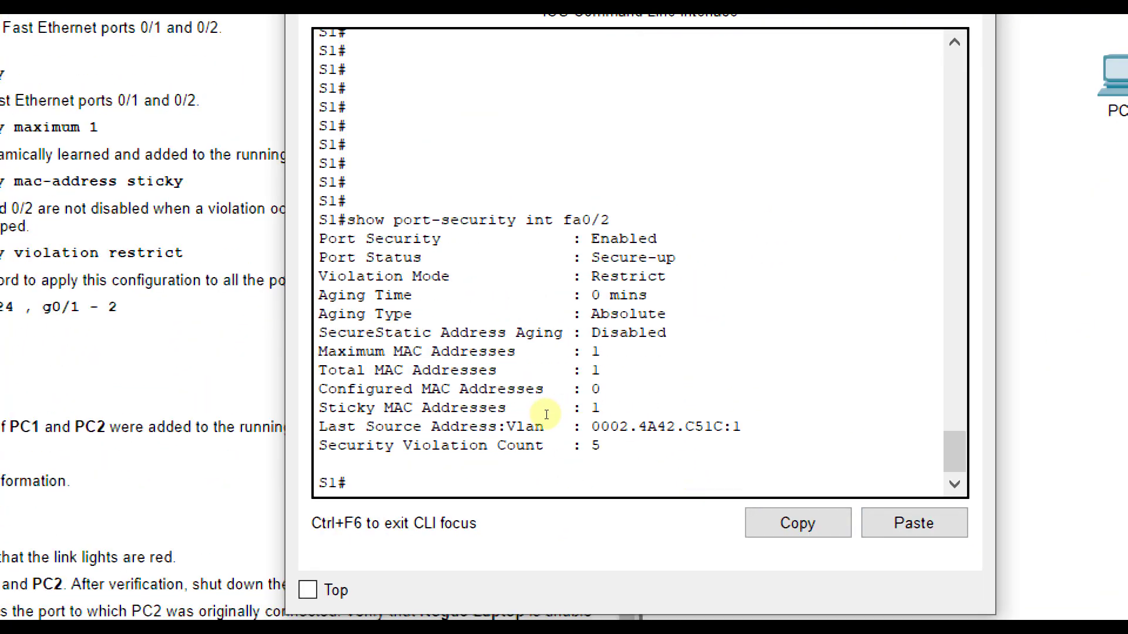
mouse_move(542, 432)
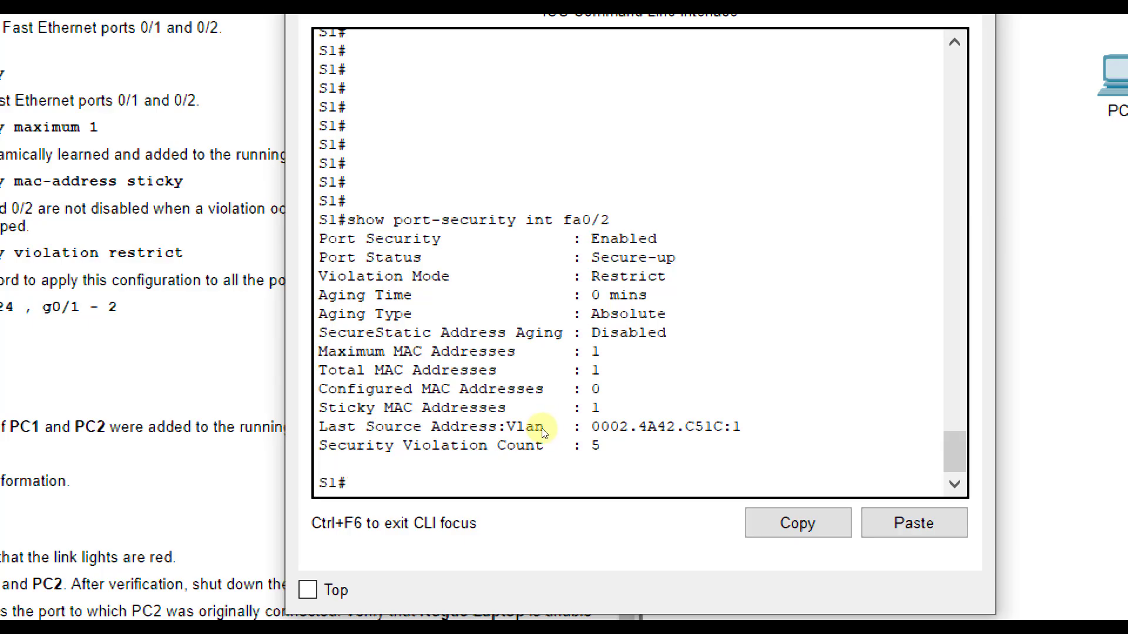